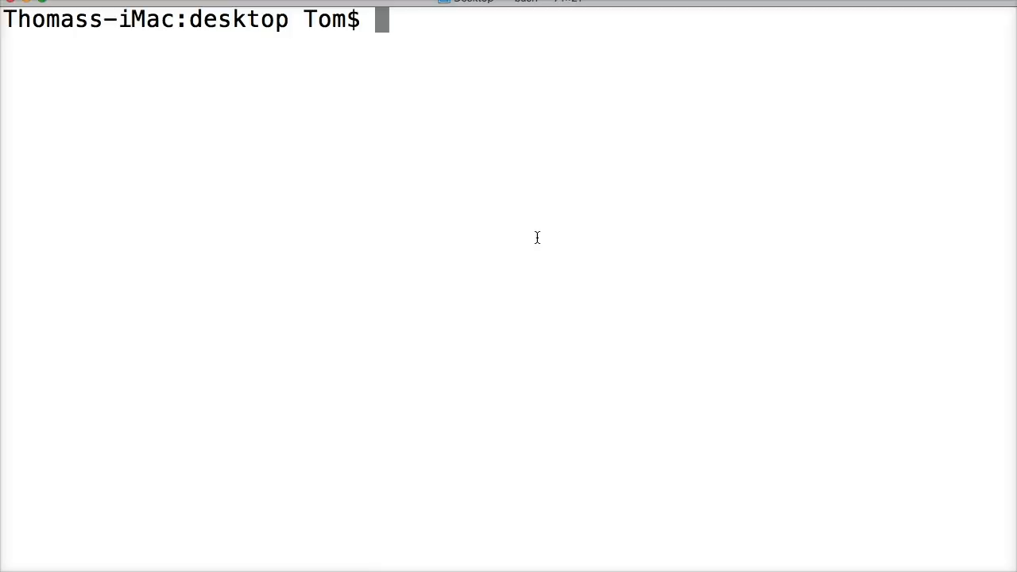
# Launch the Python 3 interpreter from the shell with python3
pyautogui.write('f')
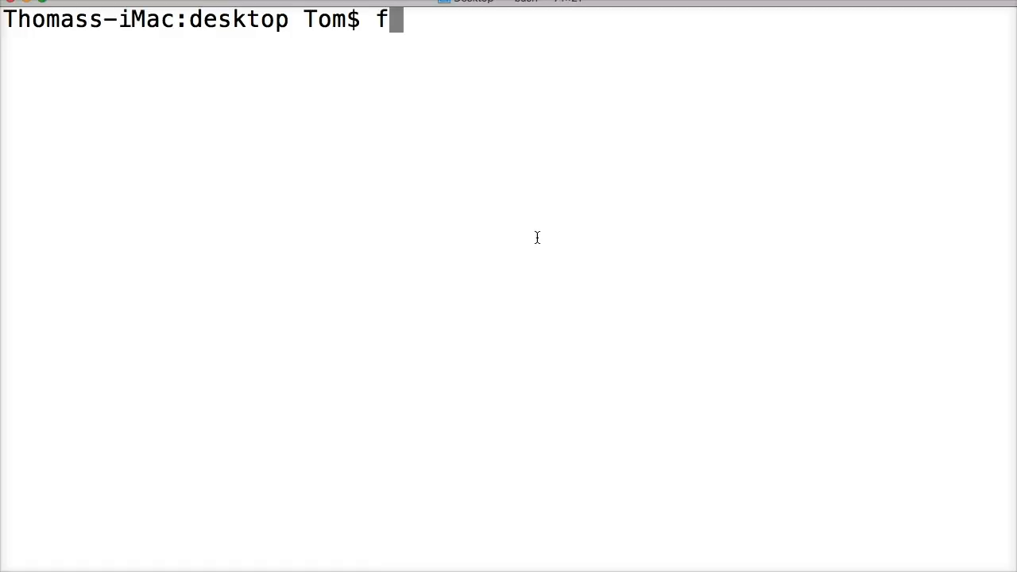
pyautogui.write('ython3')
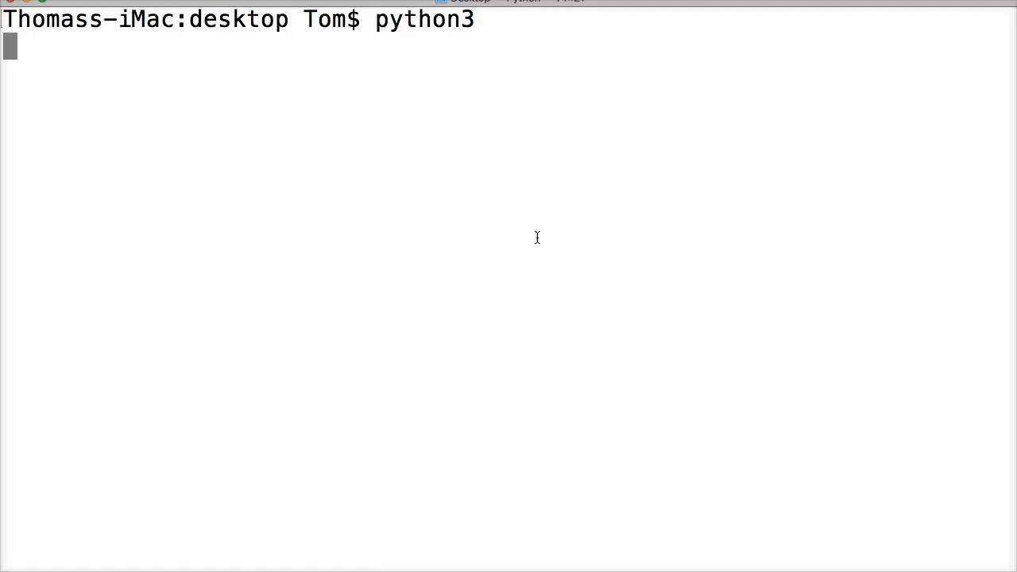
pyautogui.press('enter')
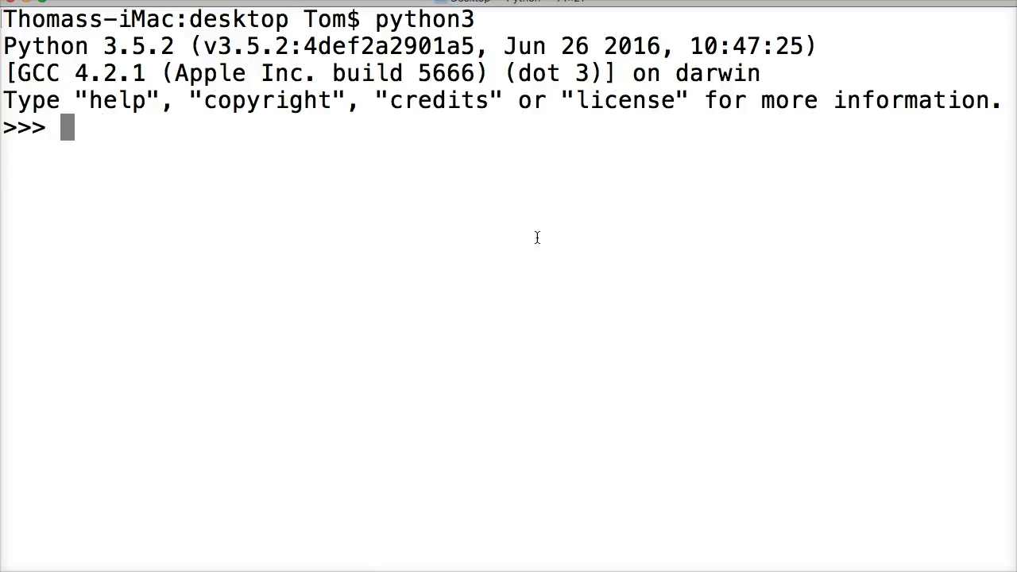
# Run 'from decimal import *' to bring in the decimal module
pyautogui.write('from decim')
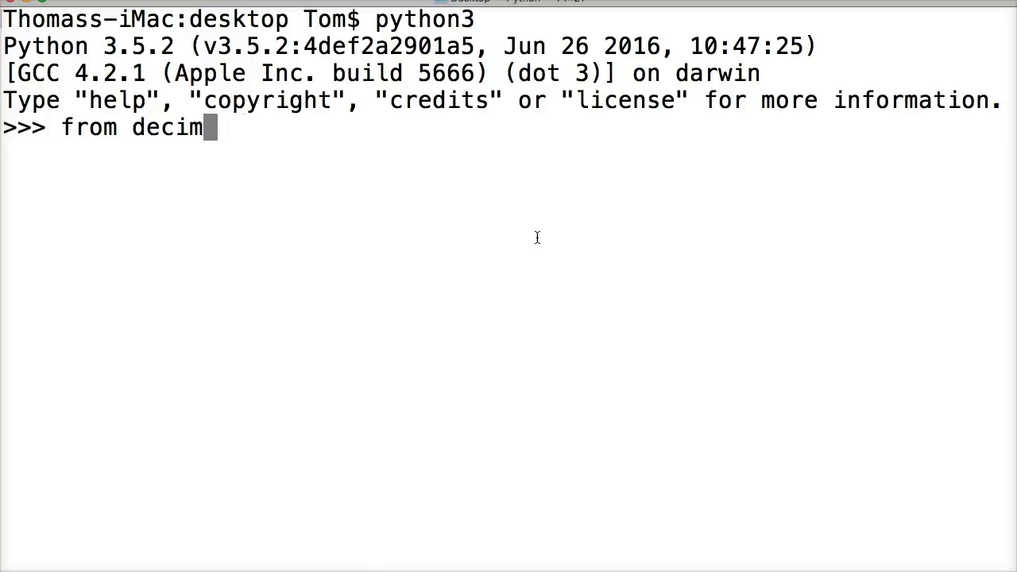
pyautogui.write('al import')
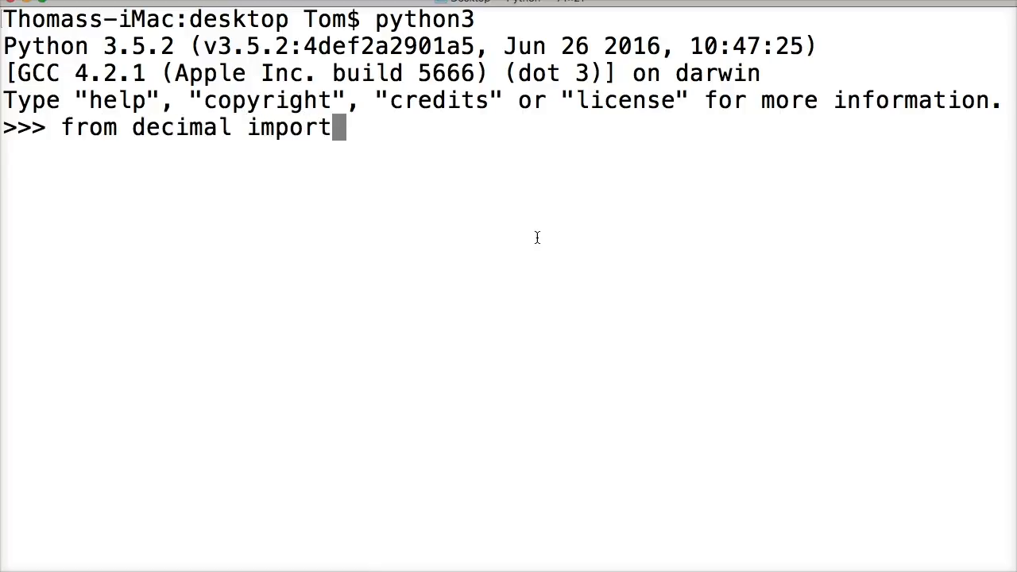
pyautogui.write('*')
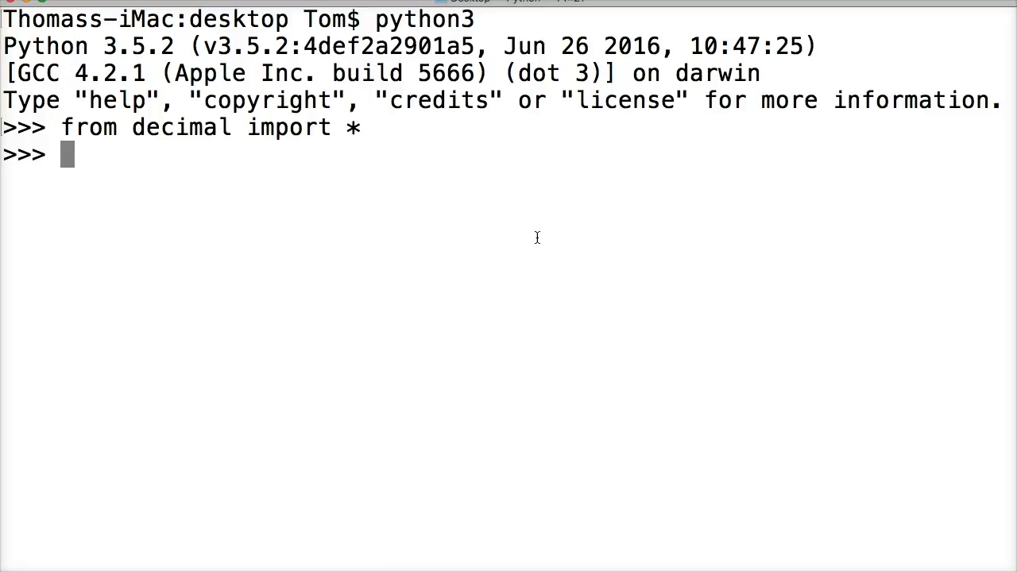
# Evaluate Decimal(7.6) + Decimal(8.7), yielding the imprecise 16.29999999999999893418589636
pyautogui.write('Decimal(')
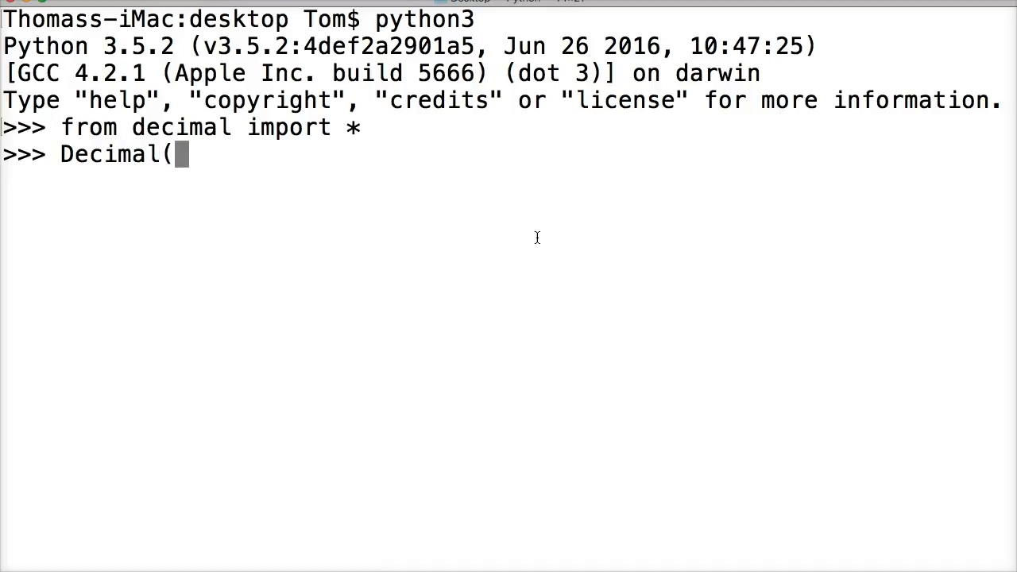
pyautogui.write('7.6')
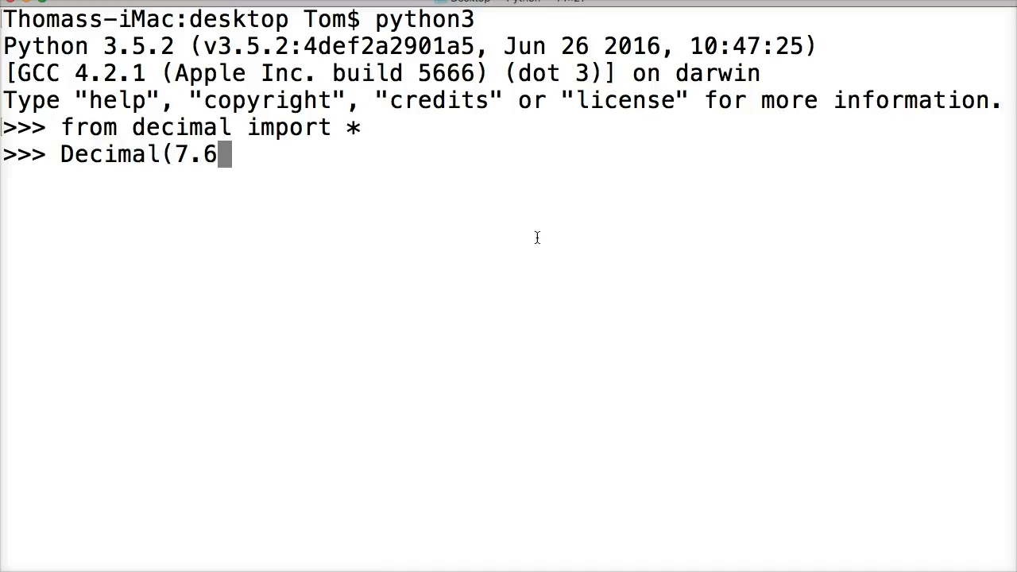
pyautogui.write(')')
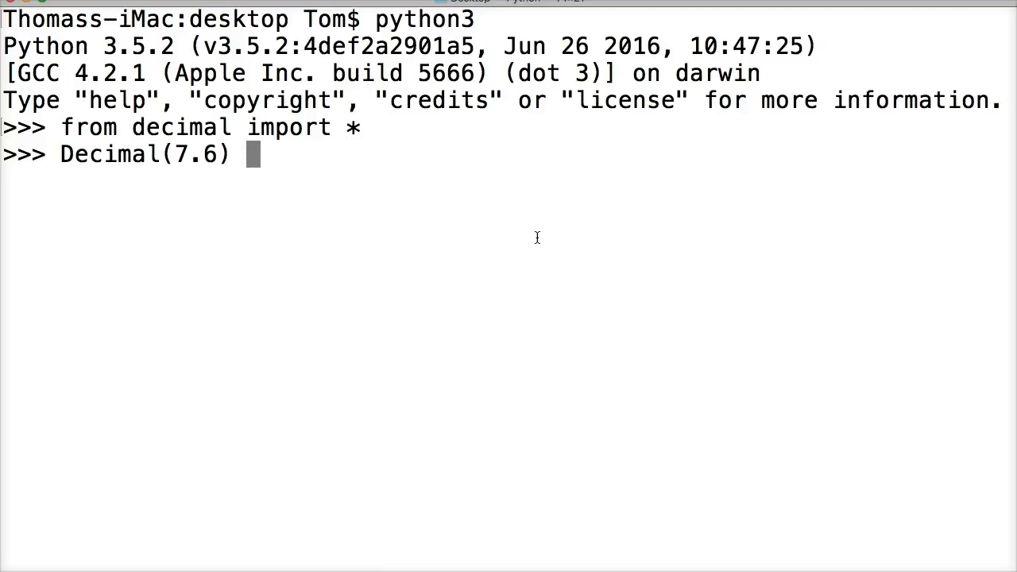
pyautogui.write('+')
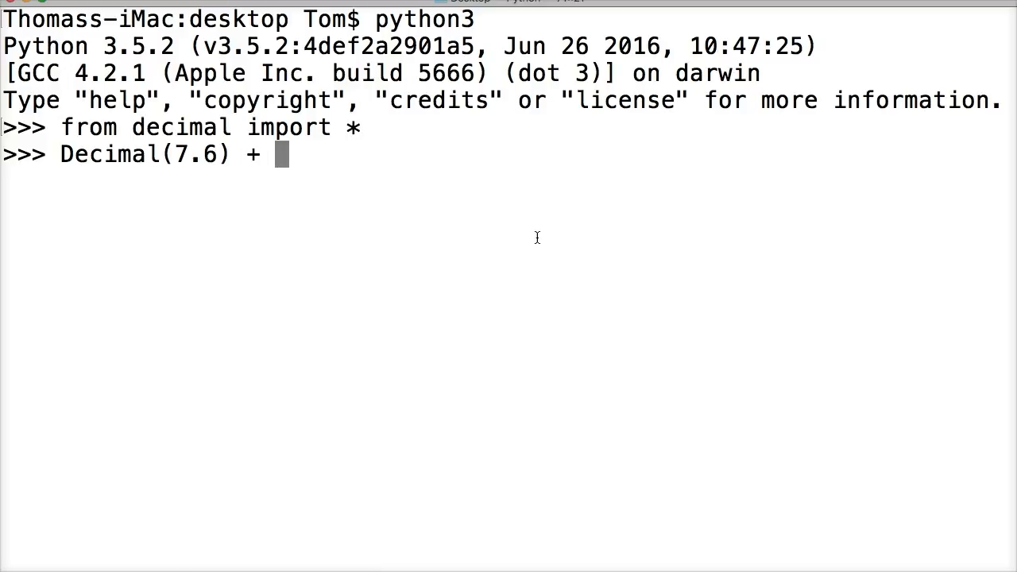
pyautogui.write('Decimal')
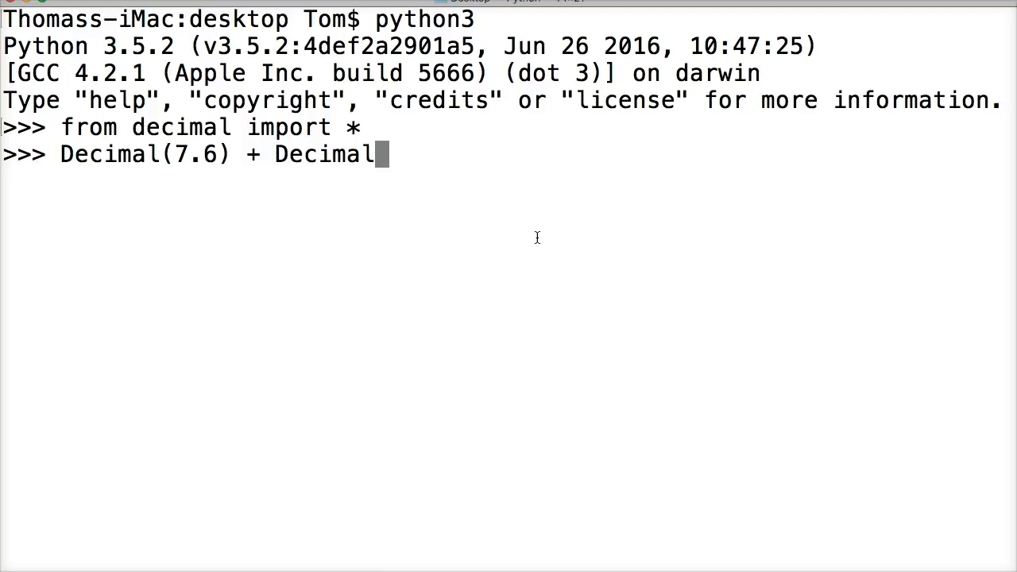
pyautogui.write('(8.')
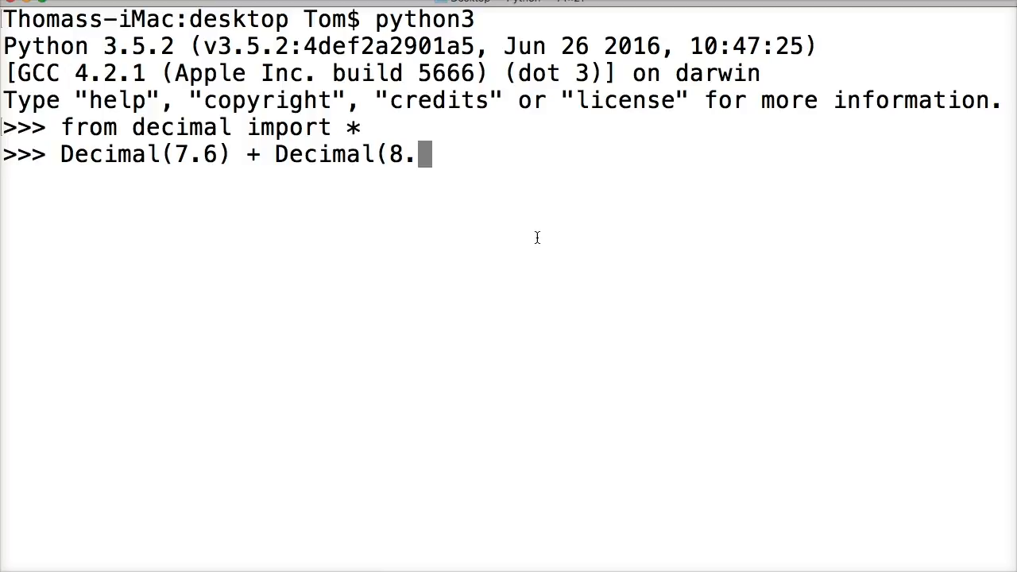
pyautogui.write('7)')
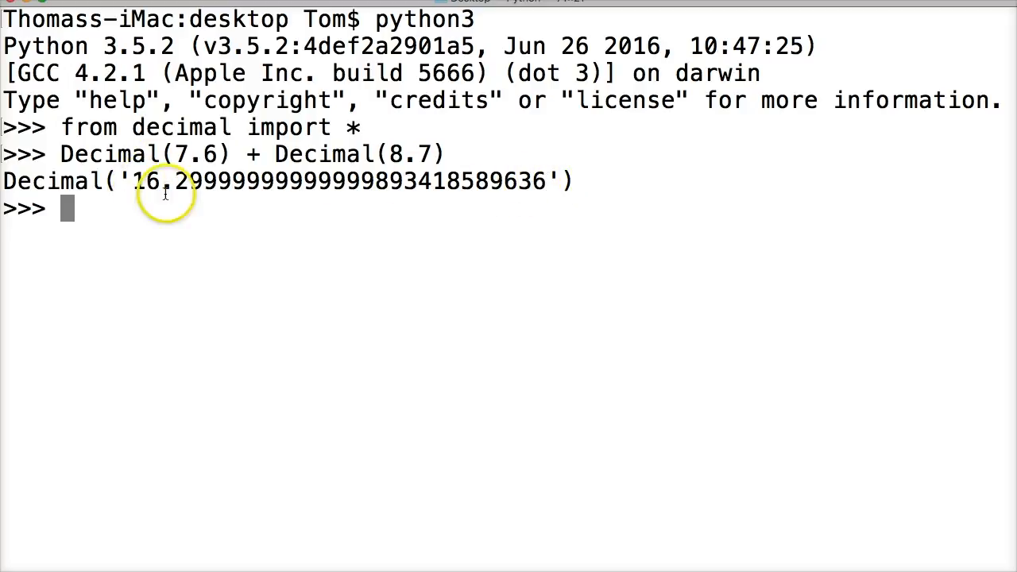
pyautogui.moveTo(525, 181)
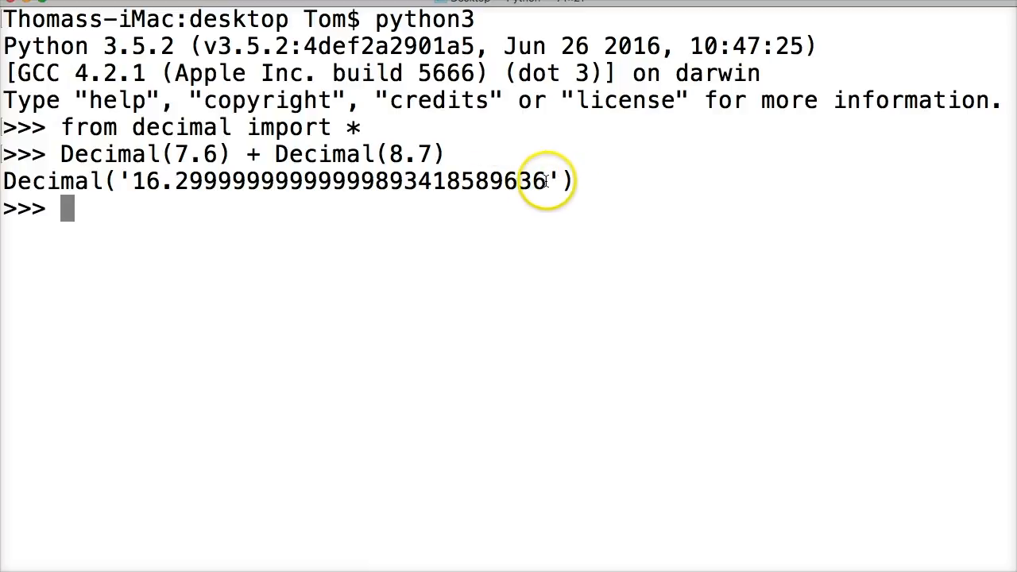
pyautogui.moveTo(543, 173)
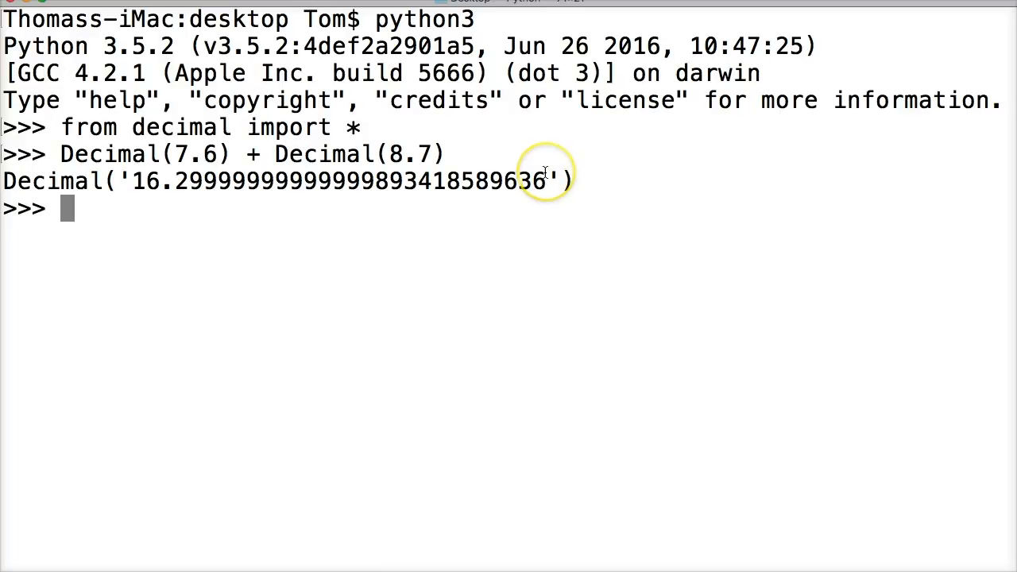
pyautogui.moveTo(417, 237)
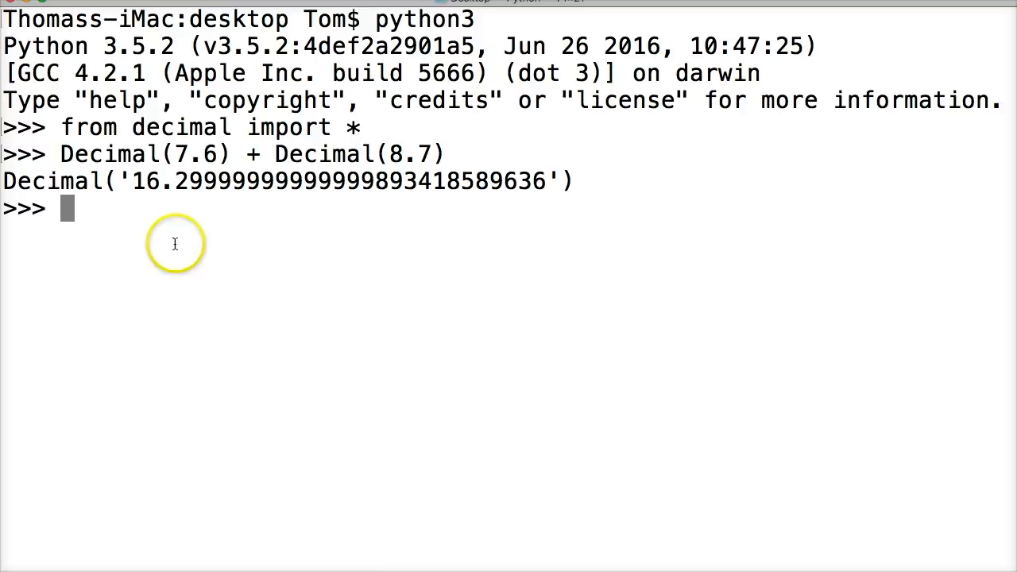
pyautogui.moveTo(130, 283)
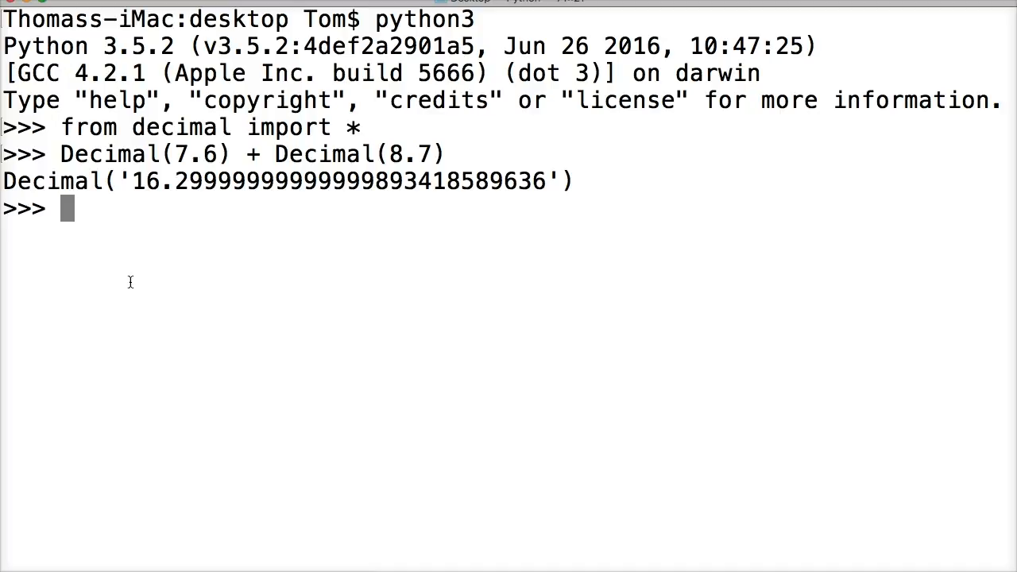
# Call getcontext() and highlight the prec=28 value in its output
pyautogui.write('getcont')
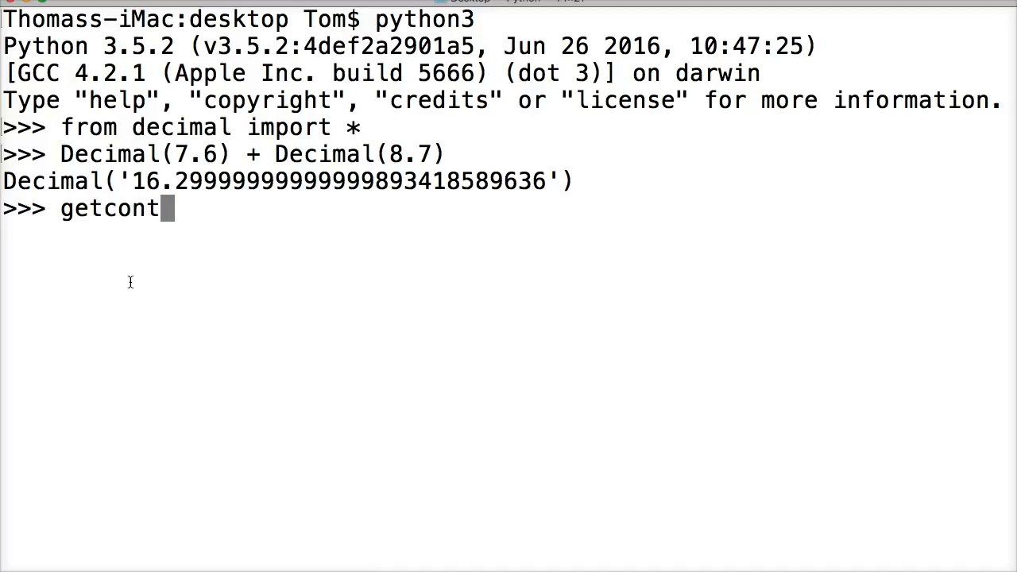
pyautogui.write('ext()')
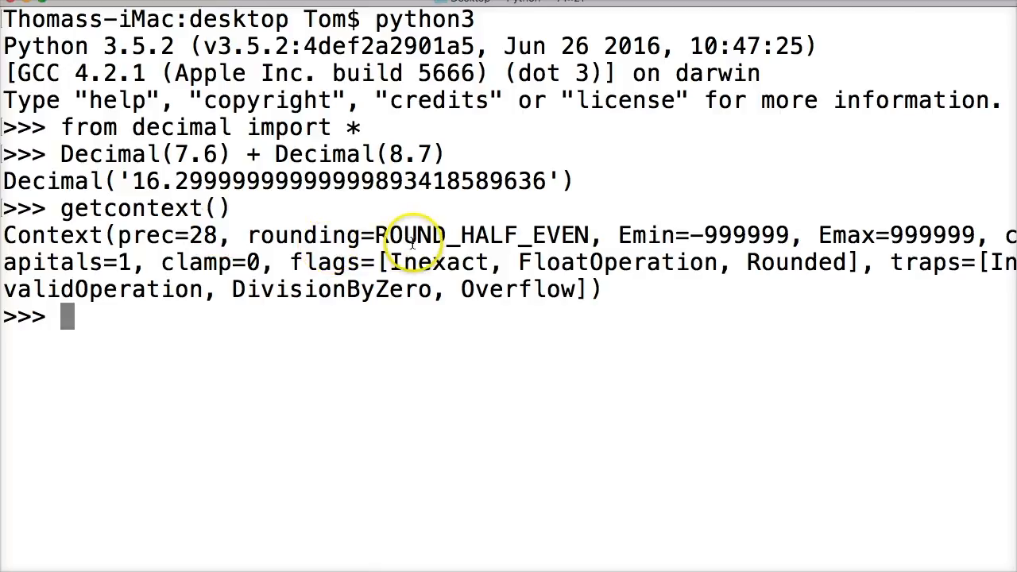
pyautogui.moveTo(635, 230)
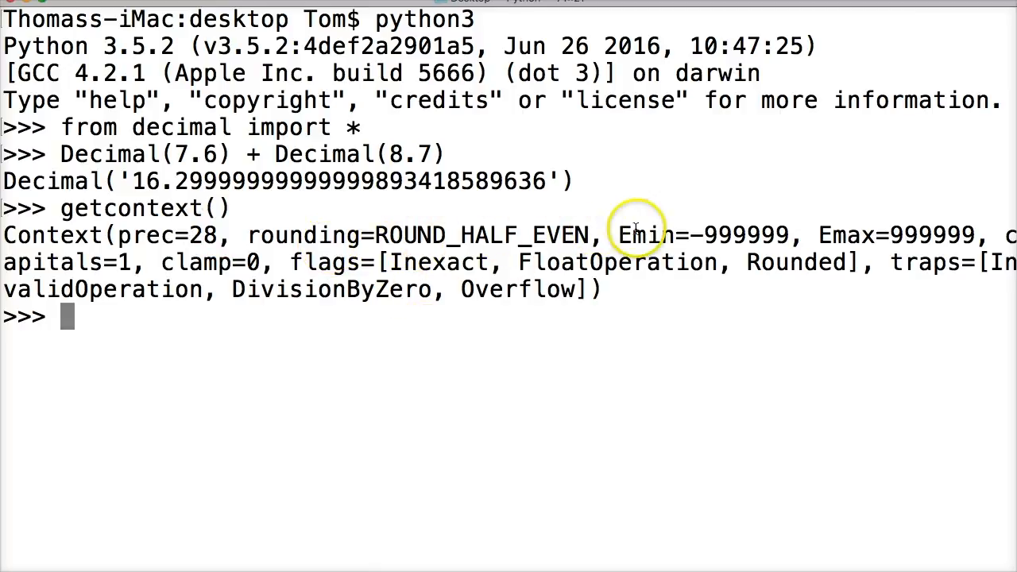
pyautogui.moveTo(524, 290)
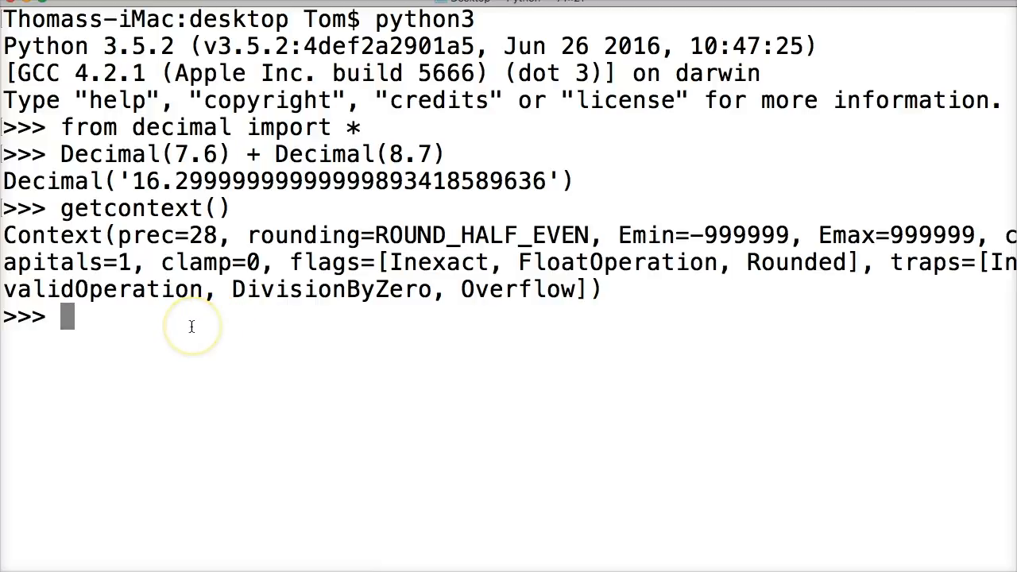
pyautogui.moveTo(191, 325)
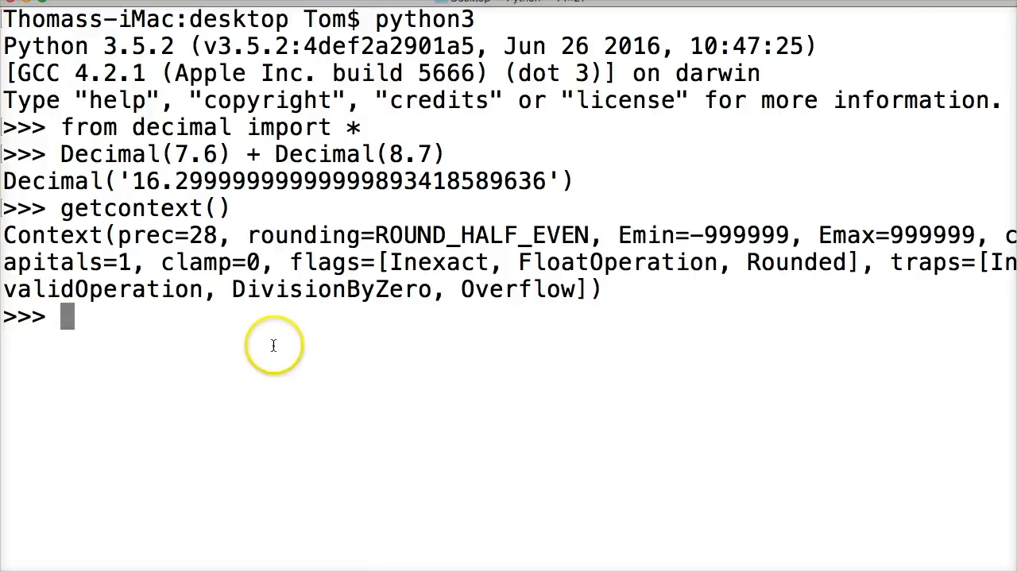
pyautogui.moveTo(245, 354)
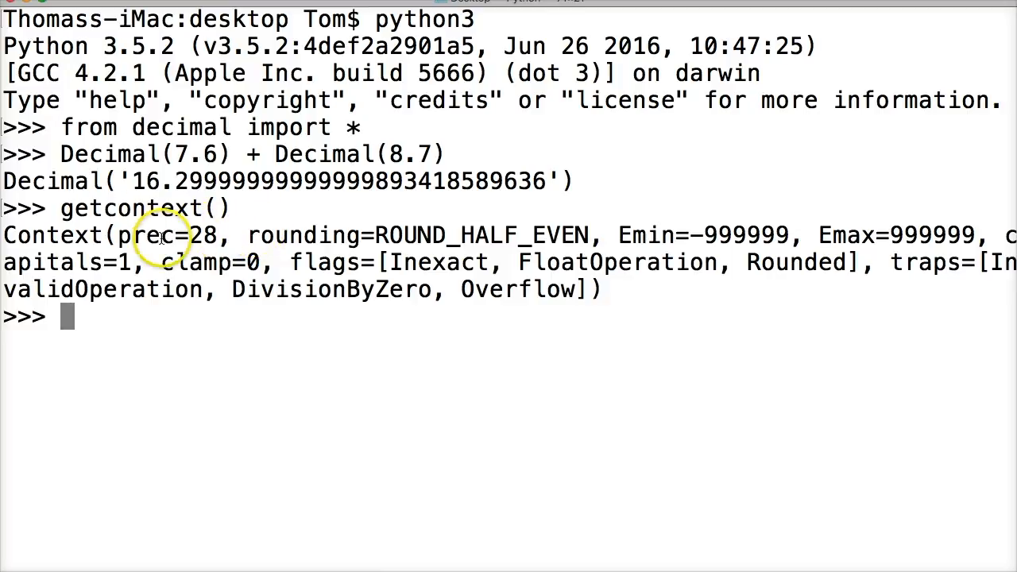
pyautogui.moveTo(346, 289)
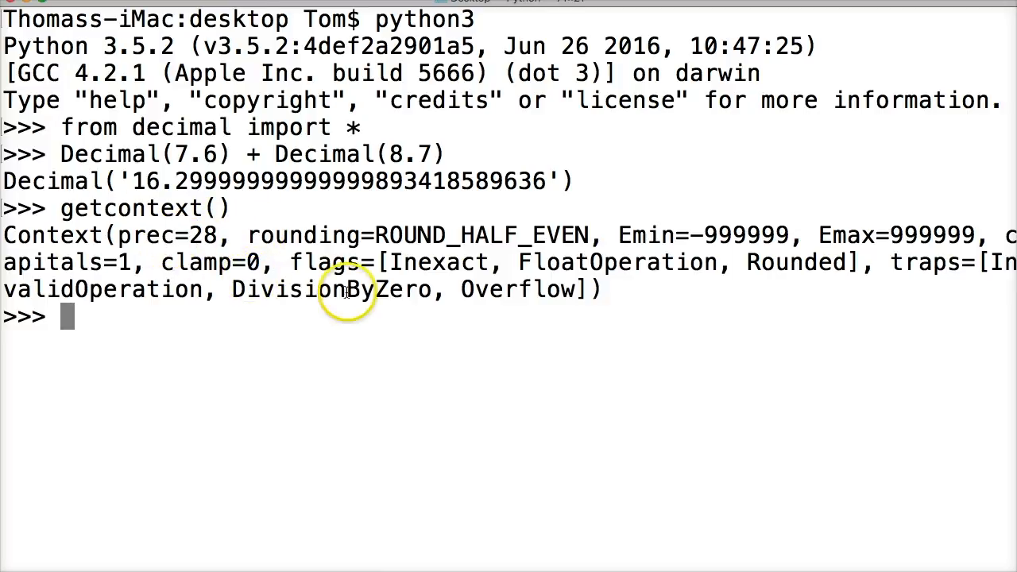
pyautogui.doubleClick(166, 235)
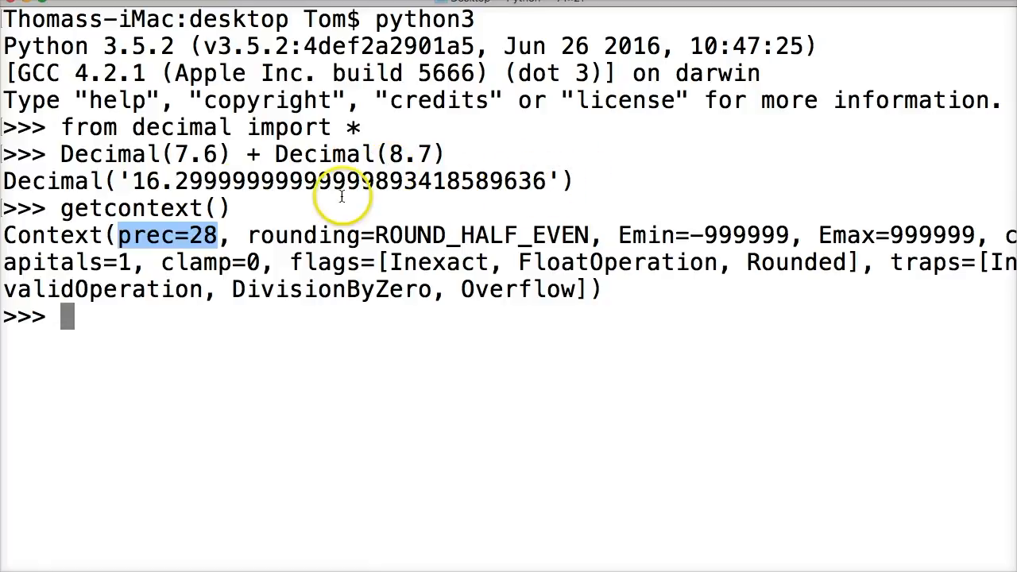
pyautogui.moveTo(191, 262)
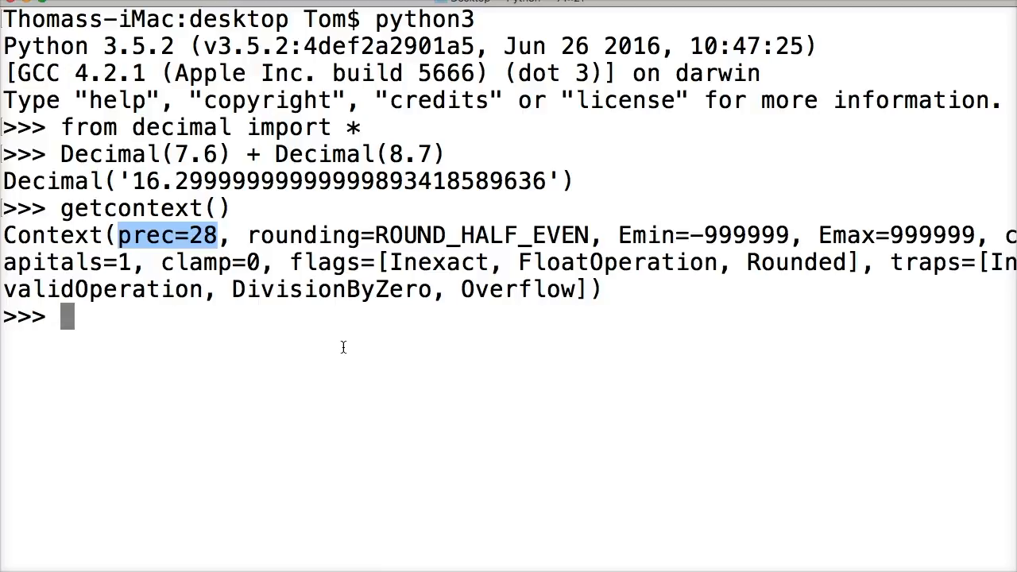
pyautogui.write('get')
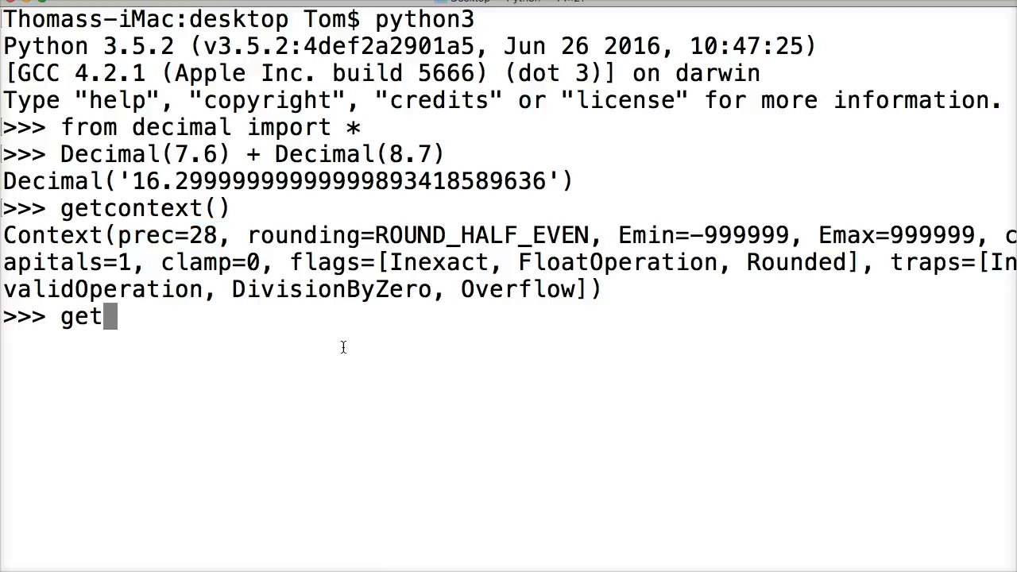
pyautogui.write('context')
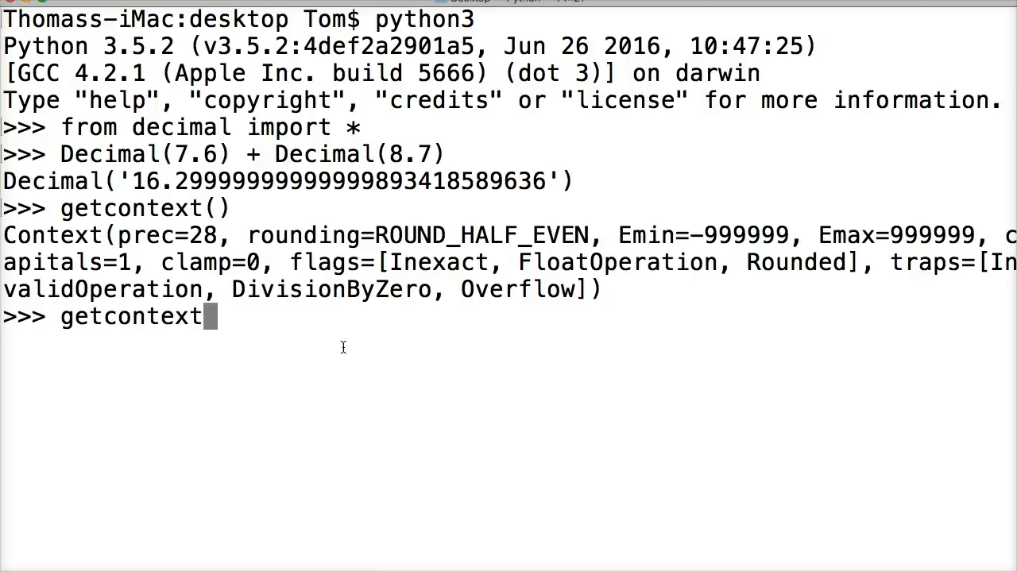
pyautogui.write('().')
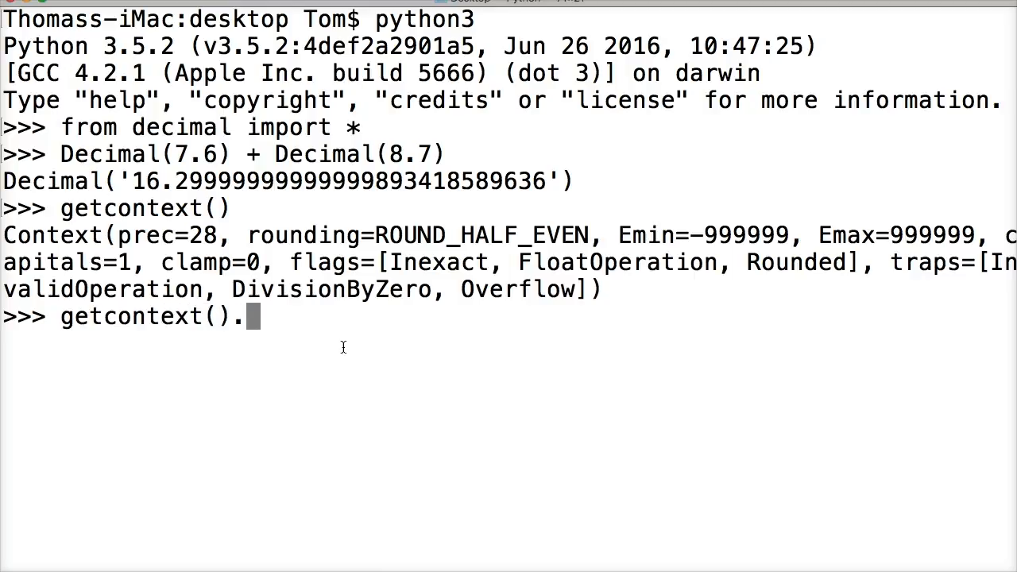
pyautogui.write('prec=-')
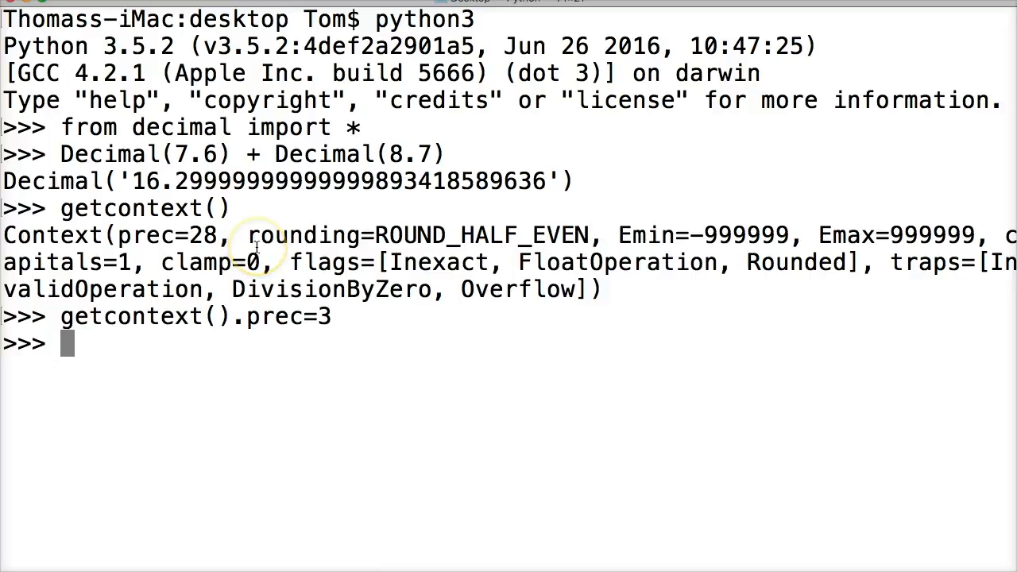
pyautogui.write('getconte')
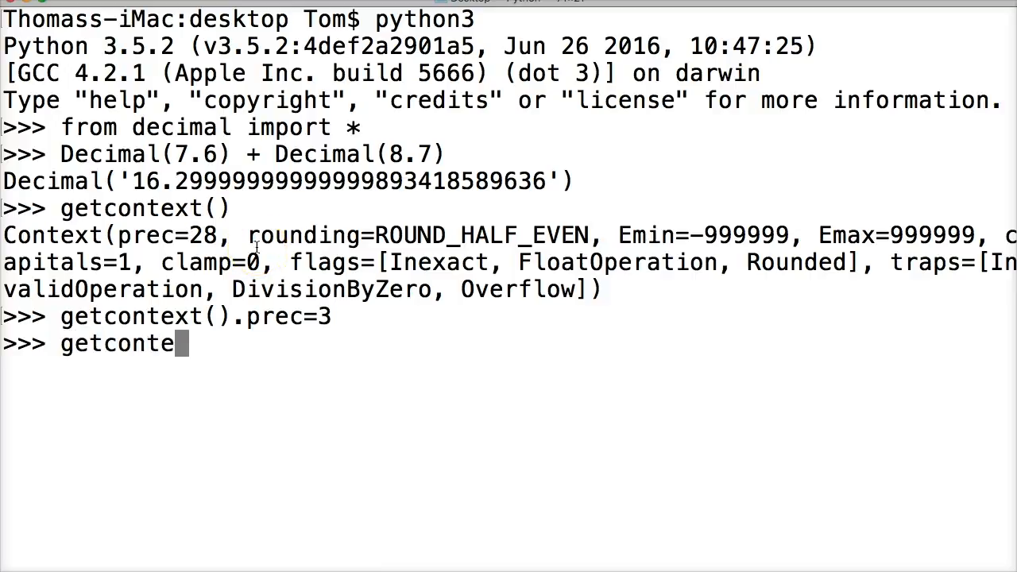
pyautogui.write('xt()')
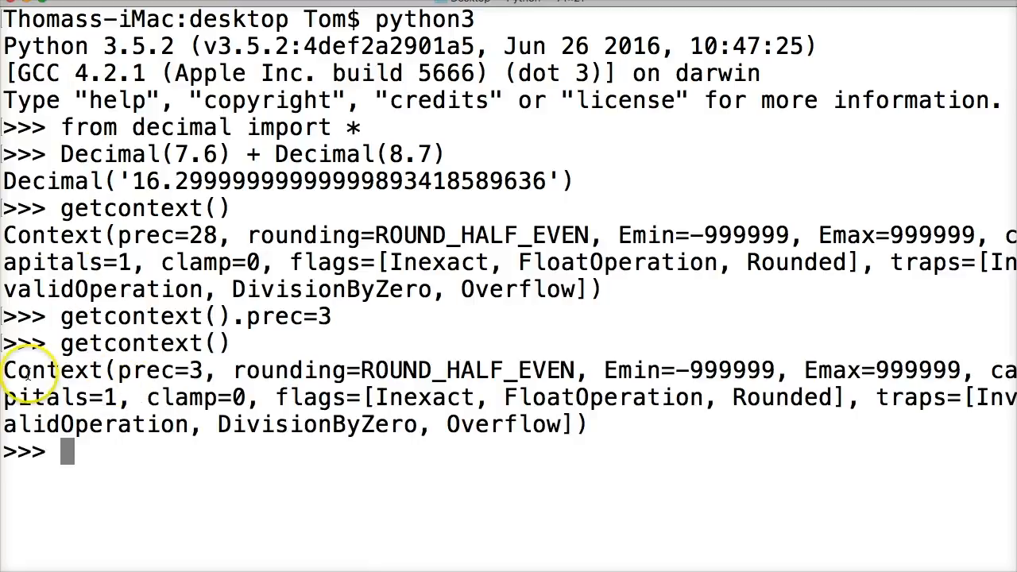
pyautogui.moveTo(283, 289)
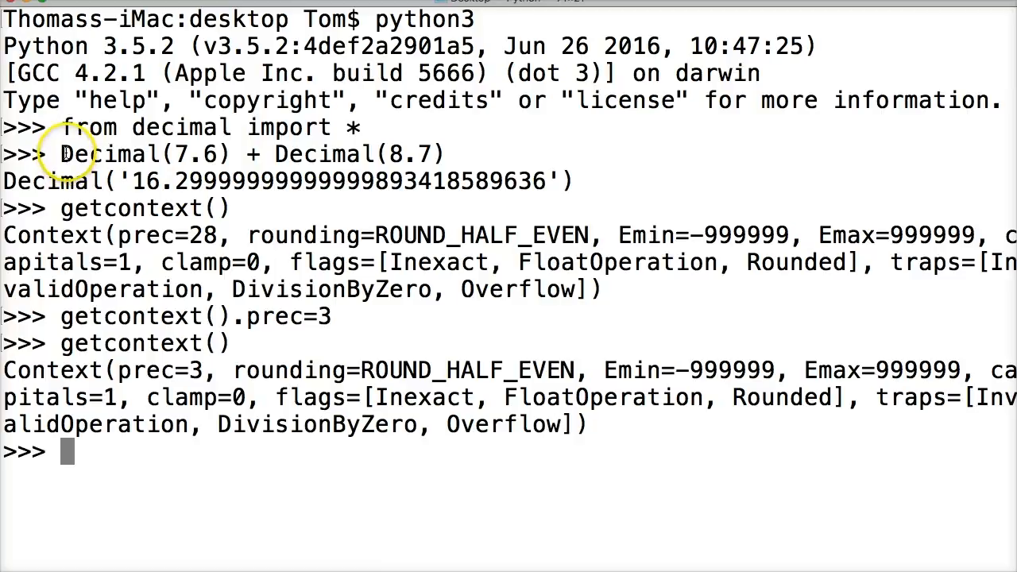
pyautogui.moveTo(425, 353)
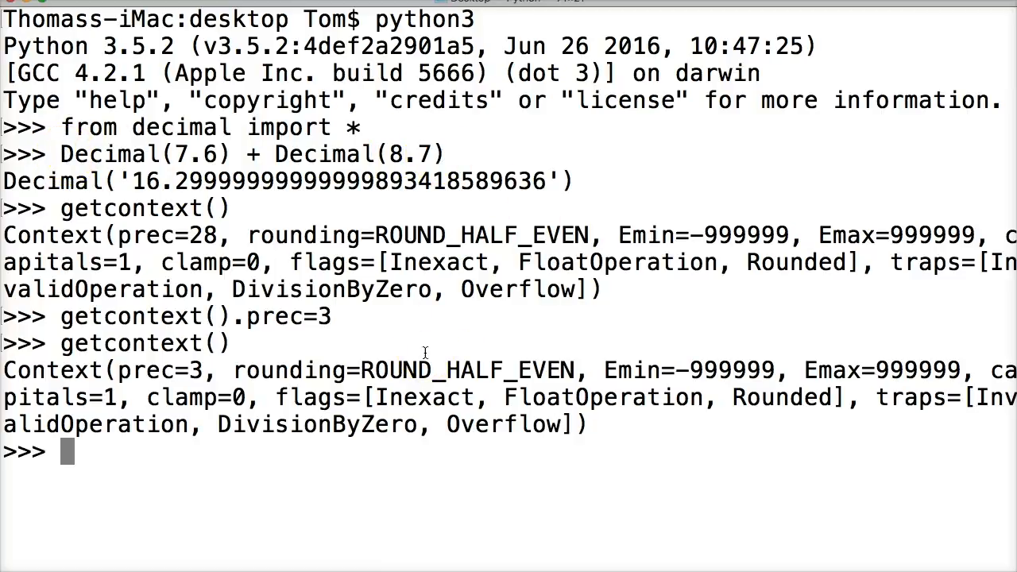
# Re-run Decimal(7.6) + Decimal(8.7) under precision 3 to get Decimal('16.3')
pyautogui.write('Decimal(')
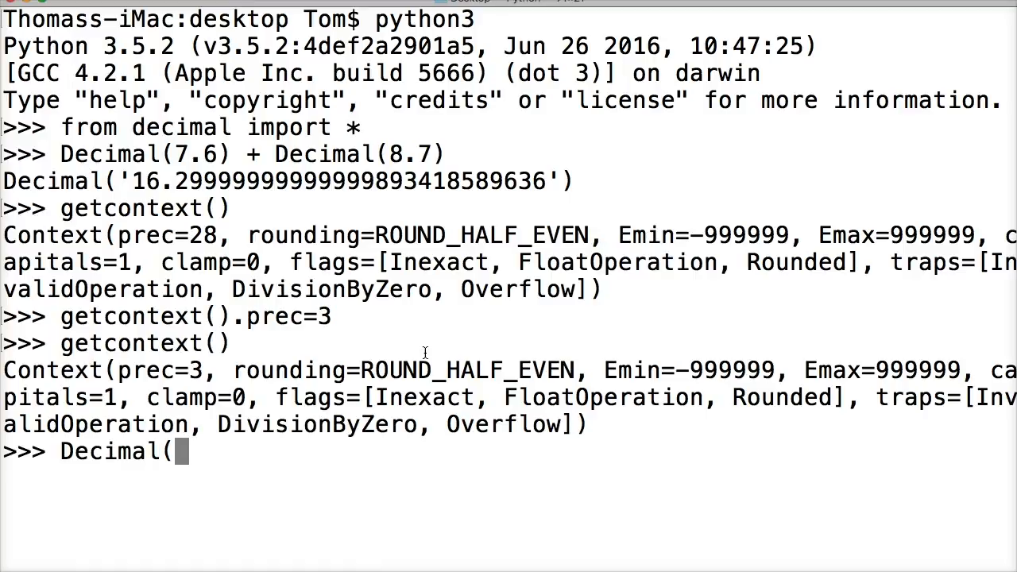
pyautogui.write('7.6) +')
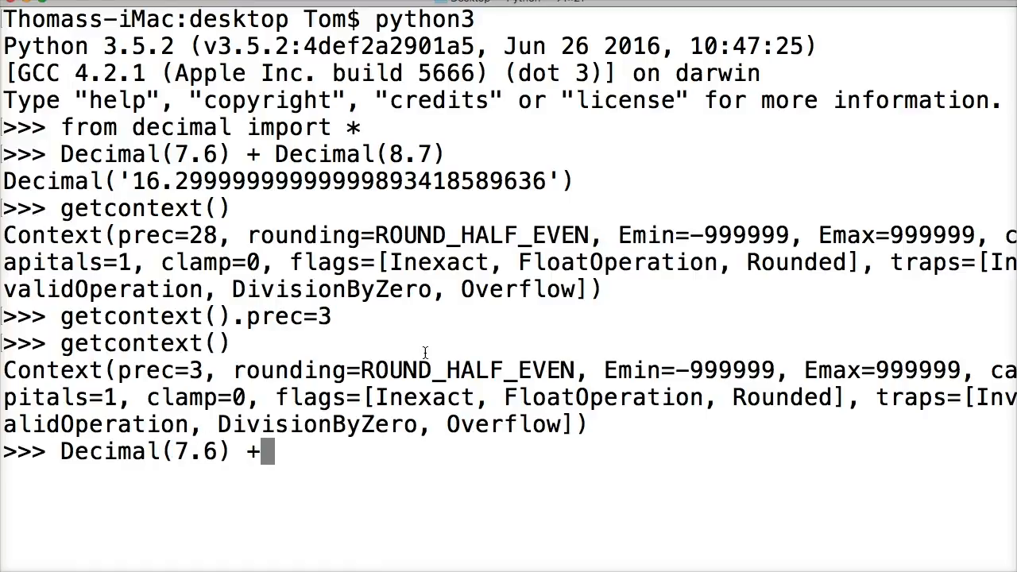
pyautogui.write('Decima')
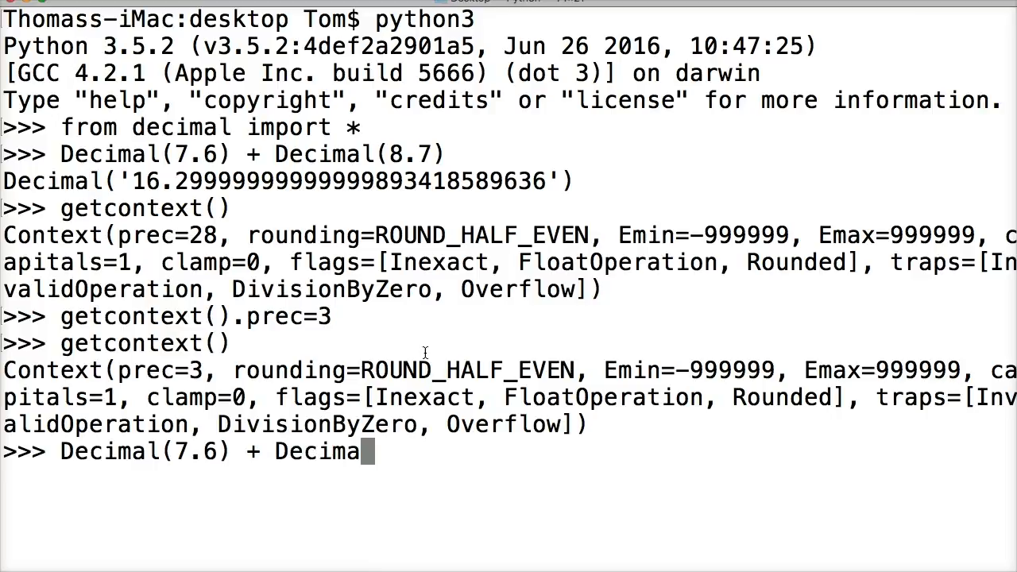
pyautogui.write('l(8.87')
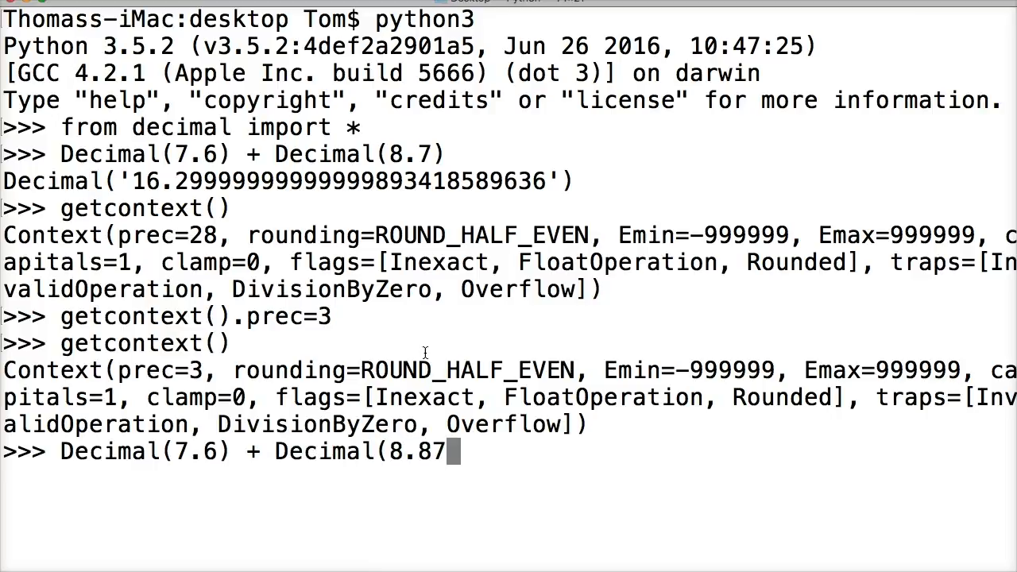
pyautogui.press('backspace')
pyautogui.write(')')
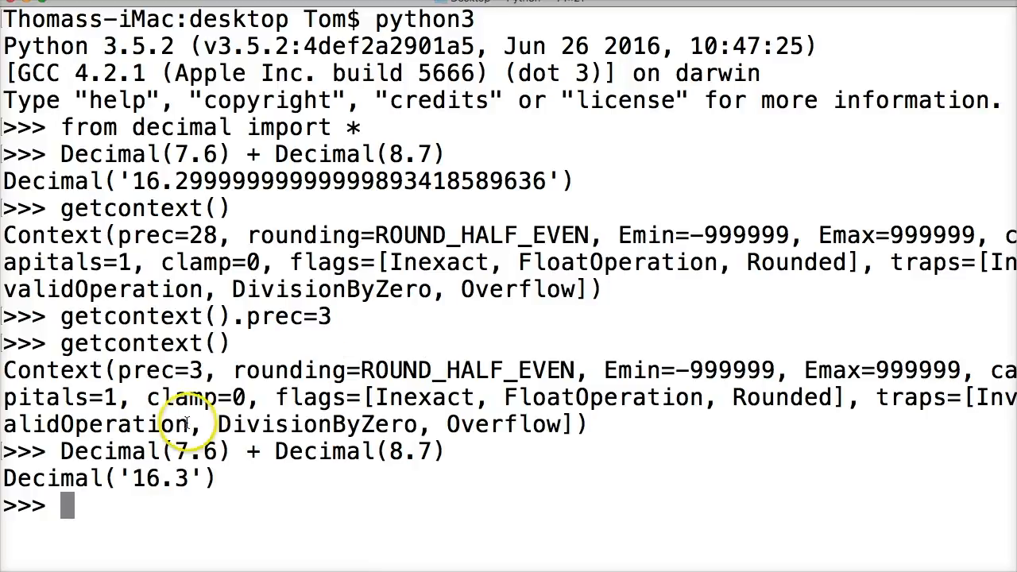
pyautogui.moveTo(302, 359)
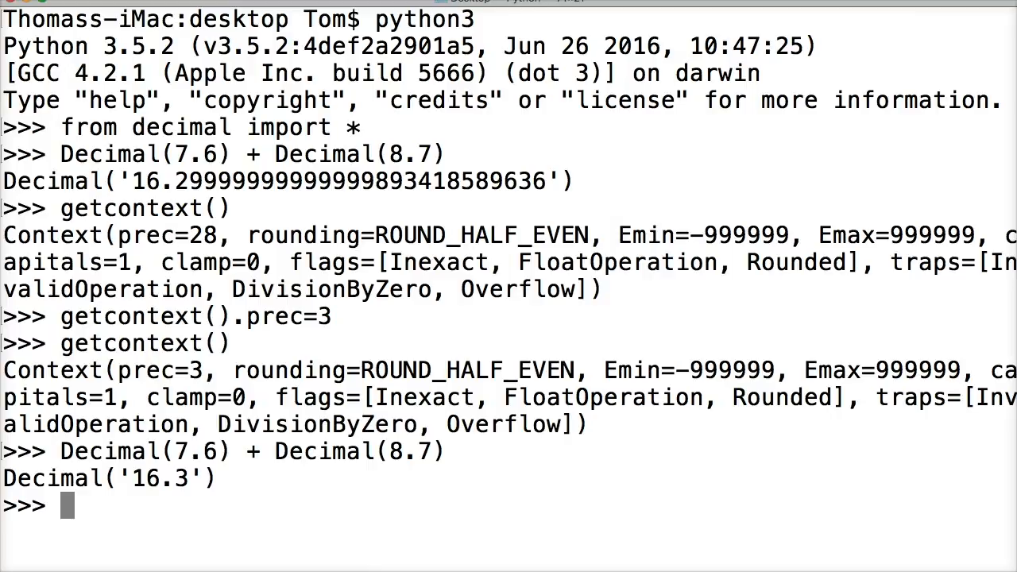
pyautogui.moveTo(116, 512)
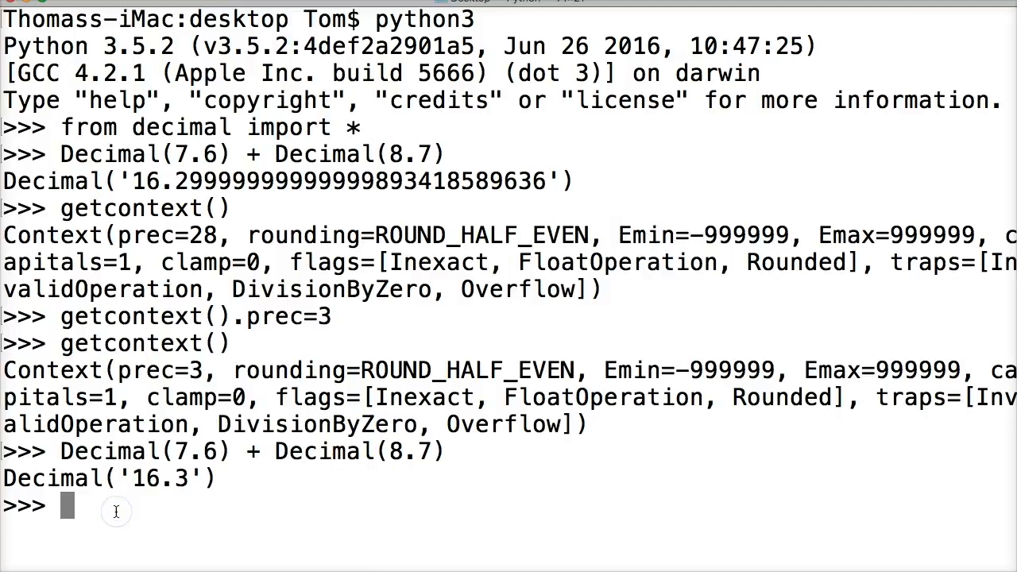
# Evaluate Decimal(78.6) + Decimal(87.9) under precision 3, returning Decimal('166')
pyautogui.write('D')
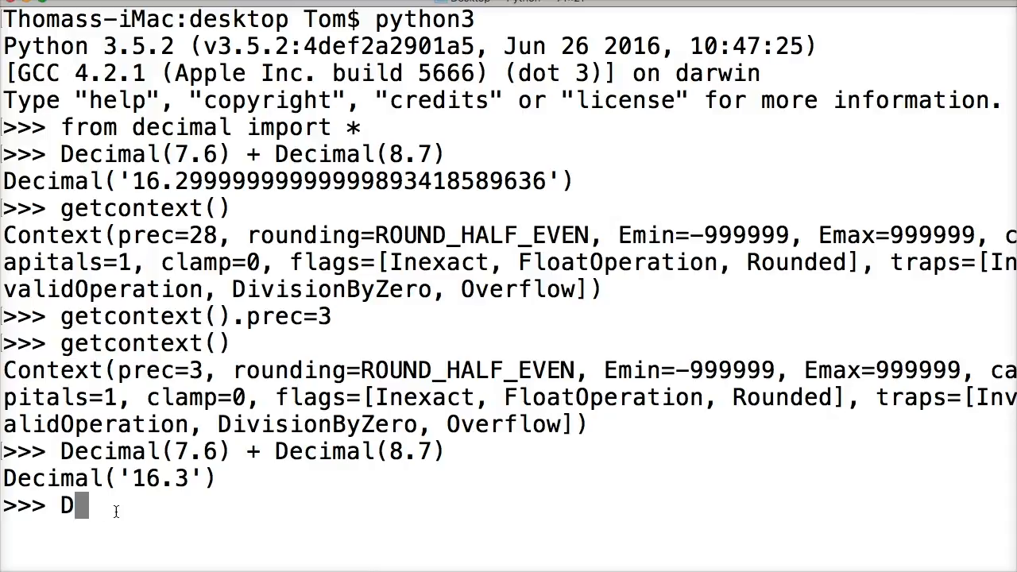
pyautogui.write('ecimal(')
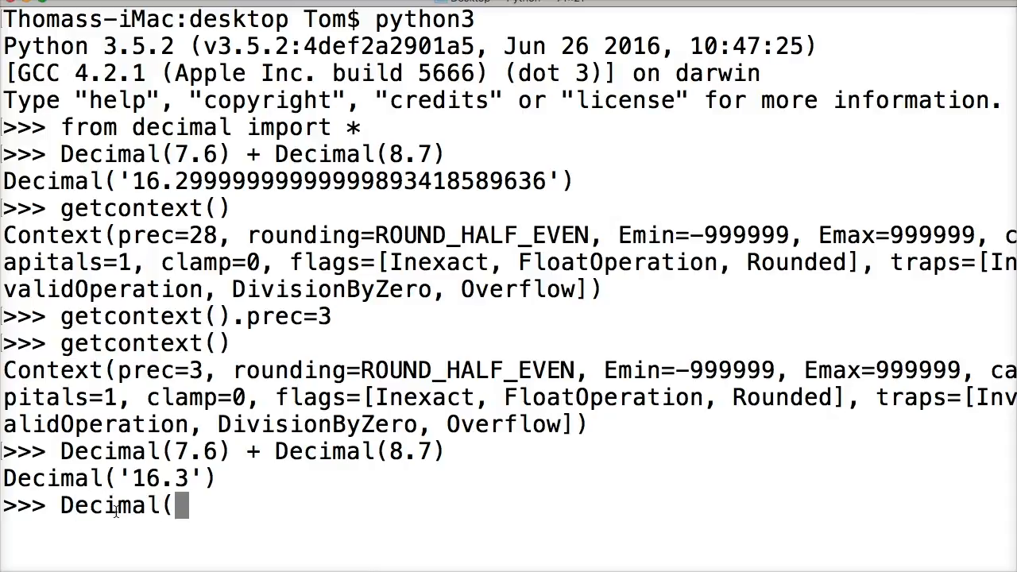
pyautogui.write('78')
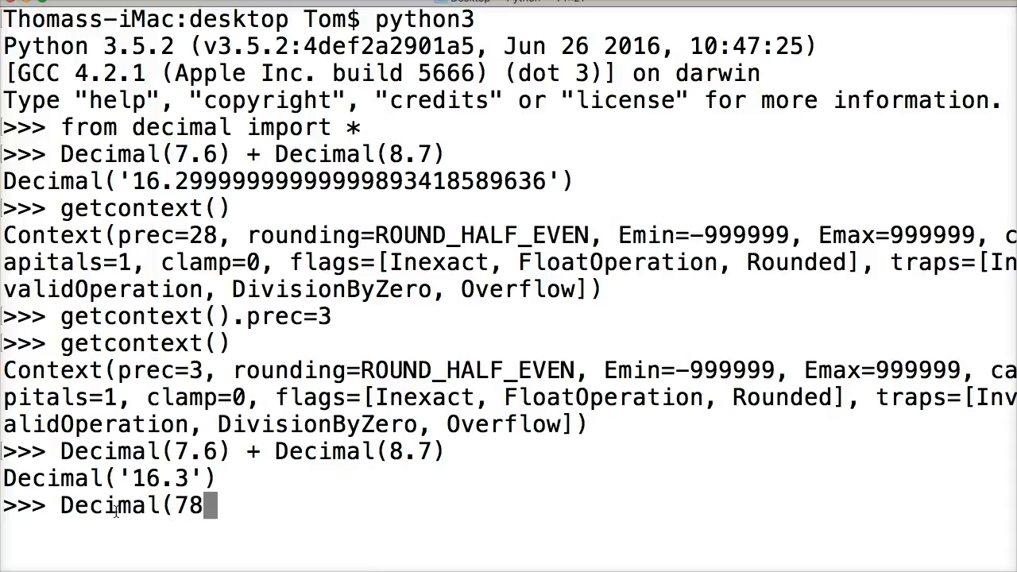
pyautogui.write('.6) +')
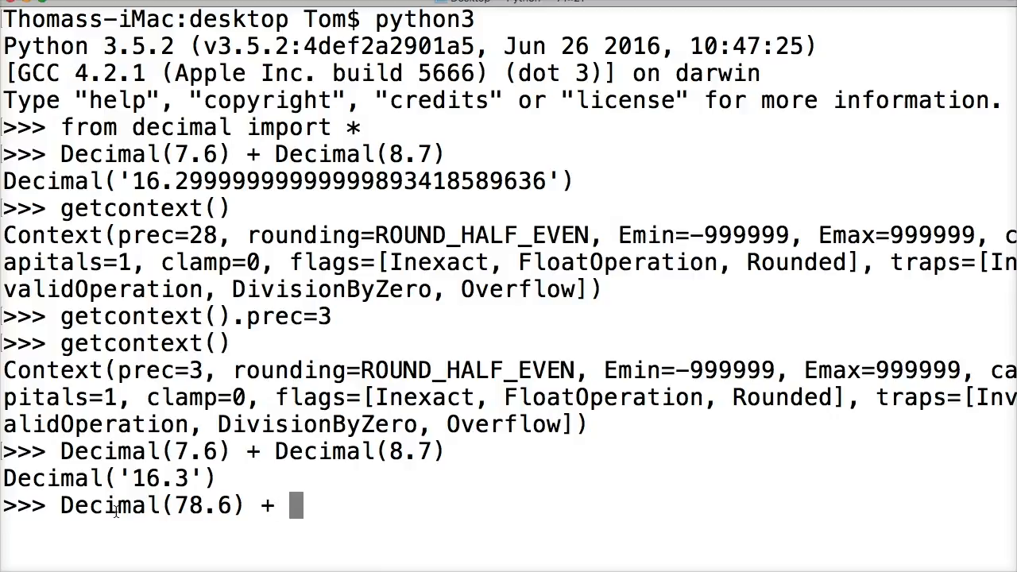
pyautogui.write('87.9')
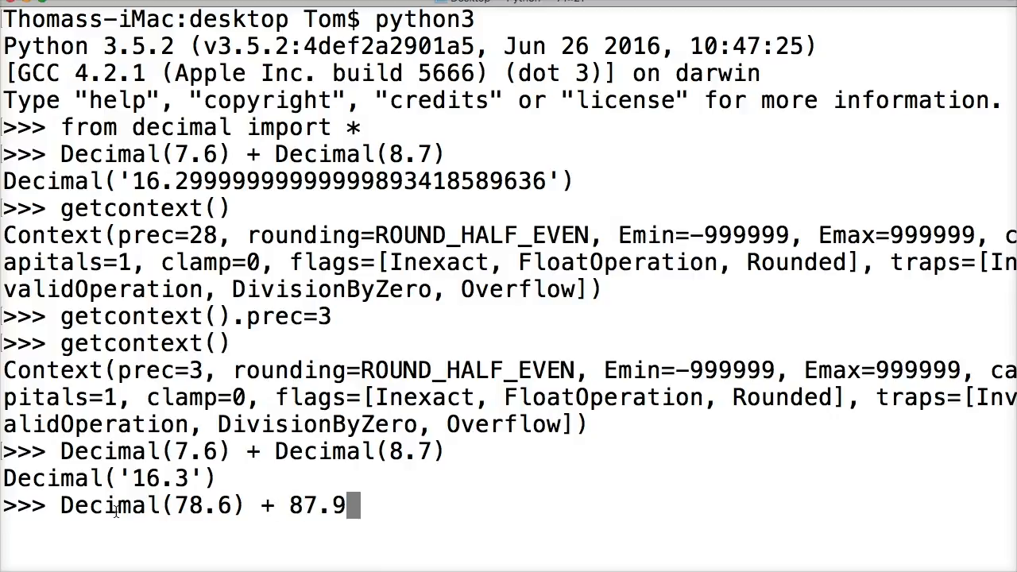
pyautogui.write('Decimal(')
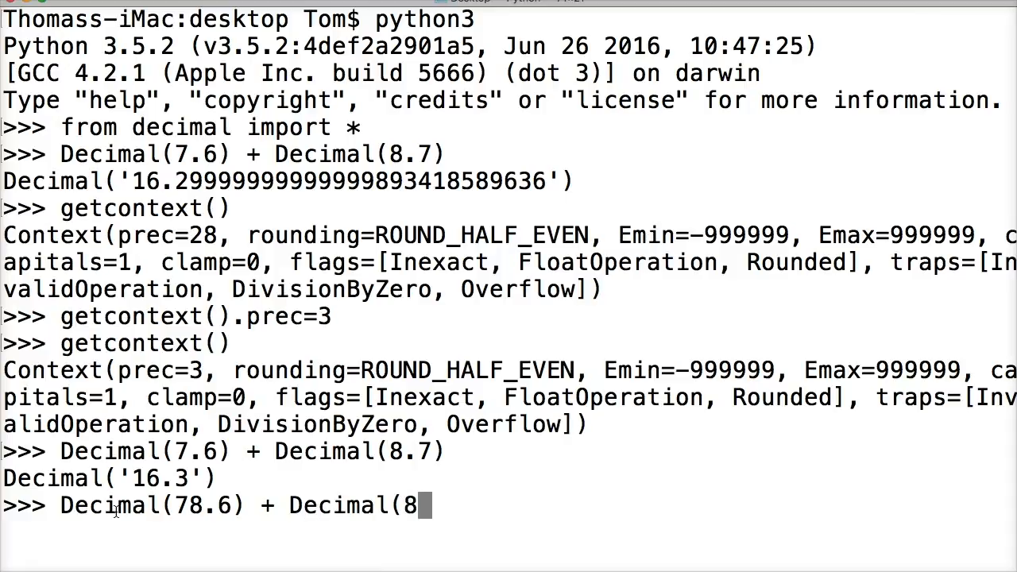
pyautogui.write('7.9)')
pyautogui.press('enter')
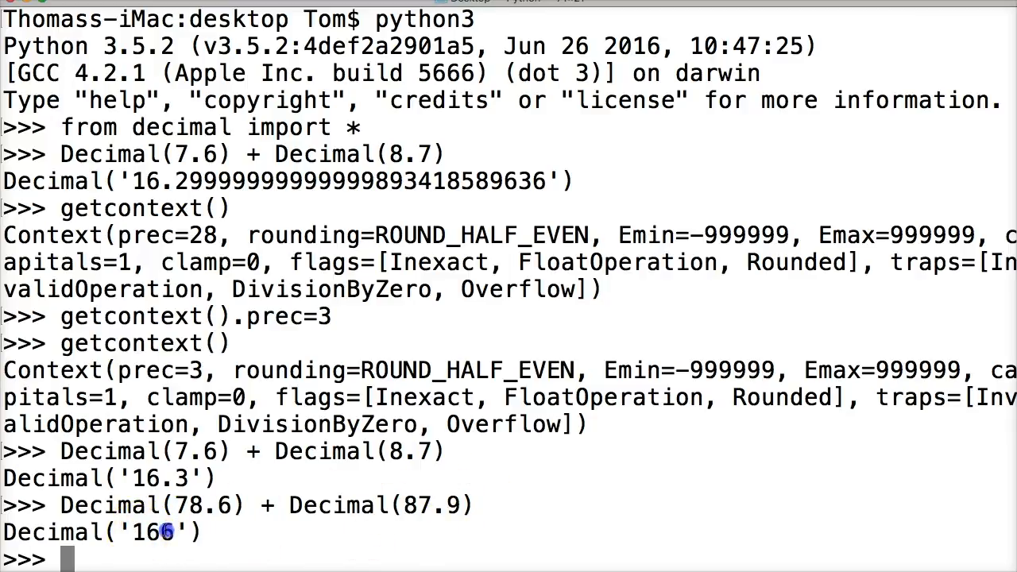
pyautogui.doubleClick(155, 531)
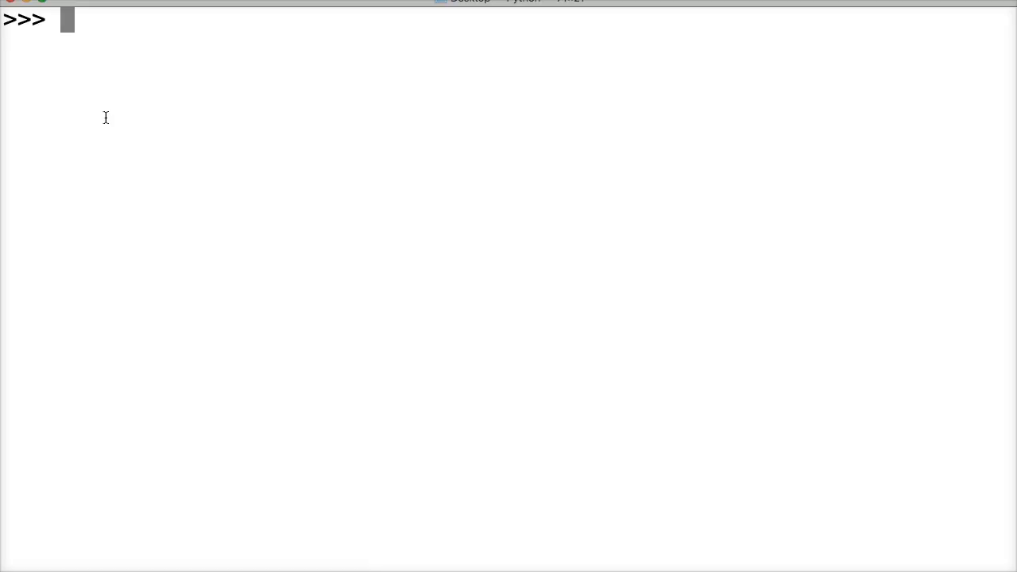
# Begin a 'with localcontext() as ctx:' block and set ctx.prec = 4
pyautogui.write('with loca')
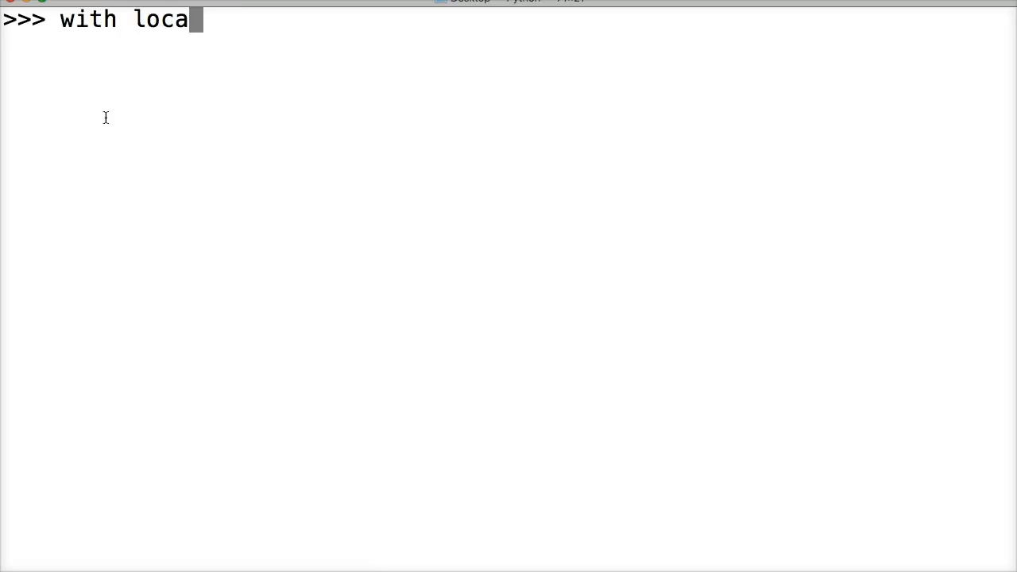
pyautogui.write('context')
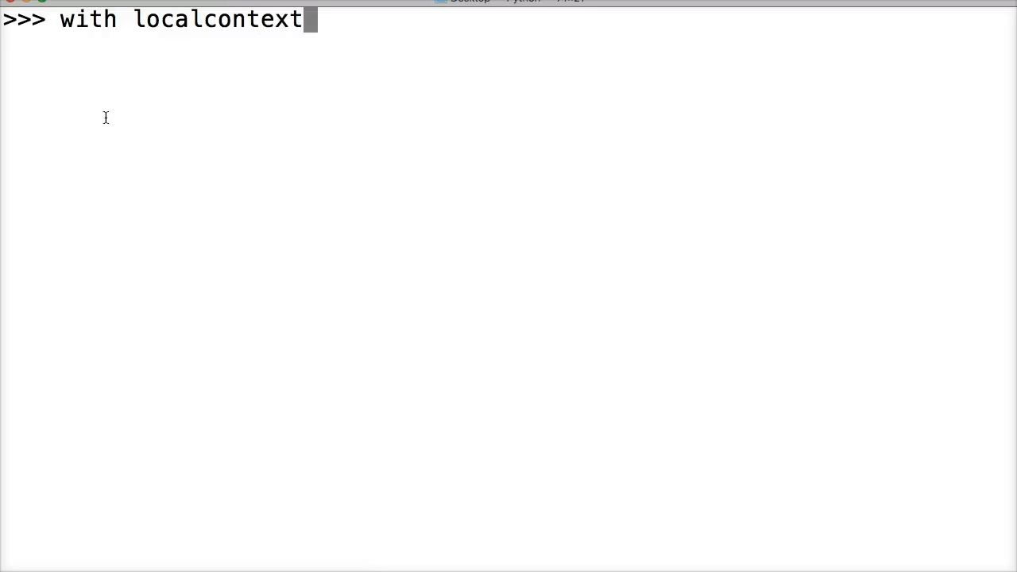
pyautogui.write('()')
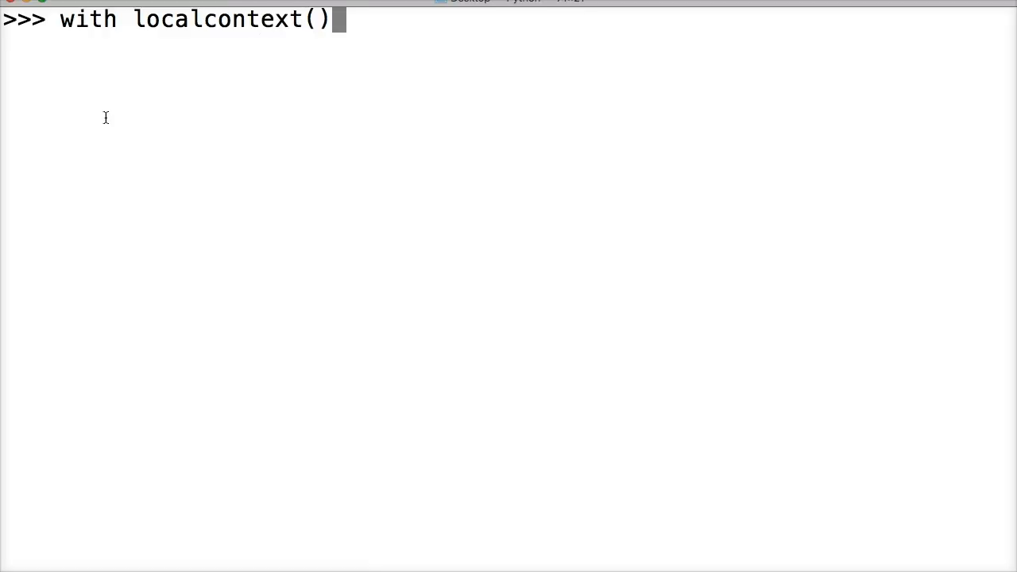
pyautogui.write('as')
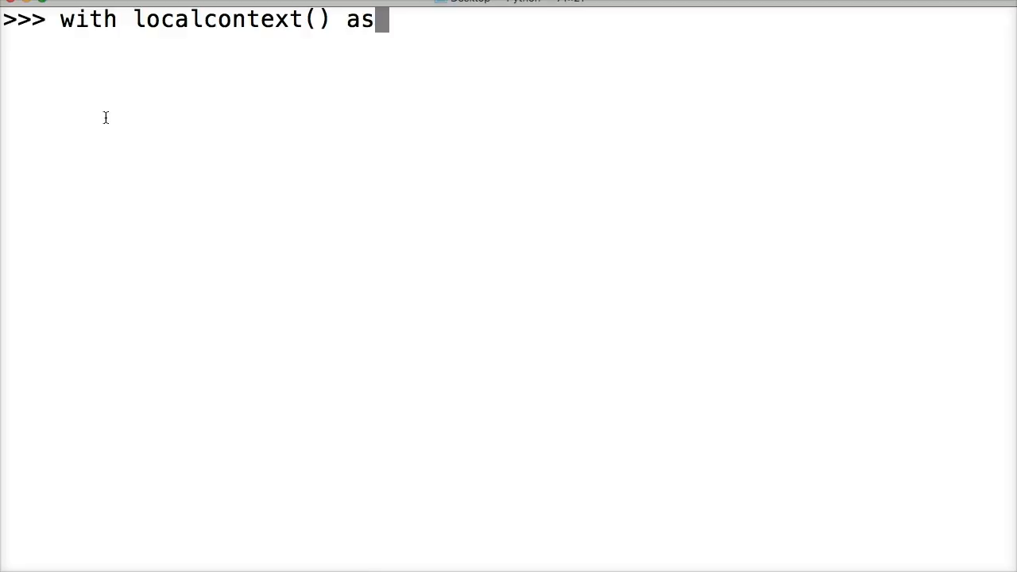
pyautogui.write('ctx:')
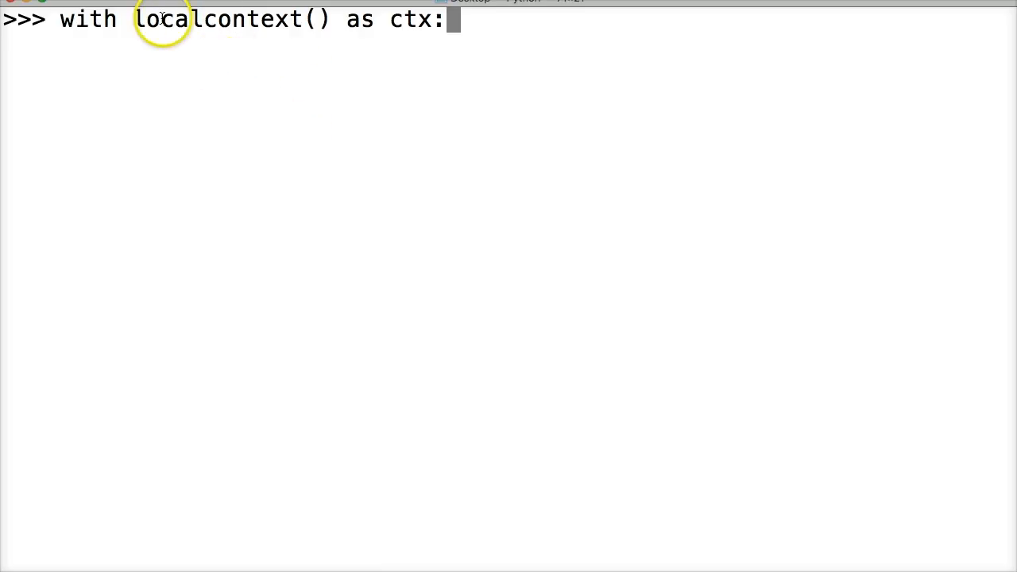
pyautogui.moveTo(162, 19)
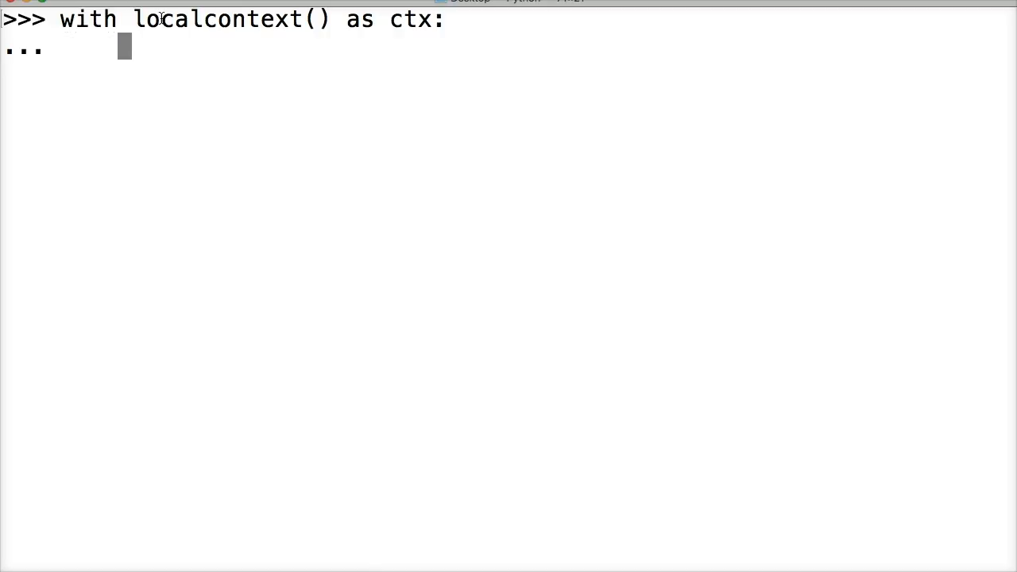
pyautogui.write('ctx.')
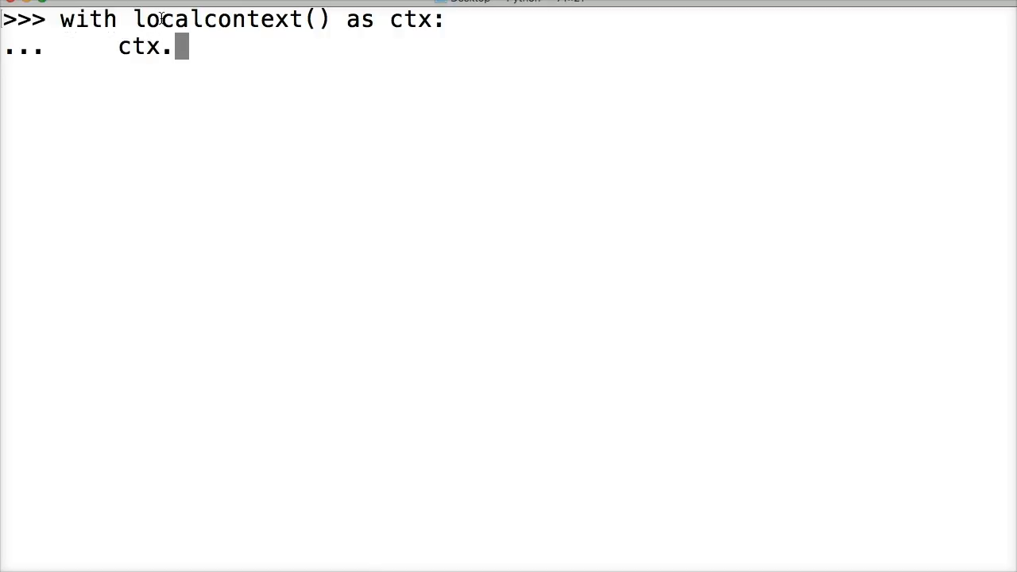
pyautogui.write('prec = 4')
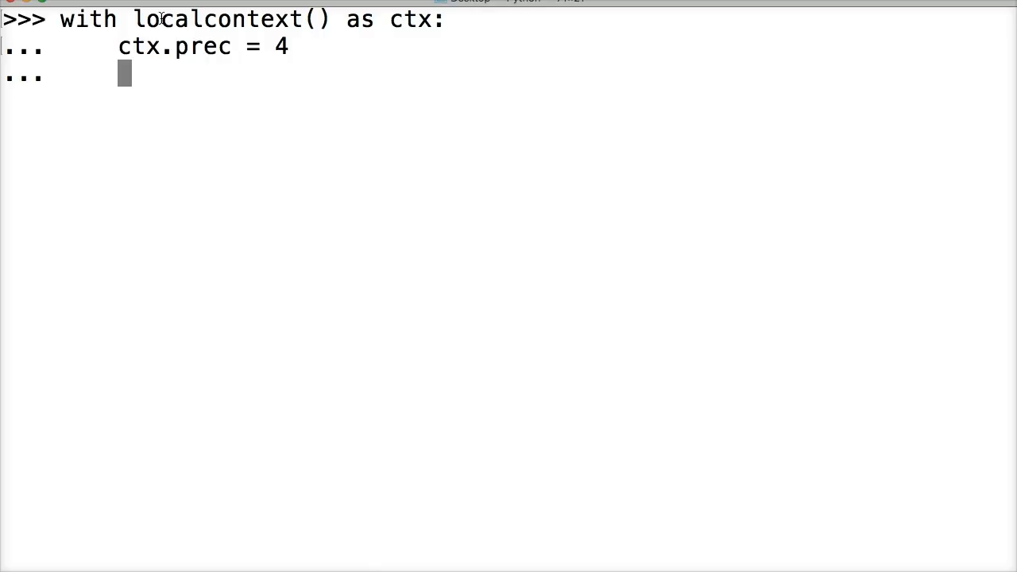
# Add Decimal(78.6) + Decimal(87.9) inside the block for 166.5 and select the result line
pyautogui.write('Dec')
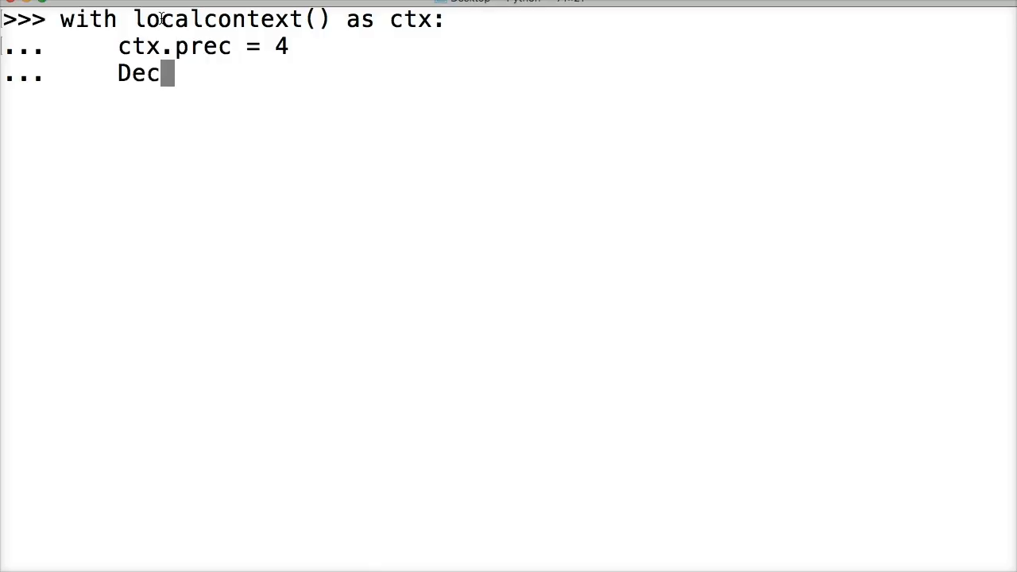
pyautogui.write('imal(')
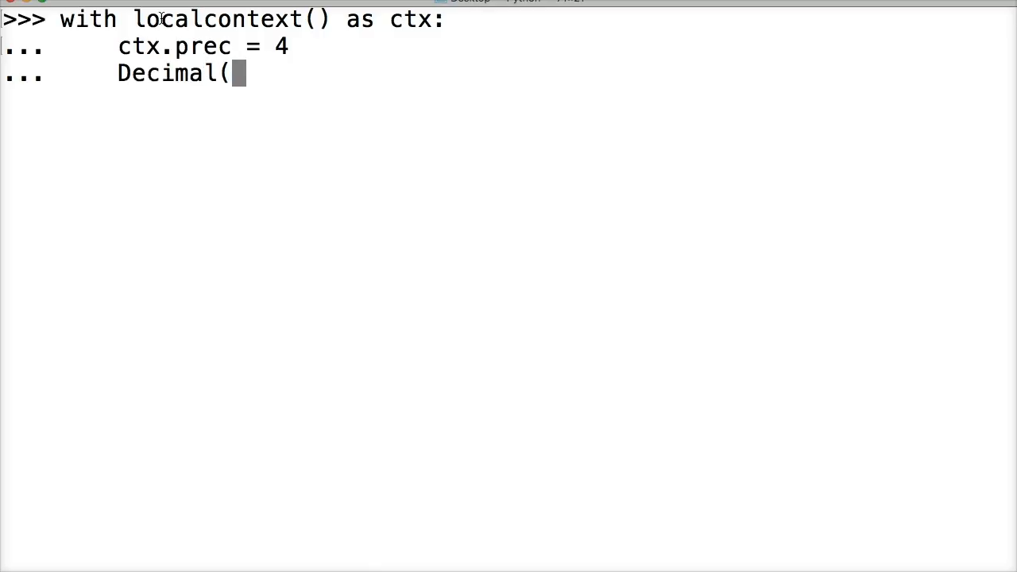
pyautogui.write('78.6) +')
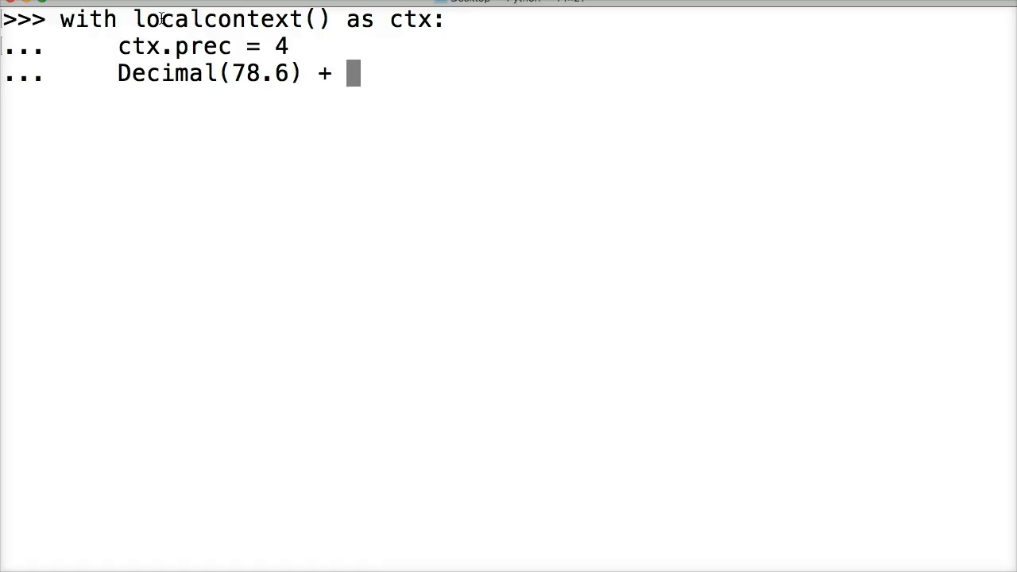
pyautogui.write('Decimal(')
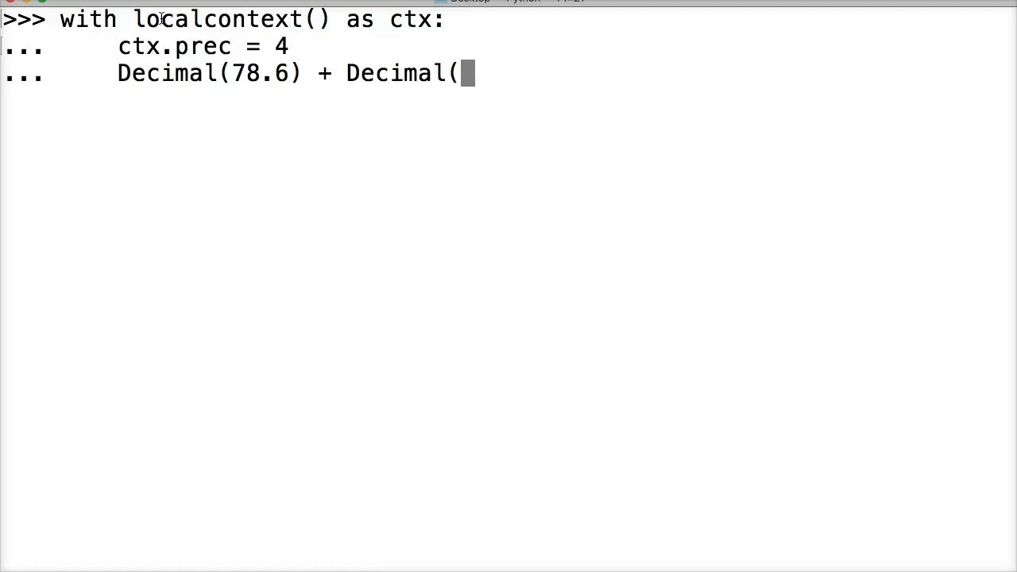
pyautogui.write('87.9')
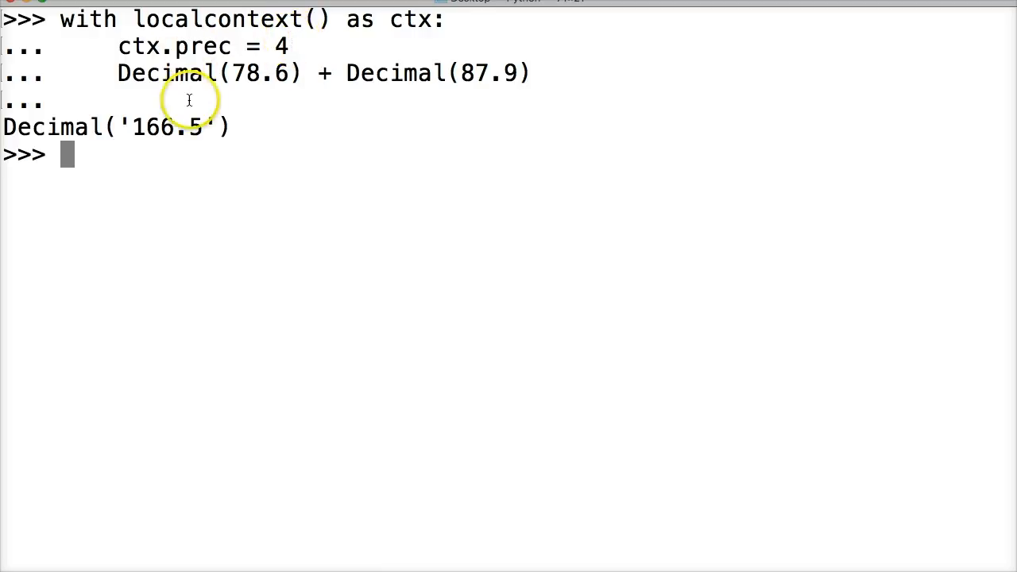
pyautogui.moveTo(119, 67)
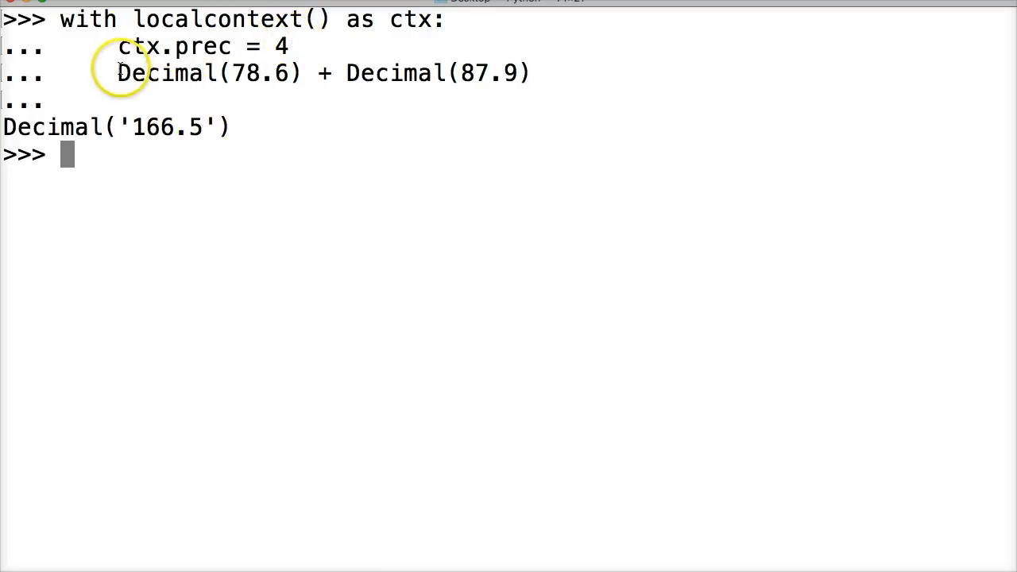
pyautogui.moveTo(117, 73); pyautogui.dragTo(532, 73)
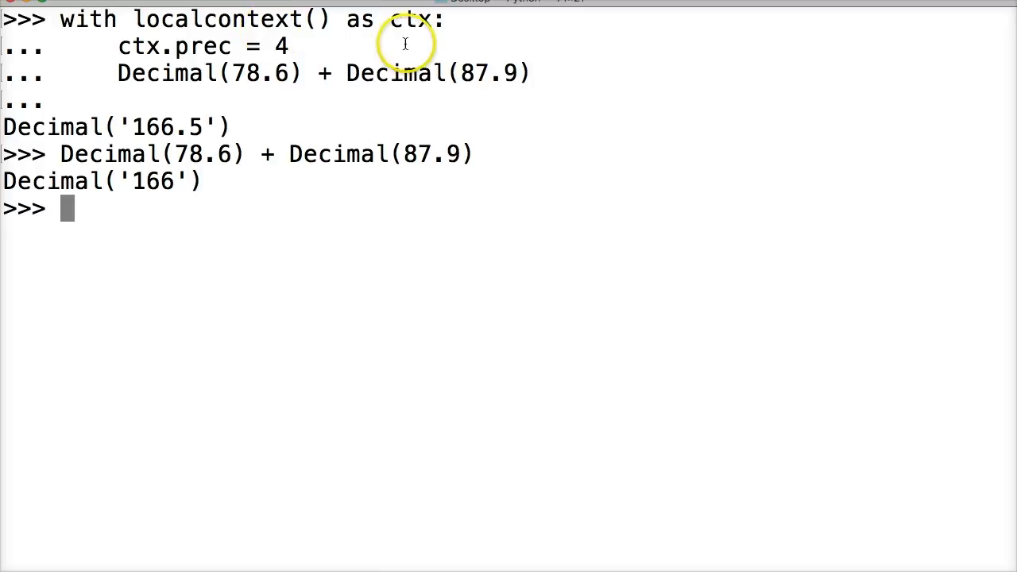
pyautogui.moveTo(346, 121)
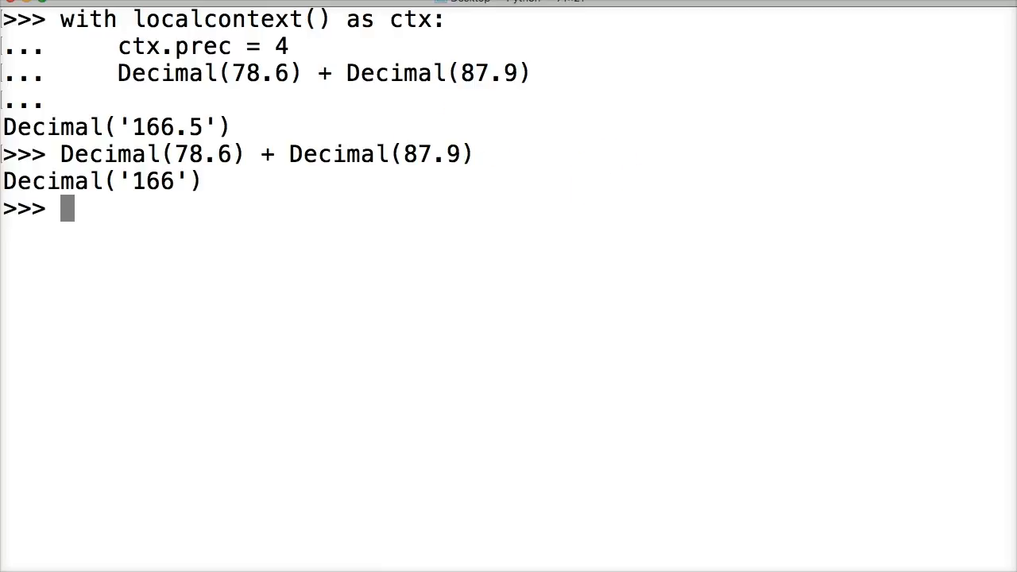
pyautogui.moveTo(74, 258)
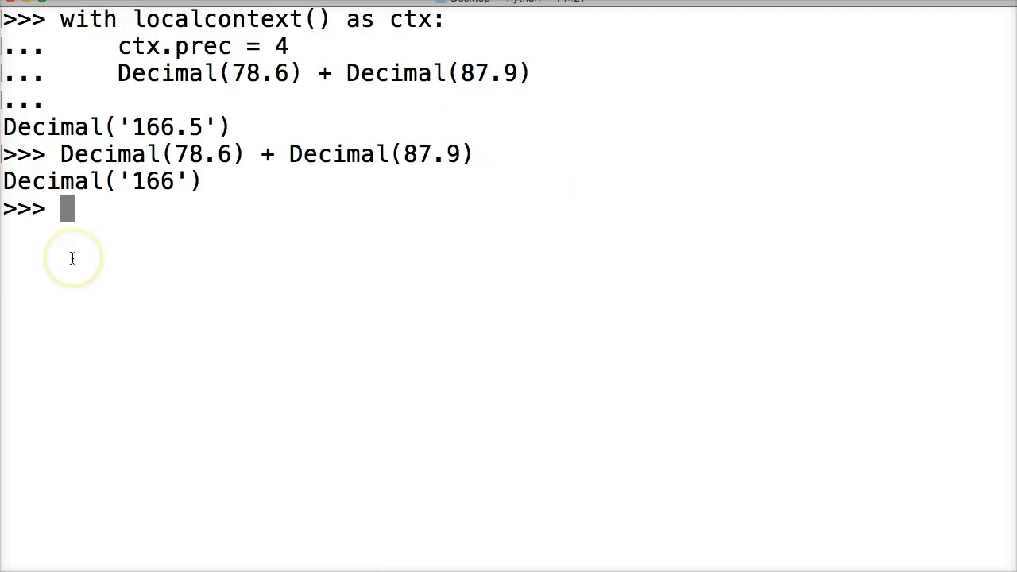
pyautogui.moveTo(73, 257)
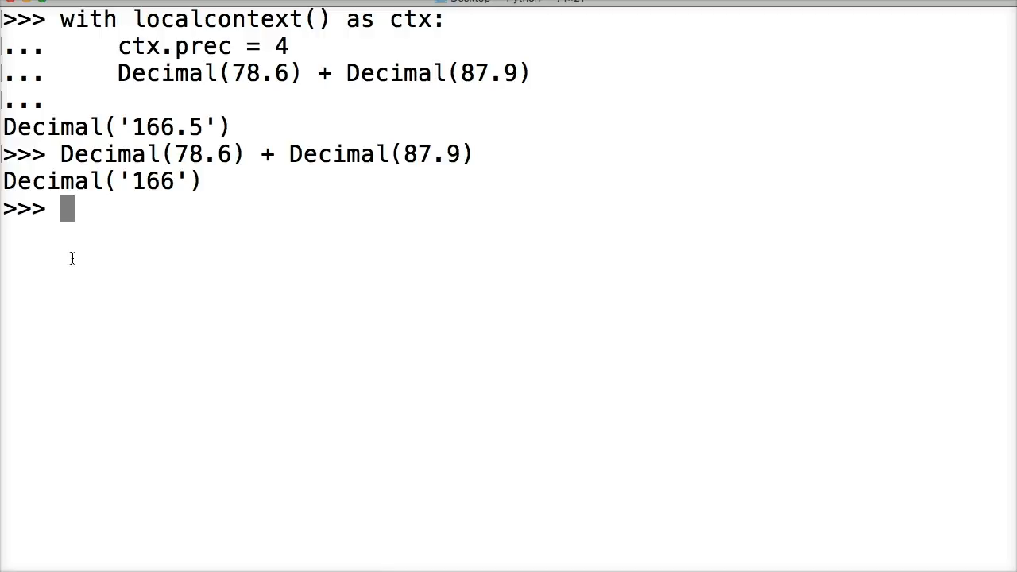
# Quit and restart the Python 3 interpreter, then import everything from decimal again
pyautogui.press('ctrl+d')
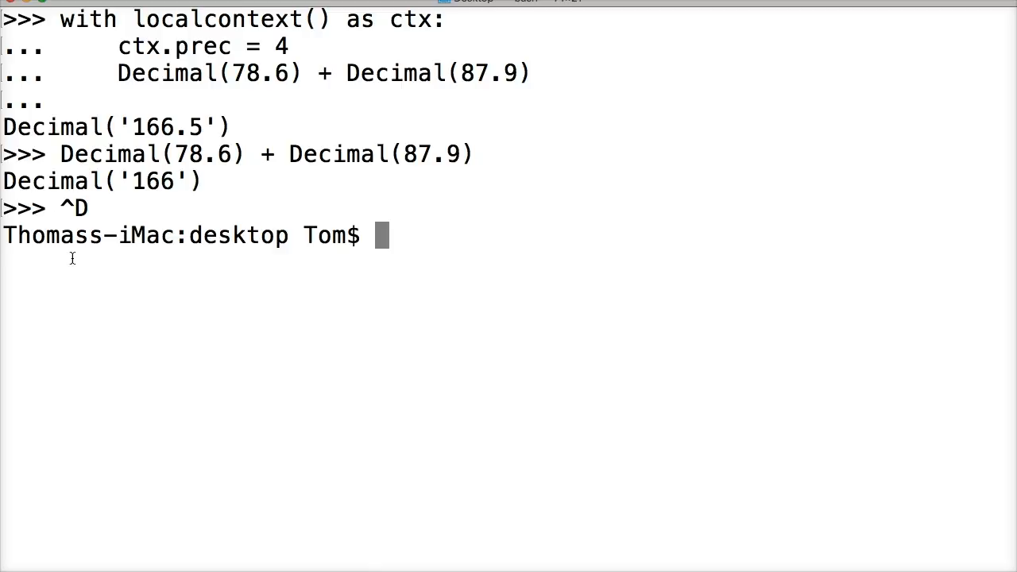
pyautogui.write('python3')
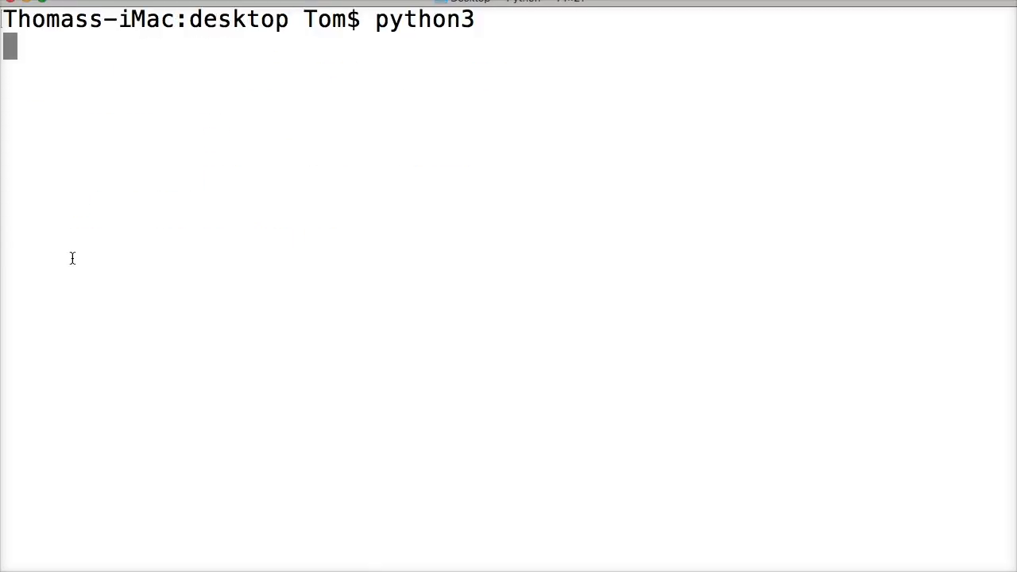
pyautogui.press('enter')
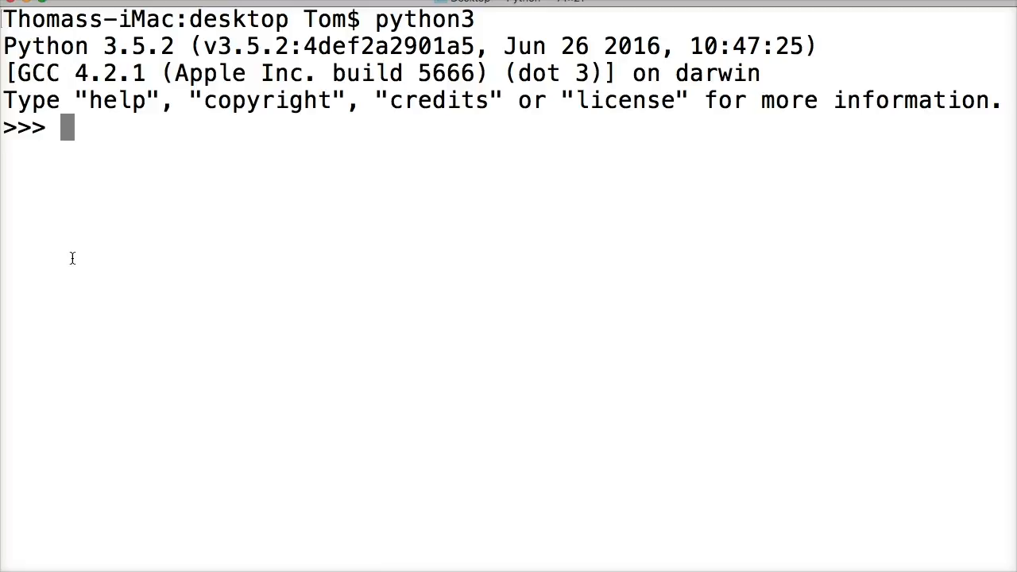
pyautogui.write('from')
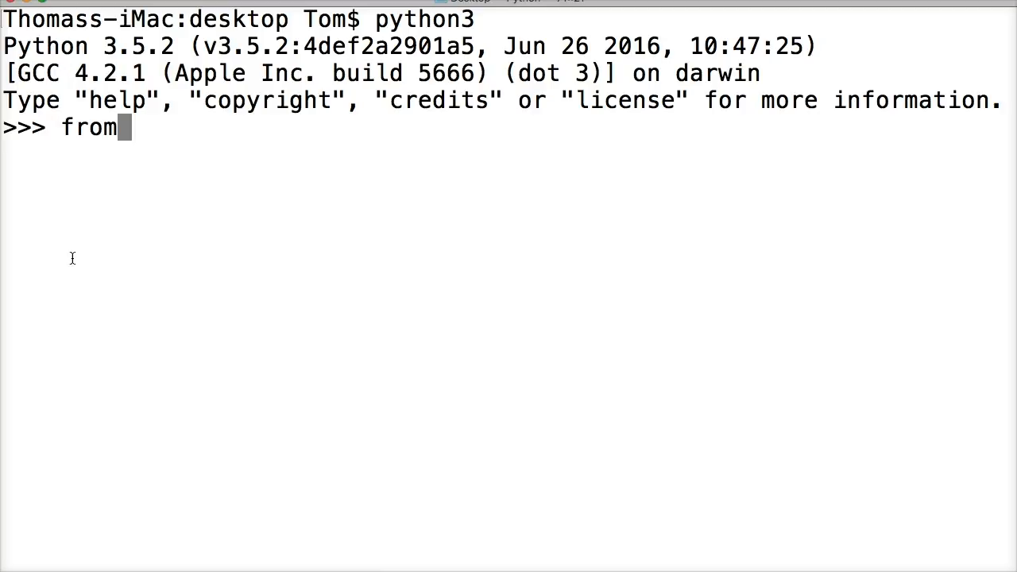
pyautogui.write('decimal')
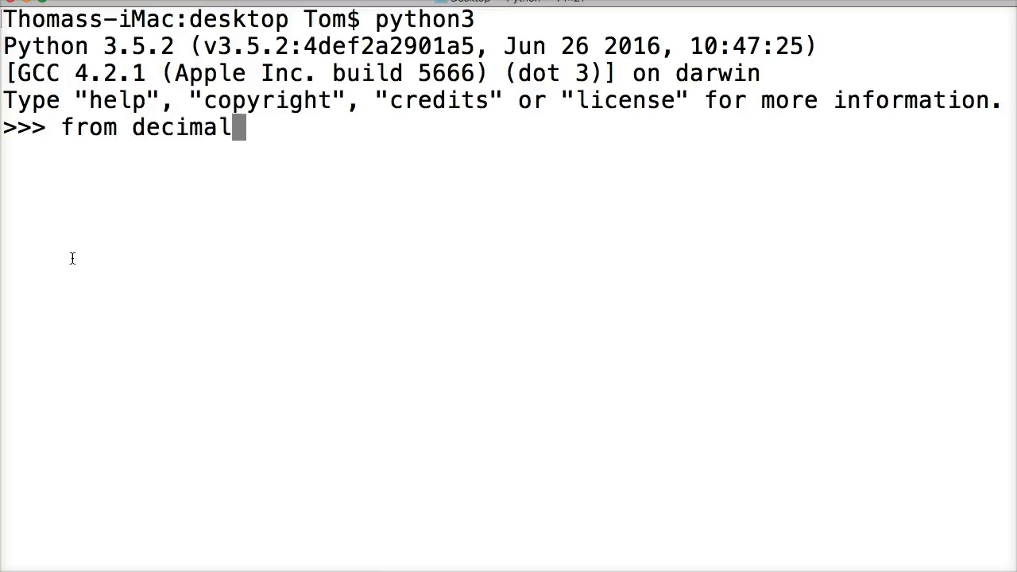
pyautogui.write('import')
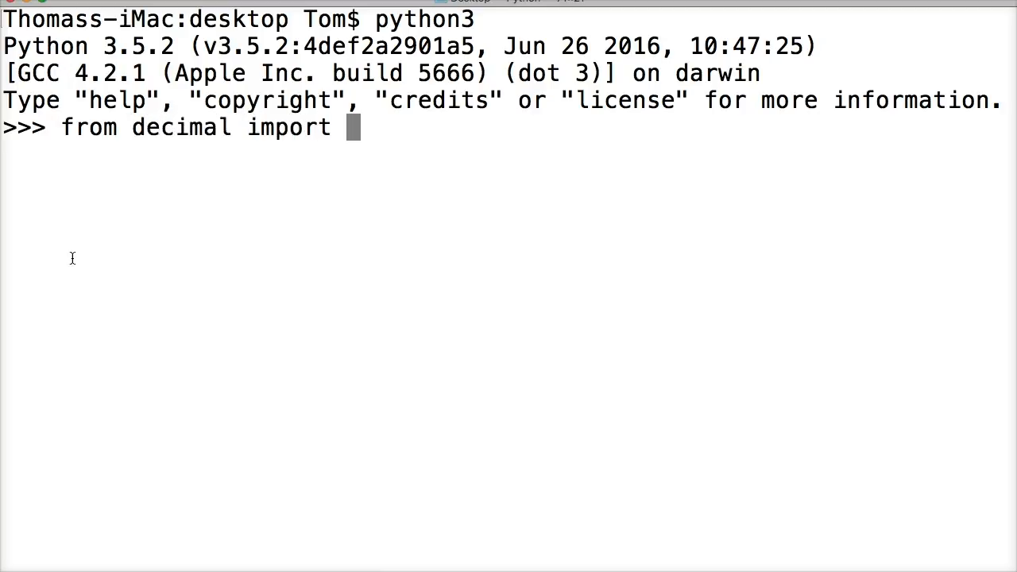
pyautogui.write('*')
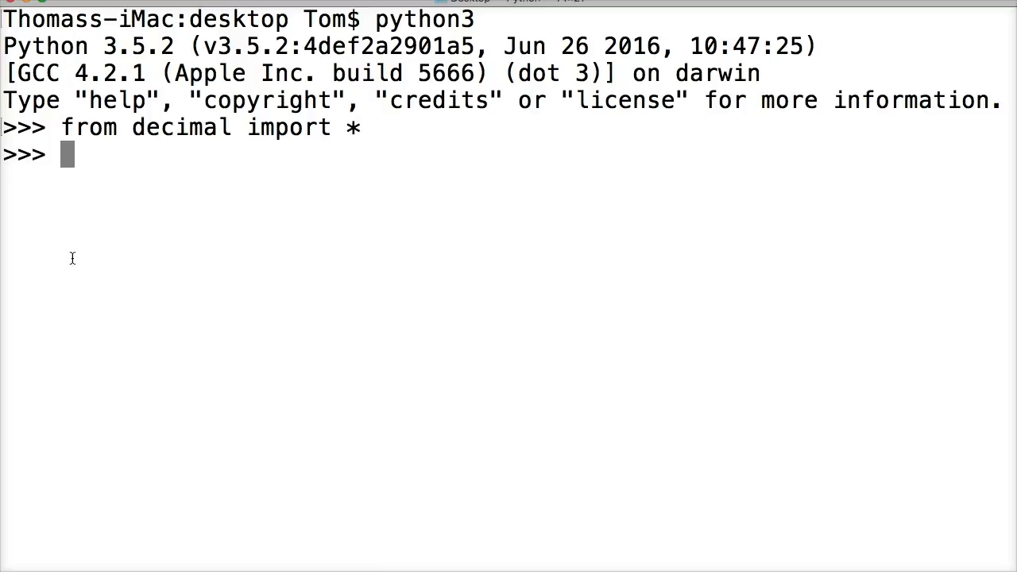
# Assign a = Decimal(78.96 * 89.55) and display its long inexact value 7070.8679999…
pyautogui.write('a =')
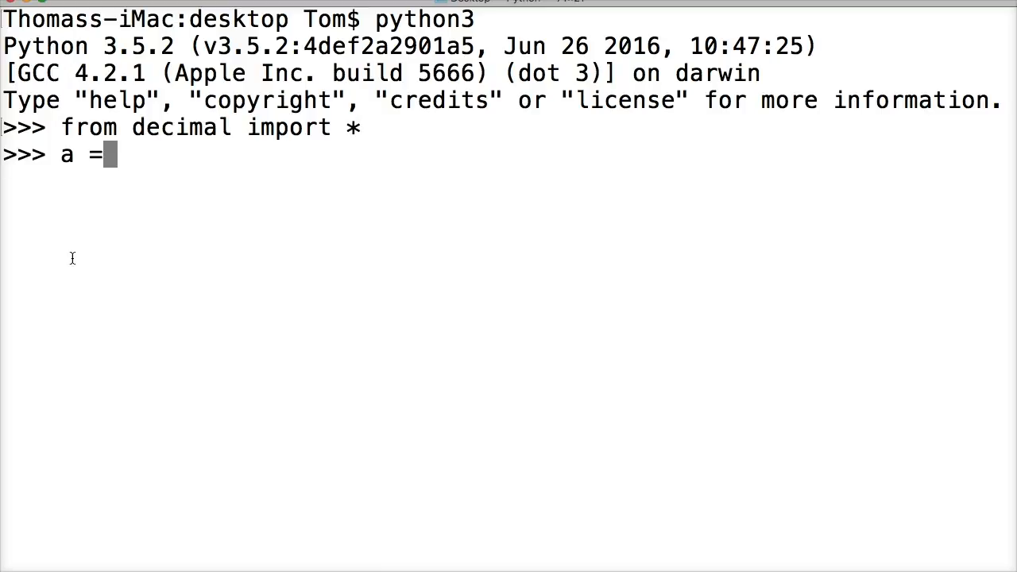
pyautogui.write('Deci')
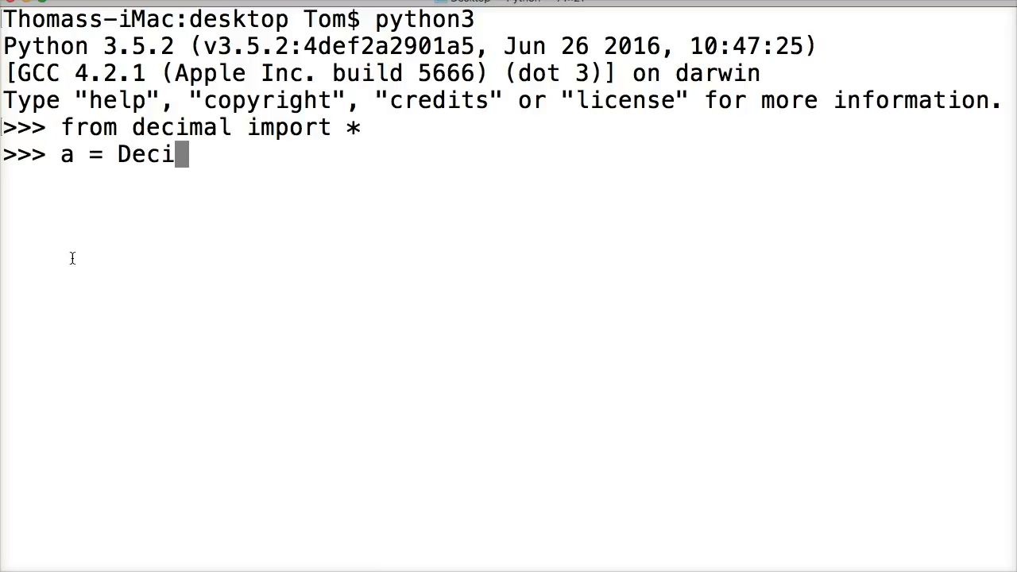
pyautogui.write('mal(')
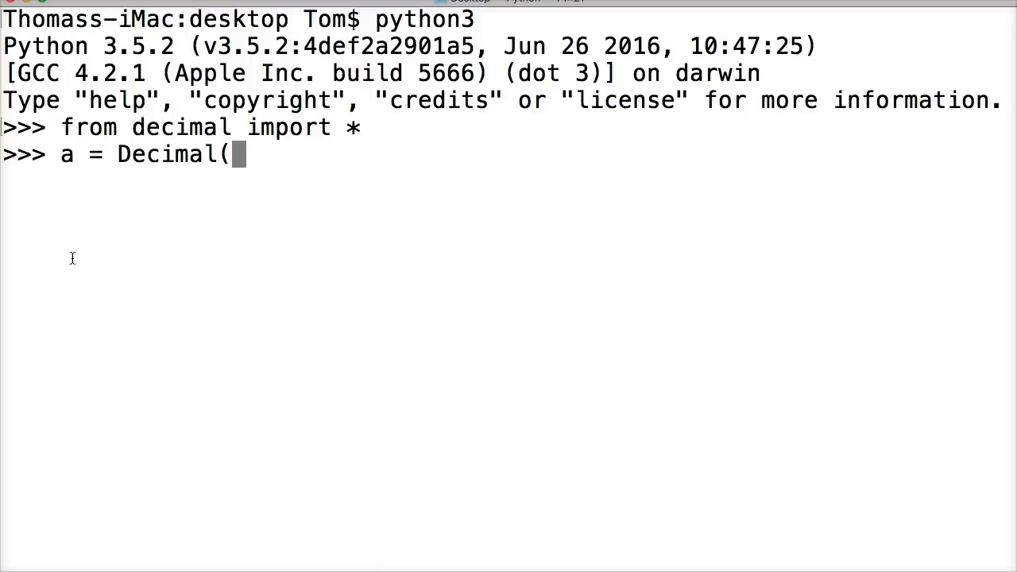
pyautogui.write('78.96 *')
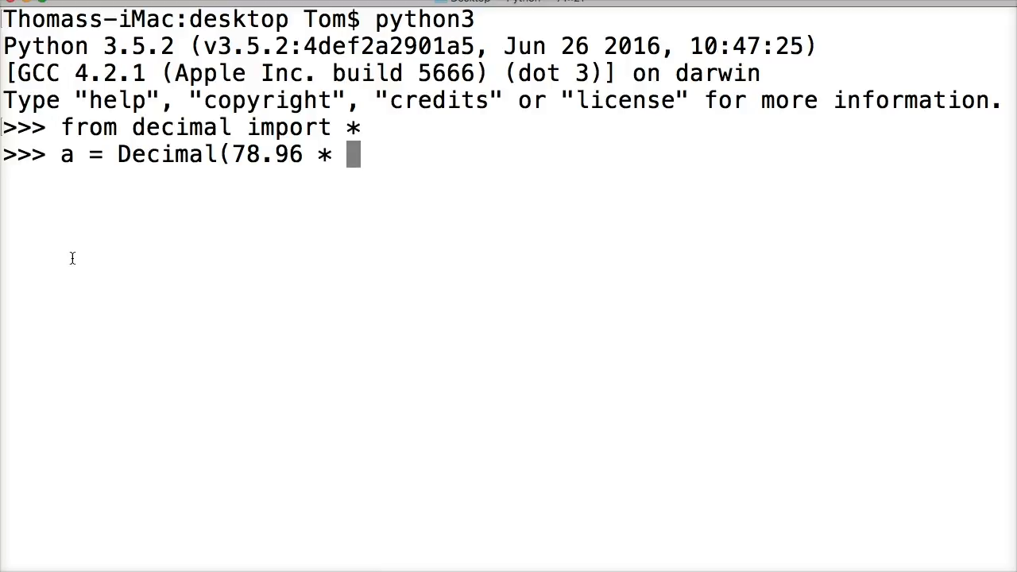
pyautogui.write('89.')
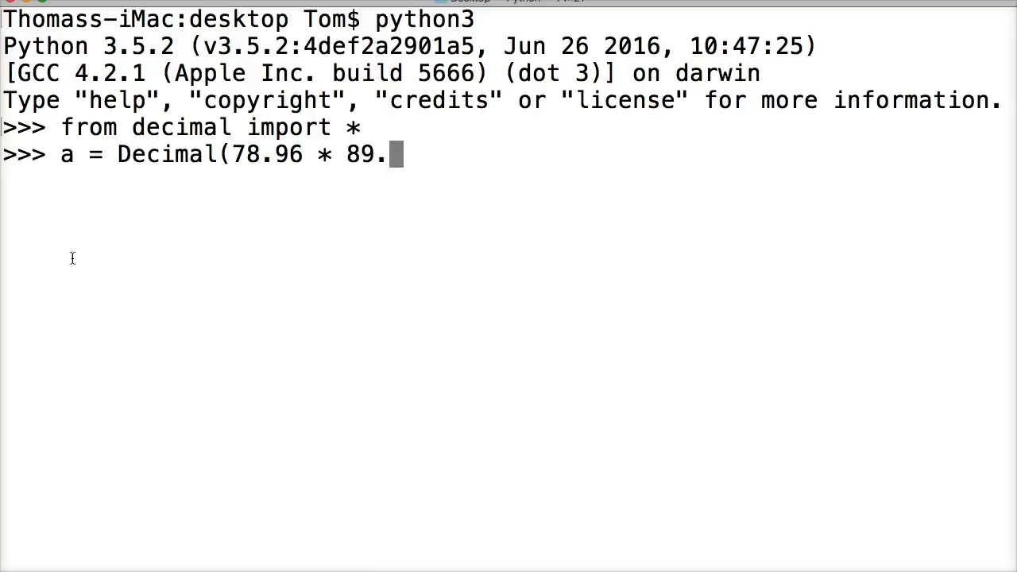
pyautogui.press('enter')
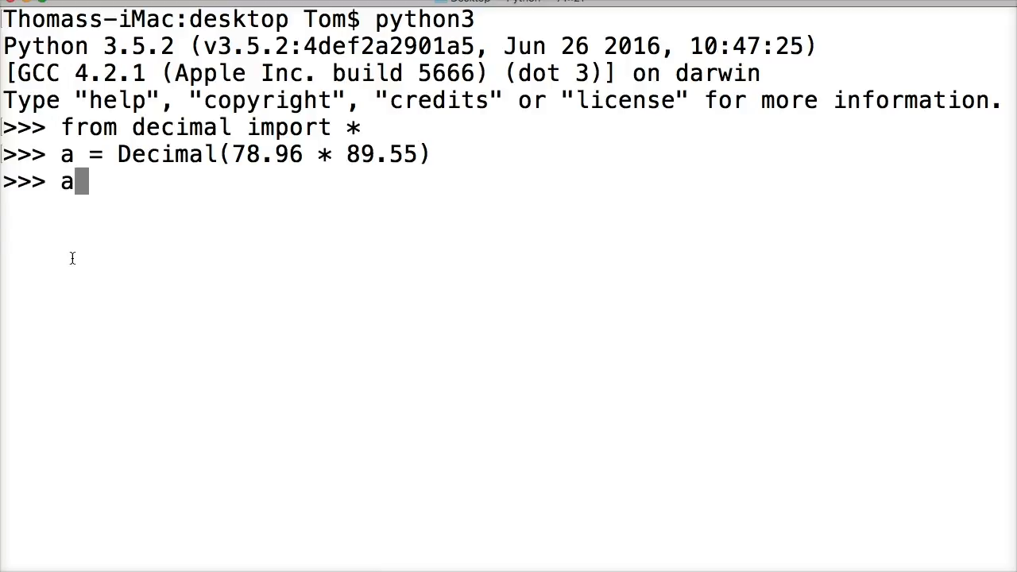
pyautogui.press('enter')
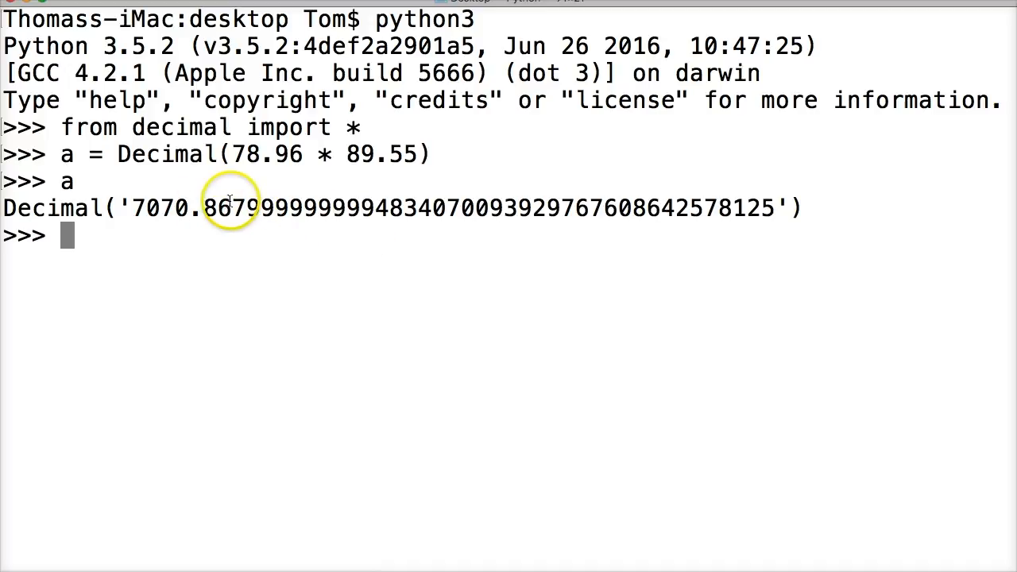
pyautogui.moveTo(200, 239)
pyautogui.write('a')
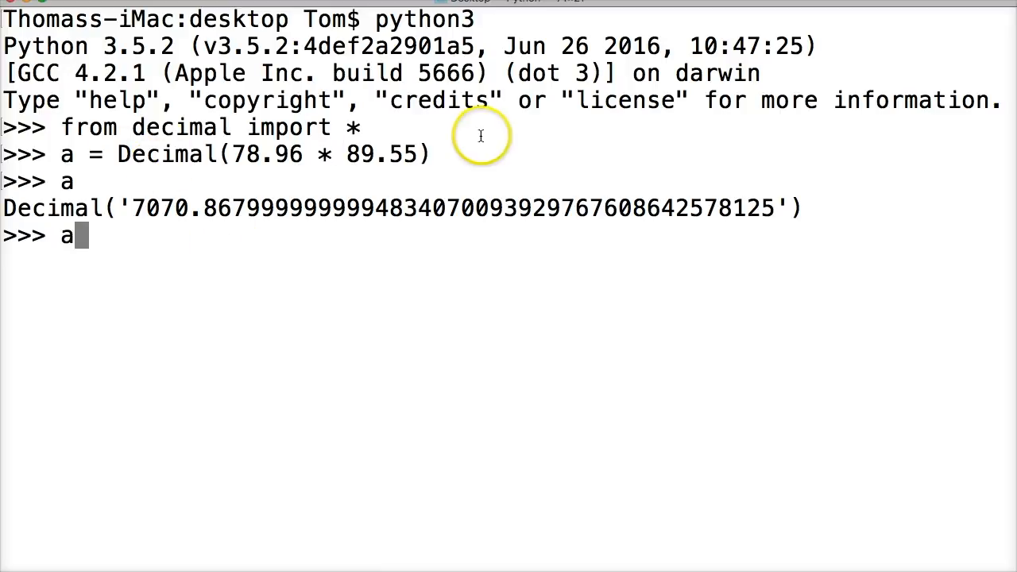
pyautogui.moveTo(229, 159)
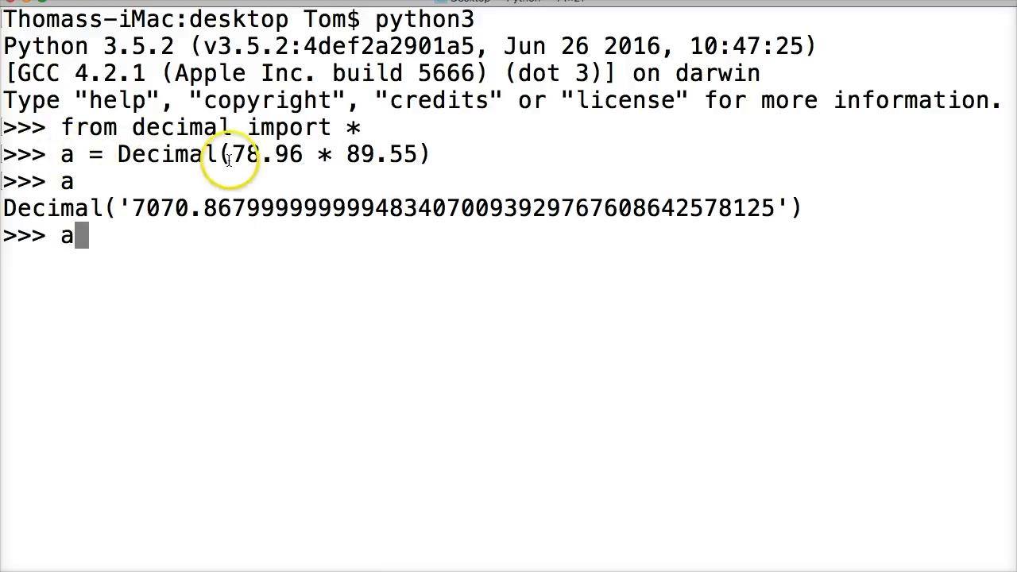
pyautogui.write('.')
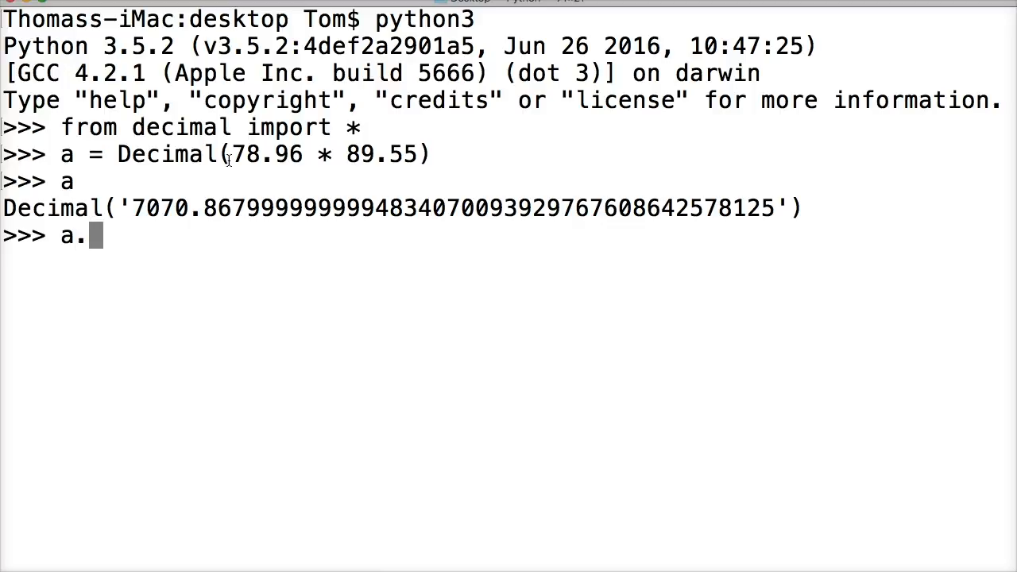
pyautogui.write('qu')
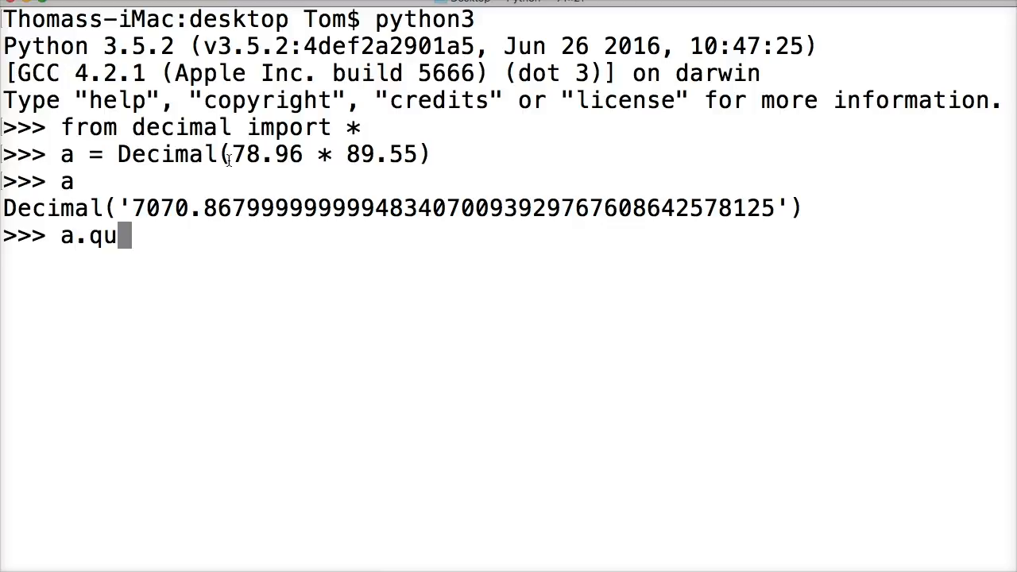
pyautogui.write('antize')
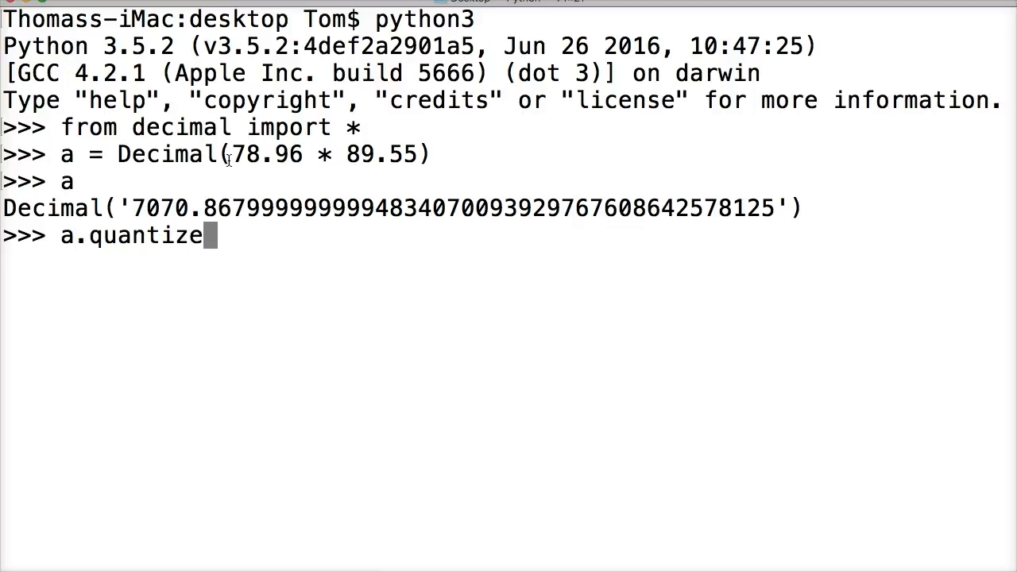
pyautogui.write('(')
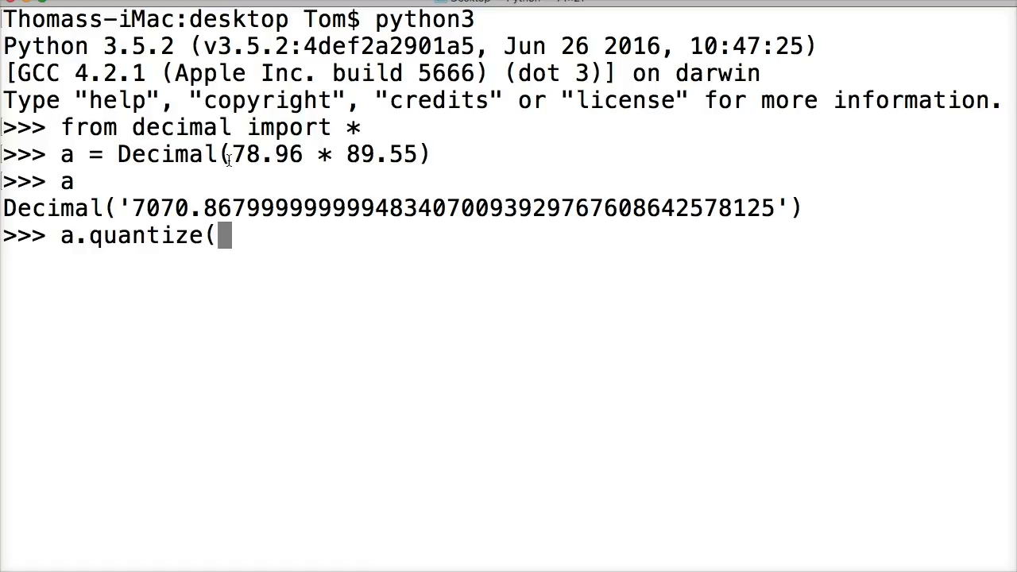
pyautogui.write('Decia')
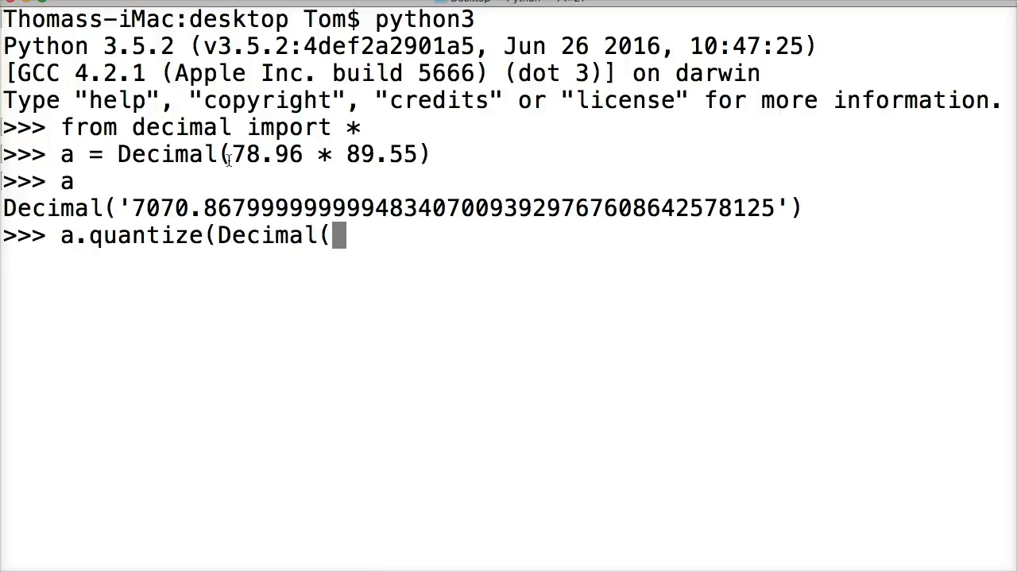
pyautogui.write("'")
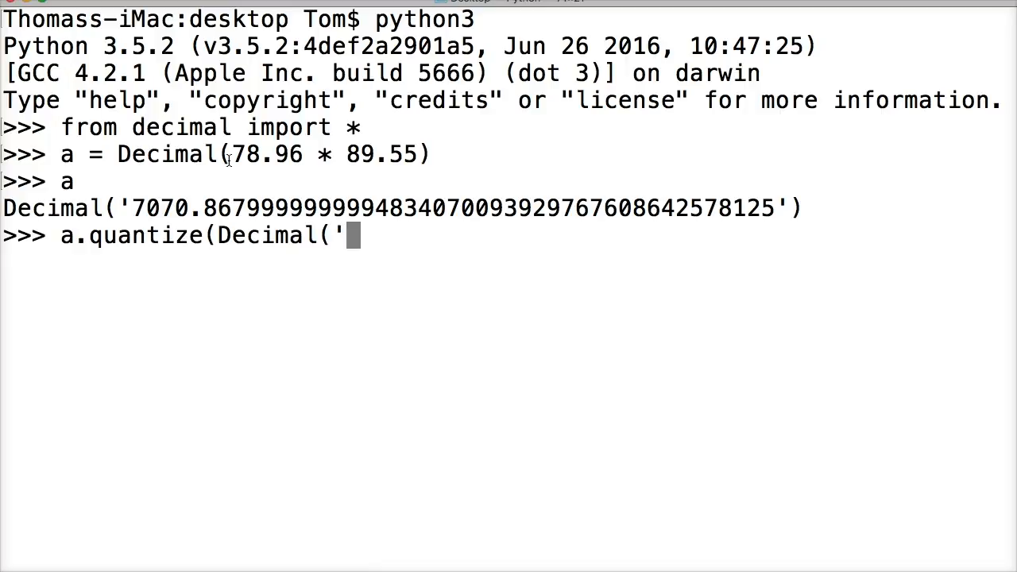
pyautogui.write('0')
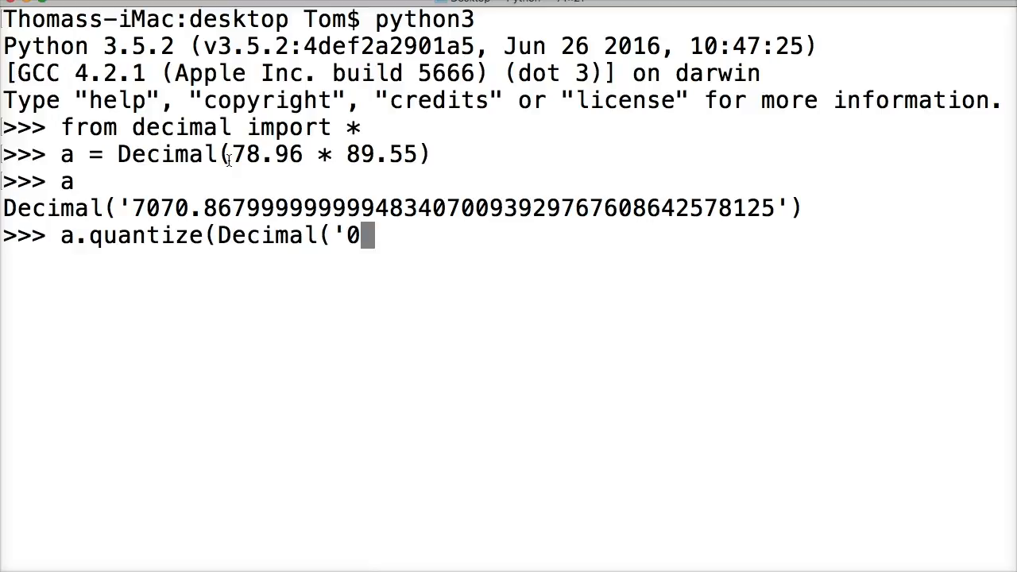
pyautogui.write('.00')
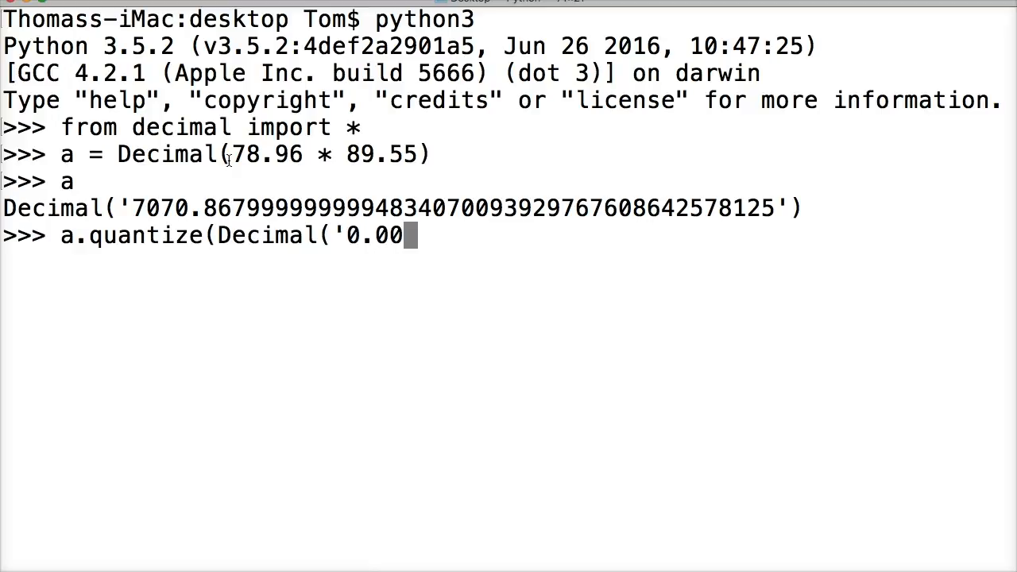
pyautogui.write("')")
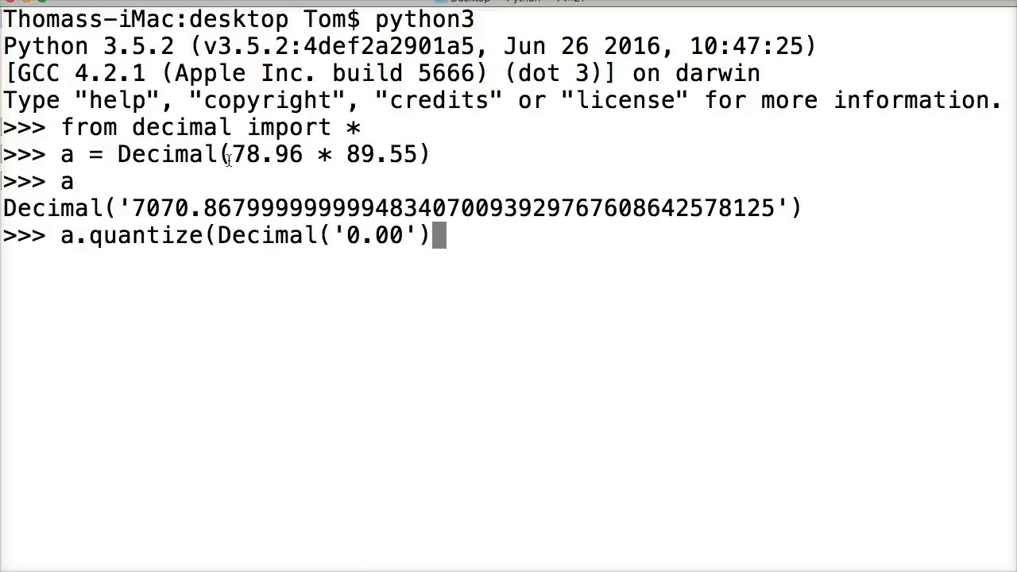
pyautogui.write(')')
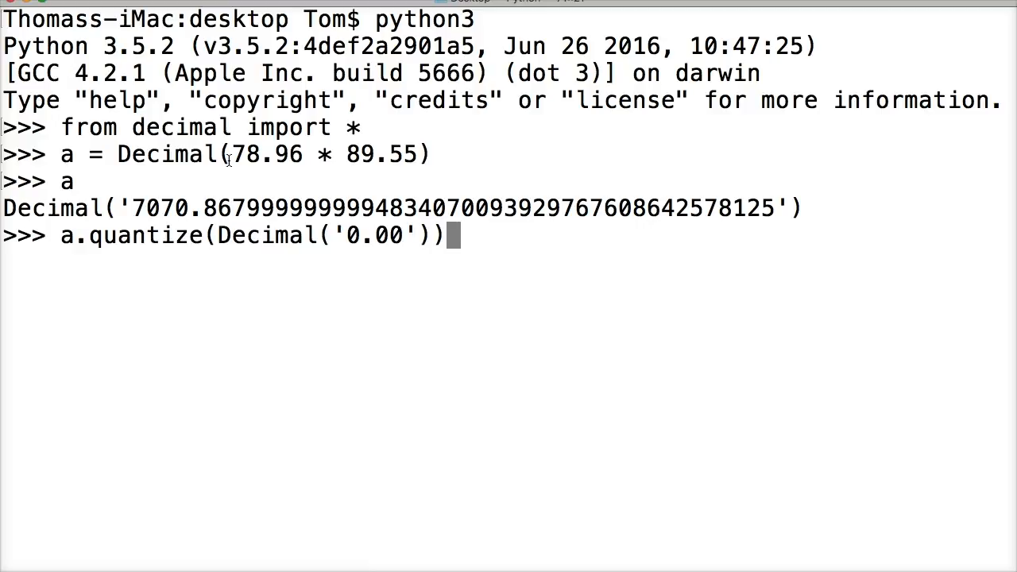
pyautogui.moveTo(188, 165)
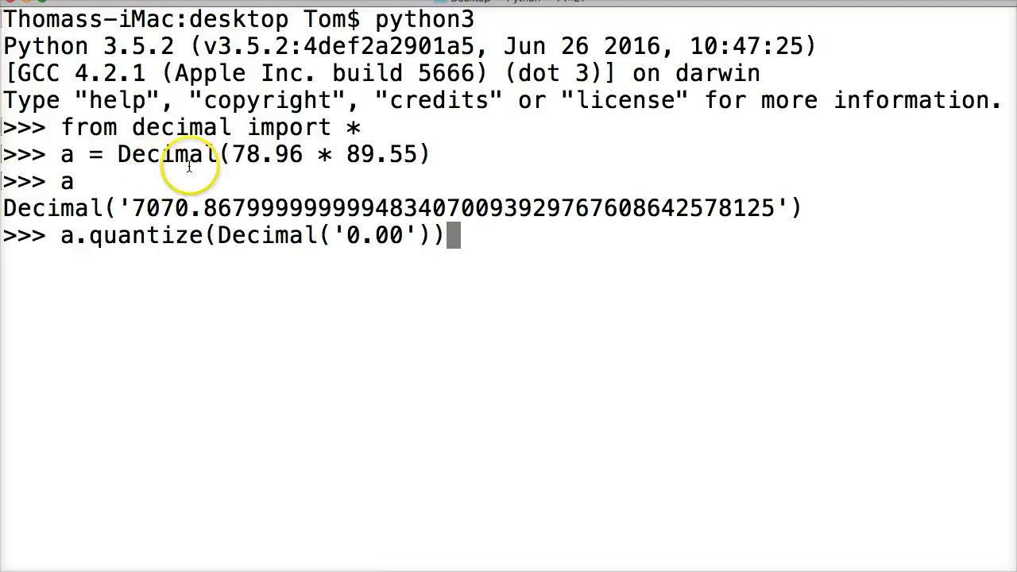
pyautogui.moveTo(318, 235)
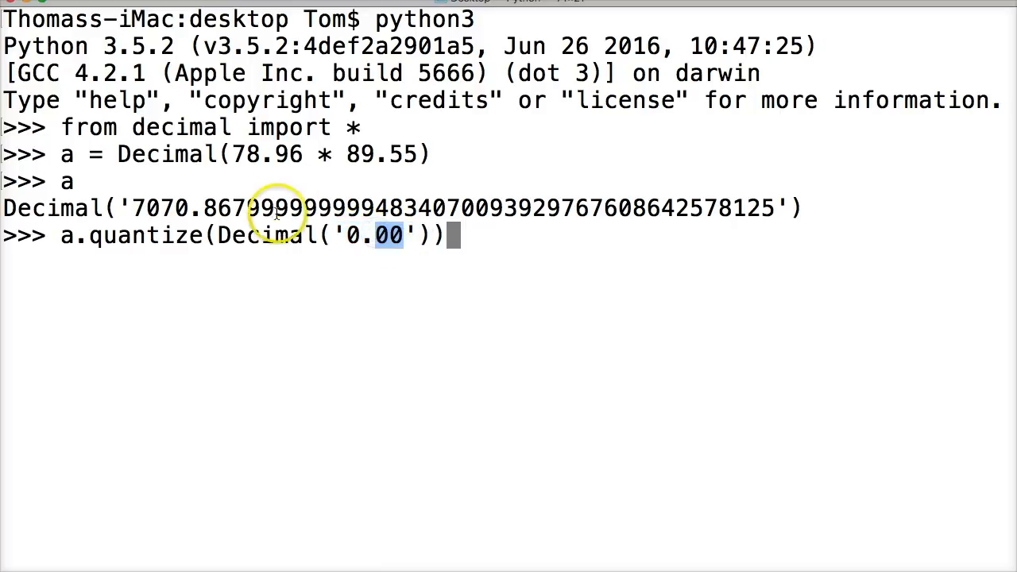
pyautogui.moveTo(373, 230)
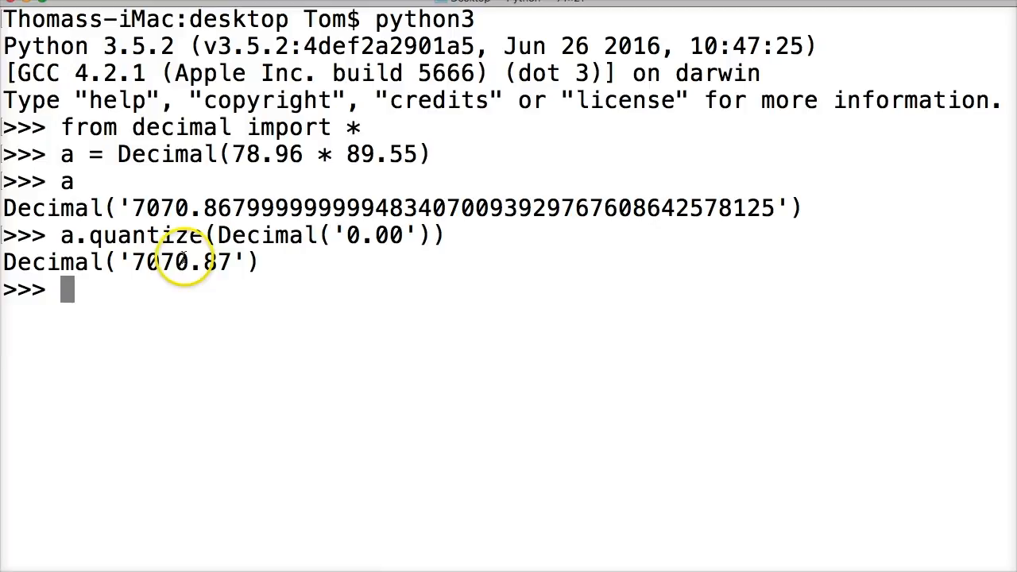
pyautogui.moveTo(294, 262)
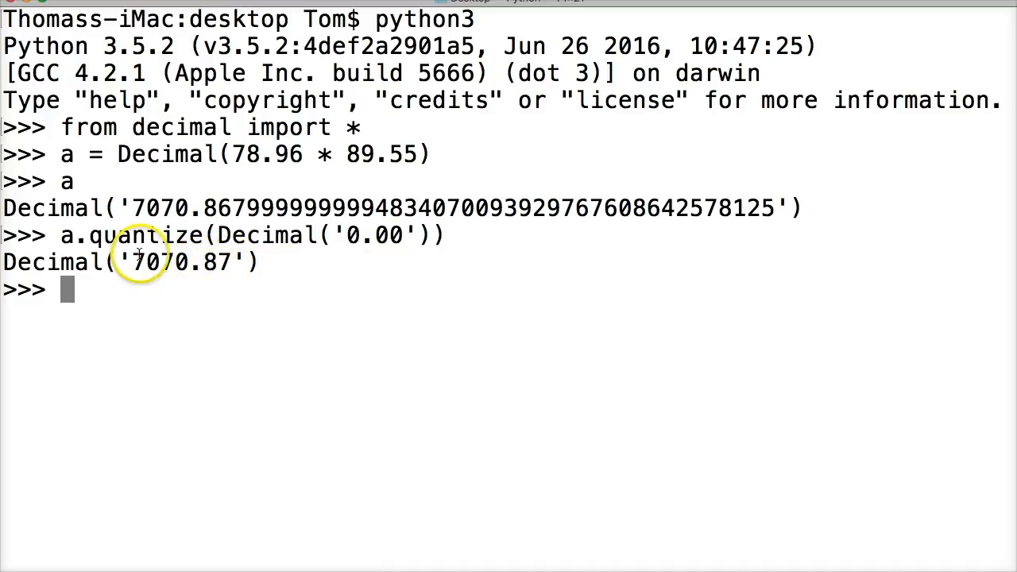
pyautogui.moveTo(400, 246)
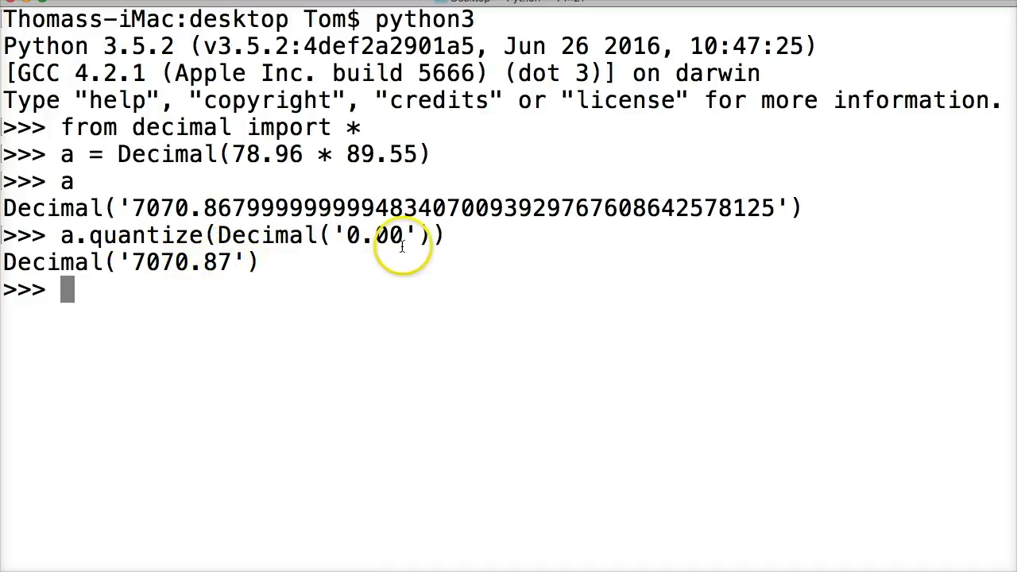
pyautogui.moveTo(246, 267)
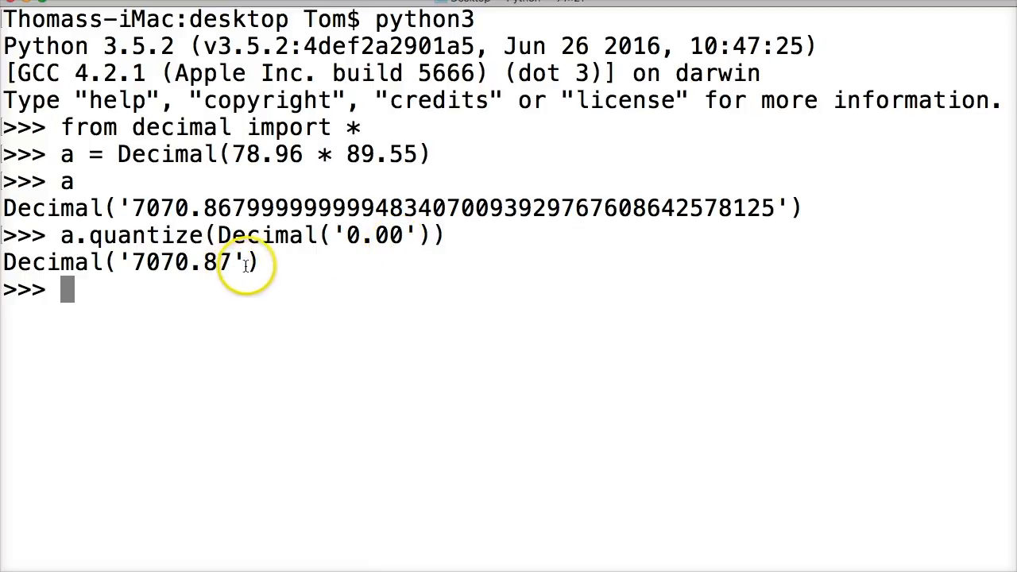
pyautogui.moveTo(246, 208)
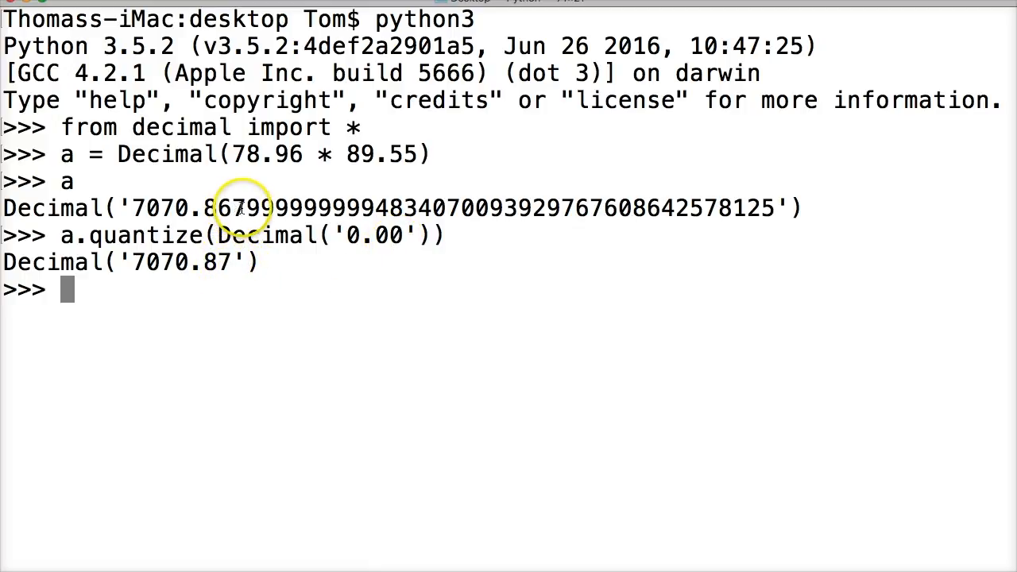
pyautogui.moveTo(198, 302)
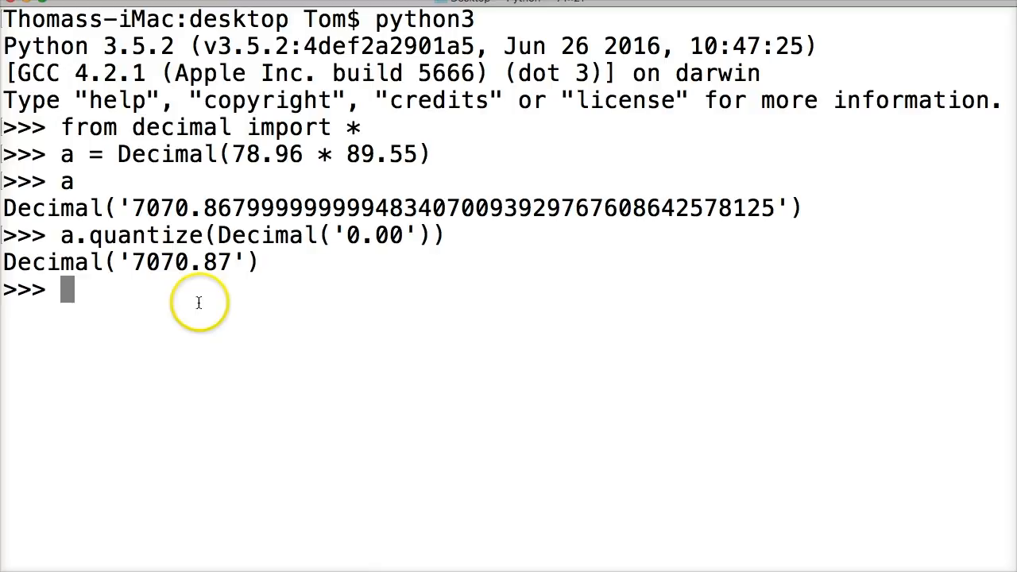
pyautogui.moveTo(198, 302)
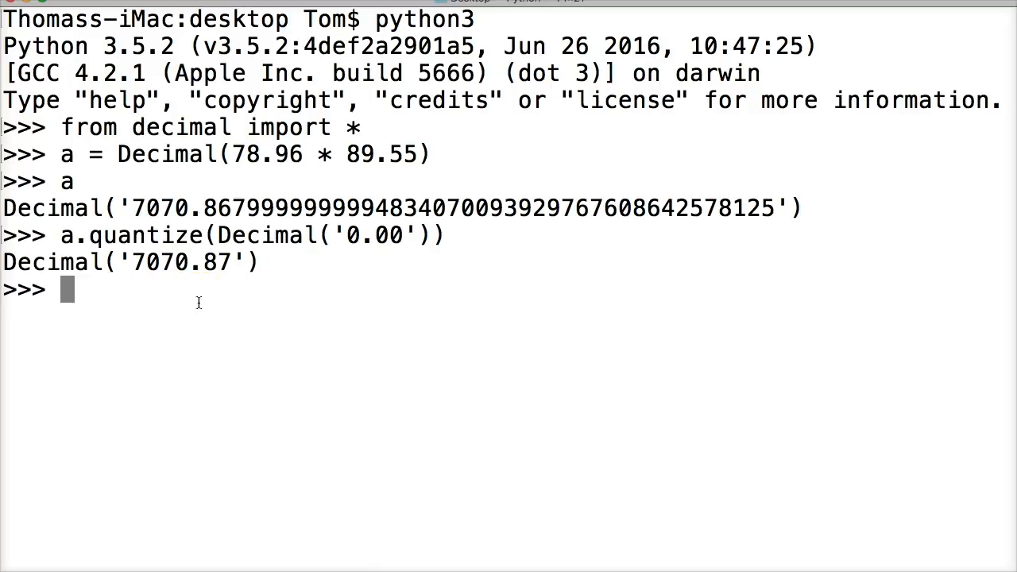
pyautogui.moveTo(329, 302)
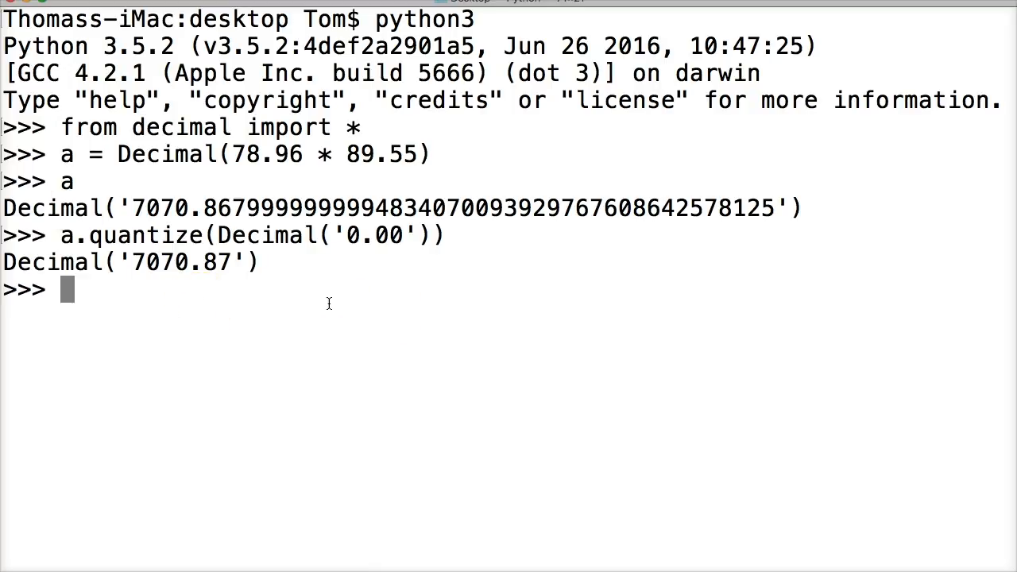
# Run the misspelled print(a.quatize(Decimal('0.00'))), raising an AttributeError
pyautogui.write('print')
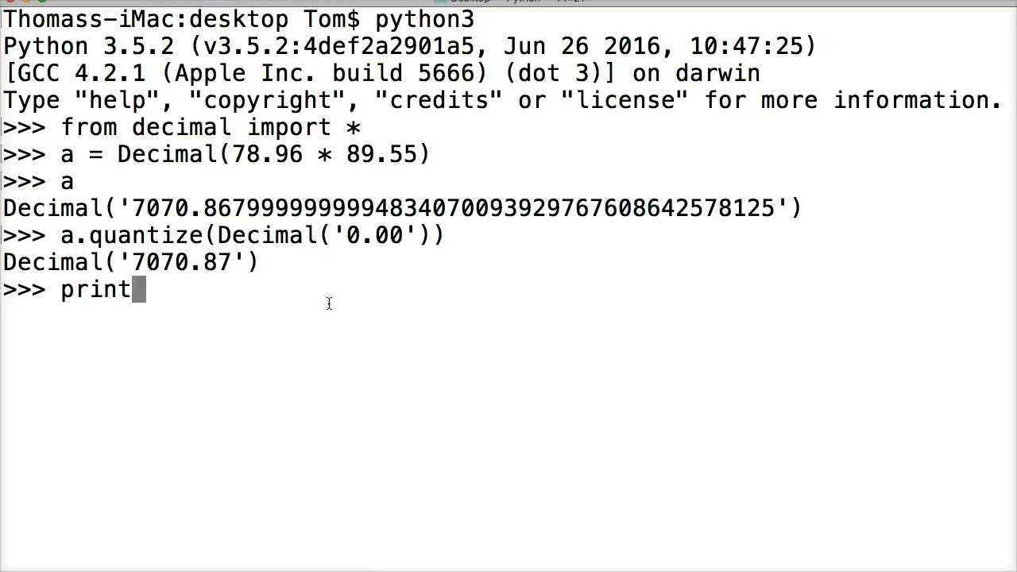
pyautogui.write('(a.')
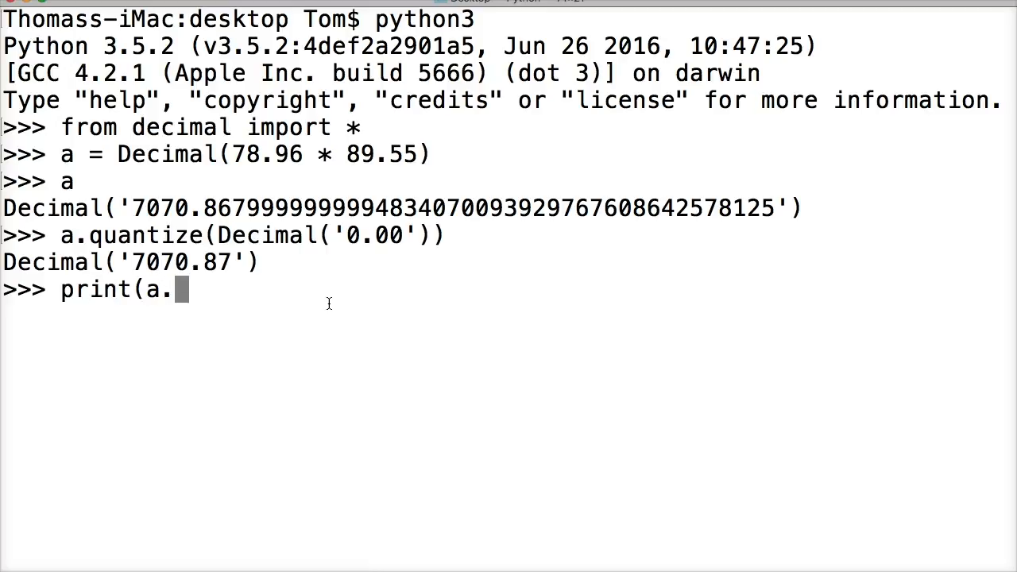
pyautogui.write('quatiz')
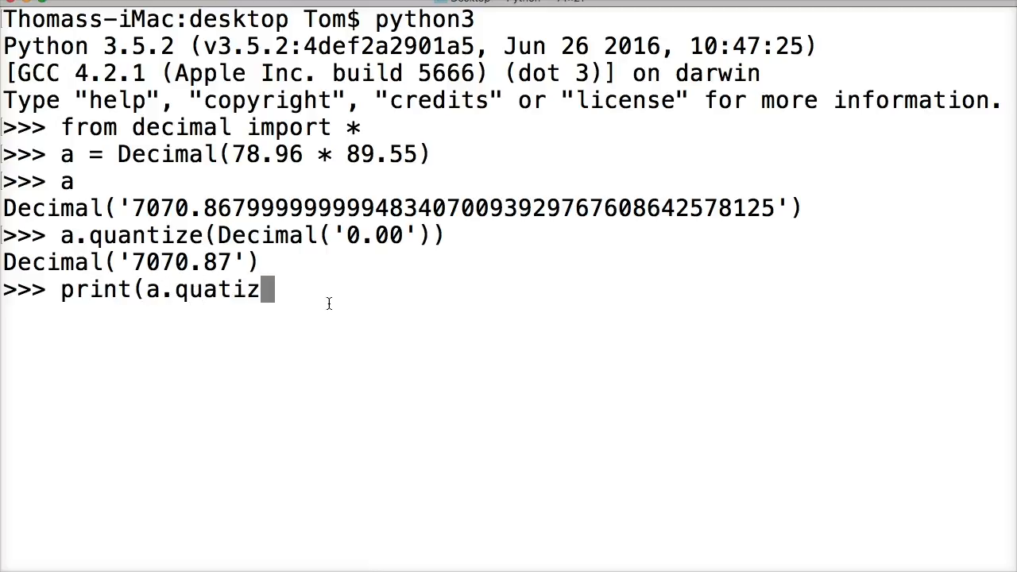
pyautogui.write('(Decimal')
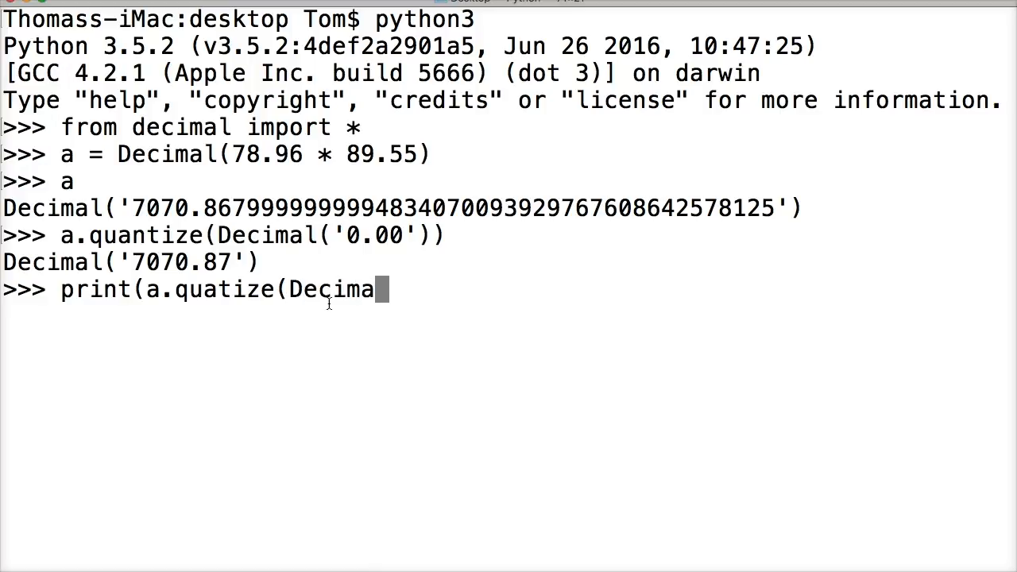
pyautogui.write('(')
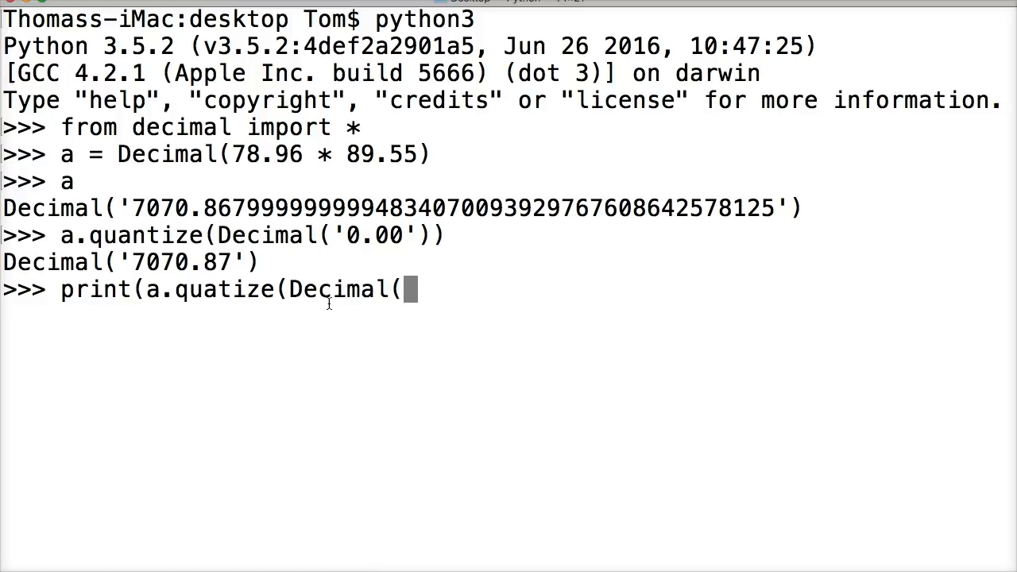
pyautogui.write("0.00'")
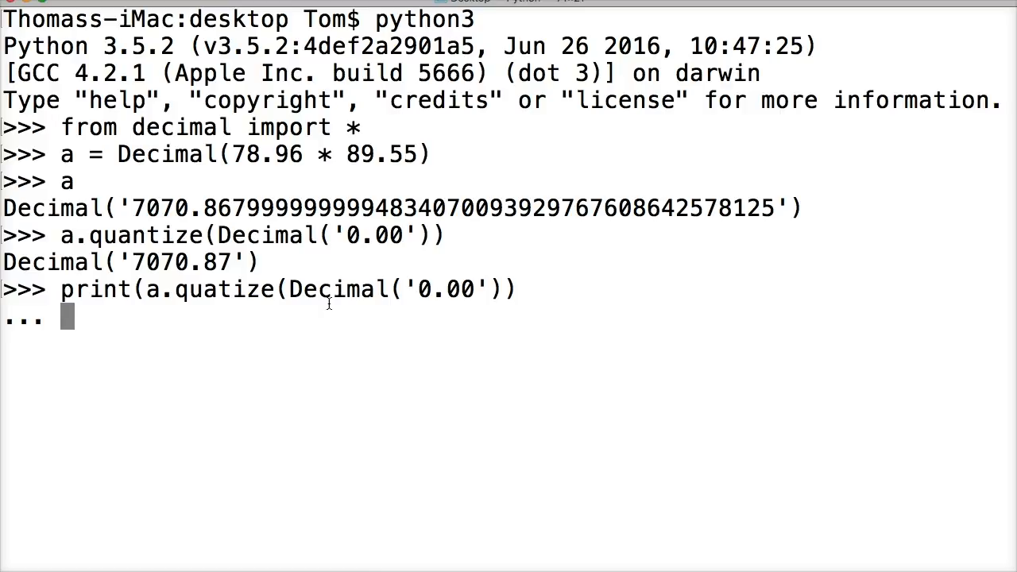
pyautogui.press('enter')
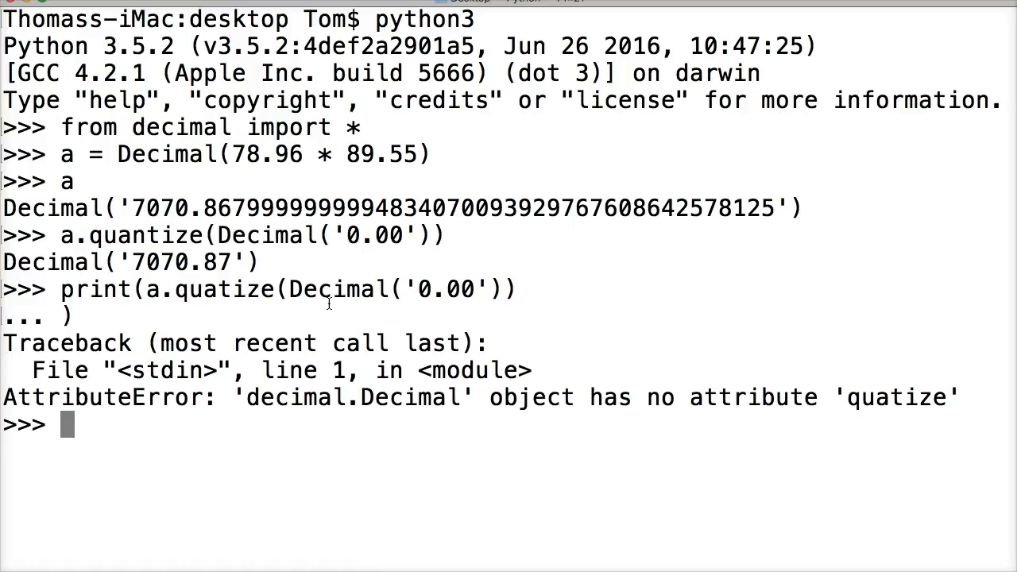
# Run print(a.quantize(Decimal('0.00'))) correctly to print 7070.87
pyautogui.write('print(')
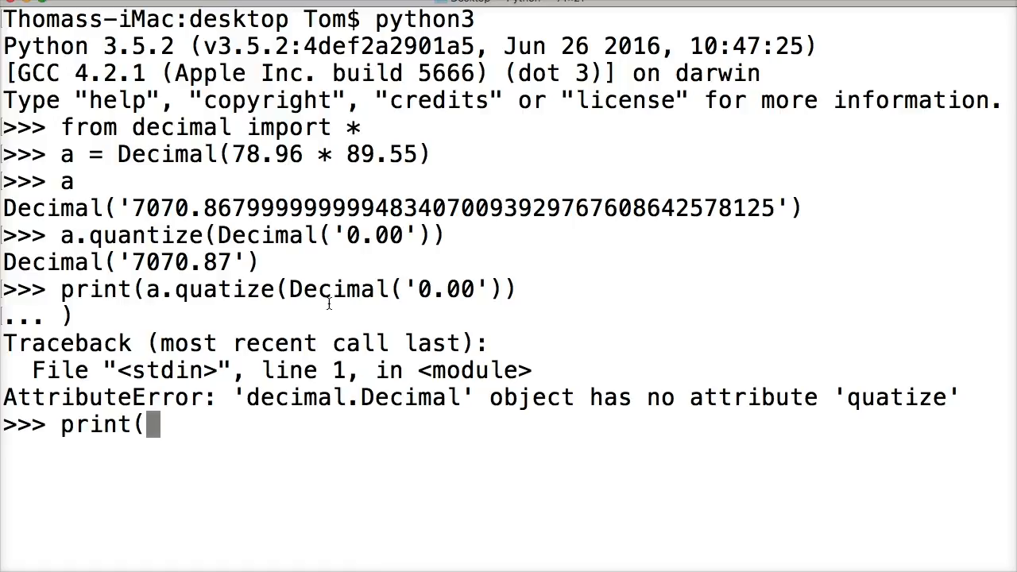
pyautogui.write('a.q')
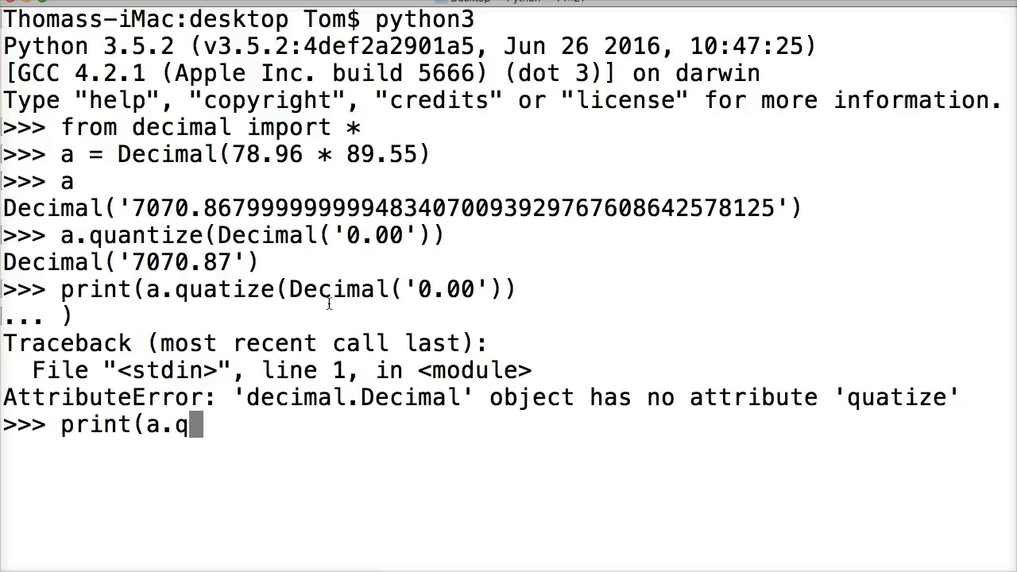
pyautogui.write('anti')
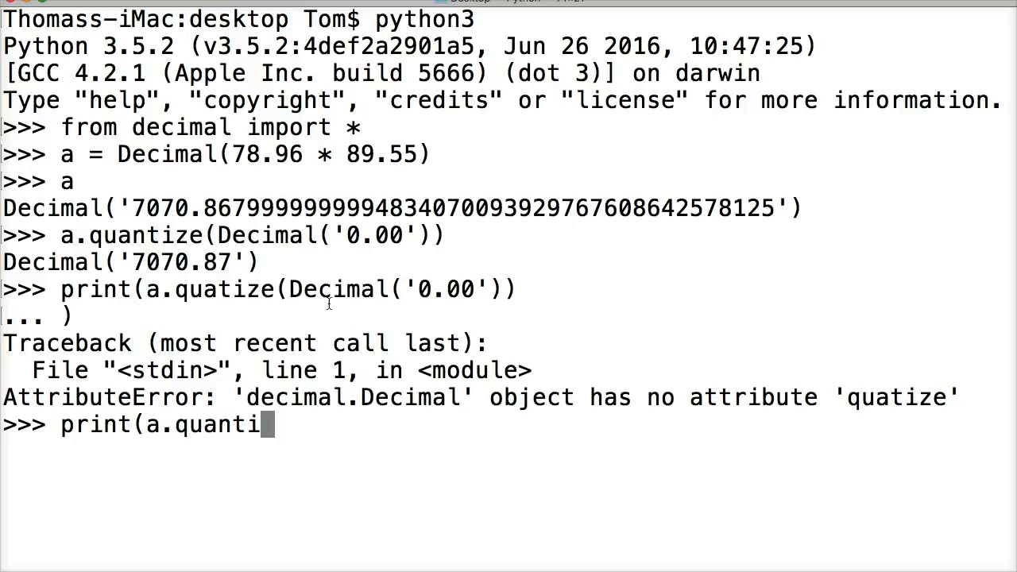
pyautogui.write('ze')
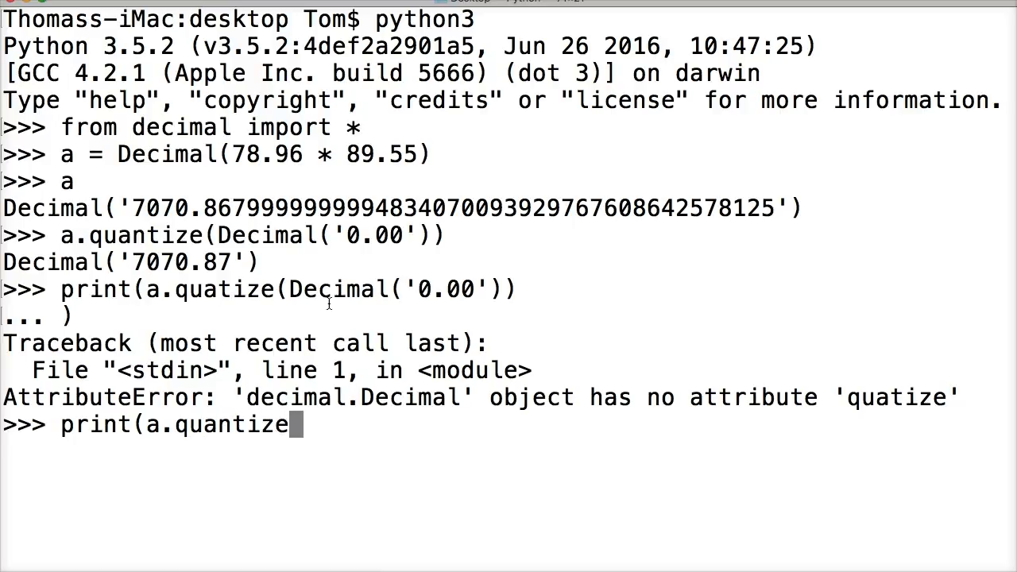
pyautogui.write('Dec')
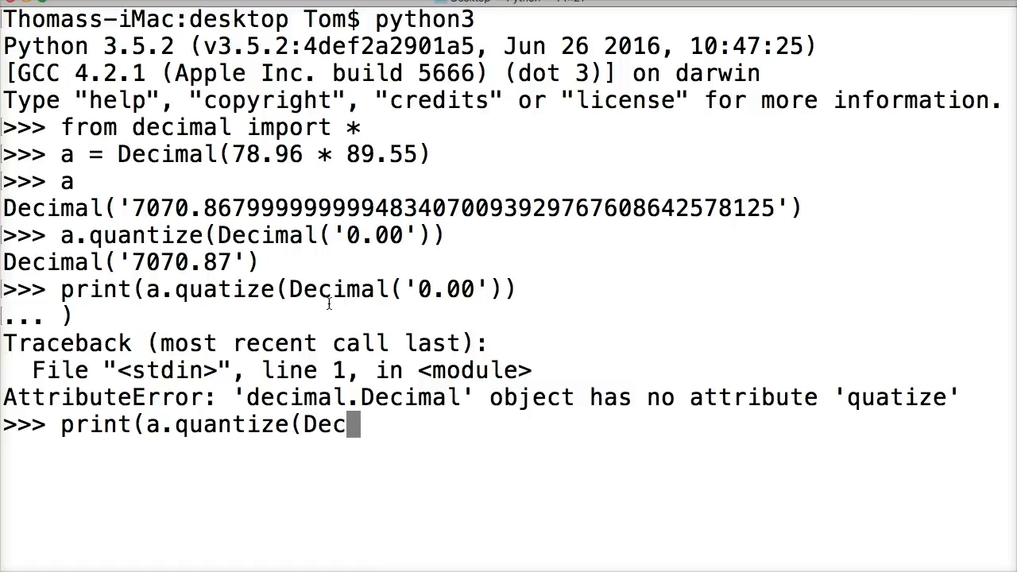
pyautogui.write('imal(')
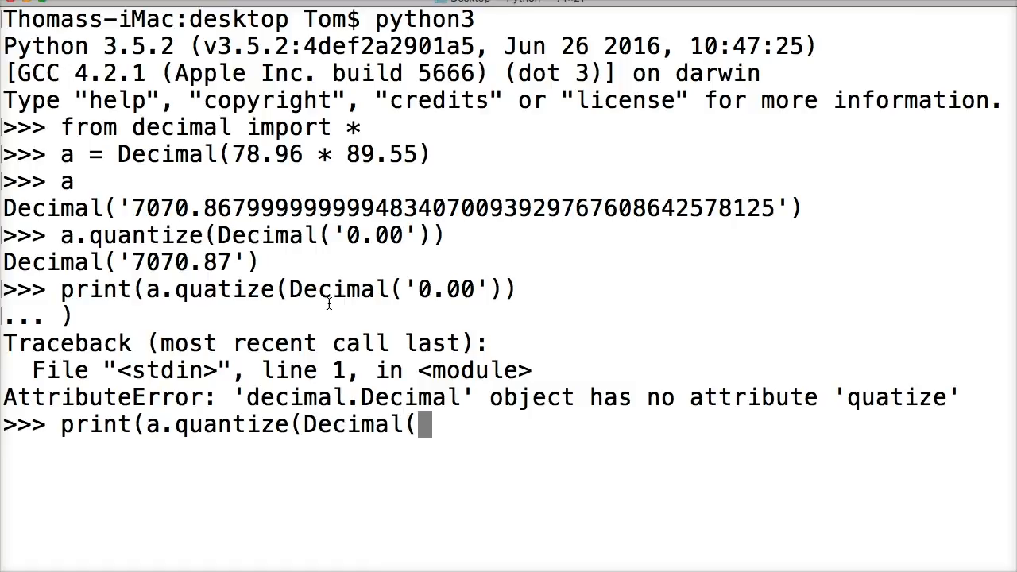
pyautogui.write("'0.00")
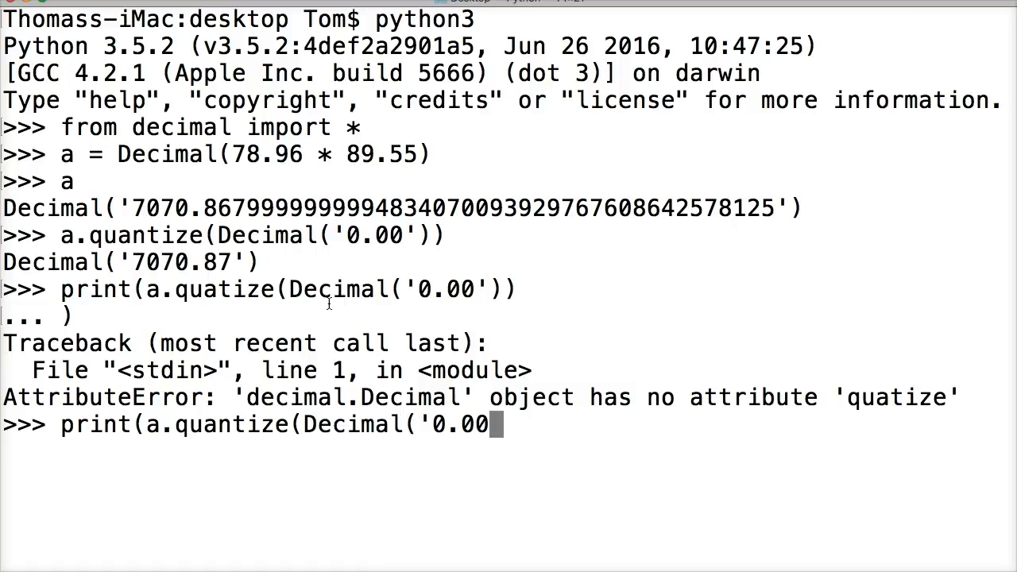
pyautogui.write('))')
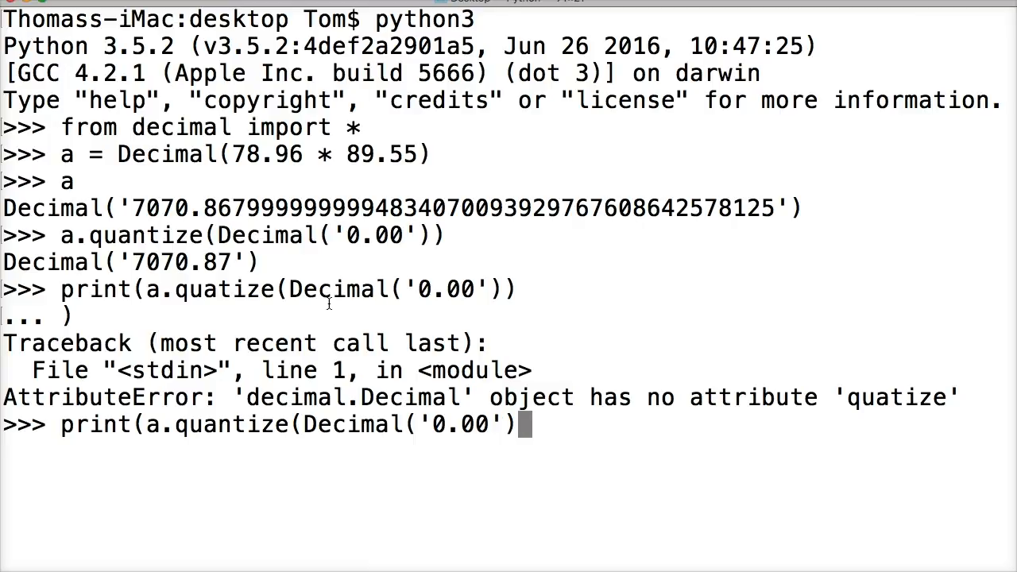
pyautogui.write('))')
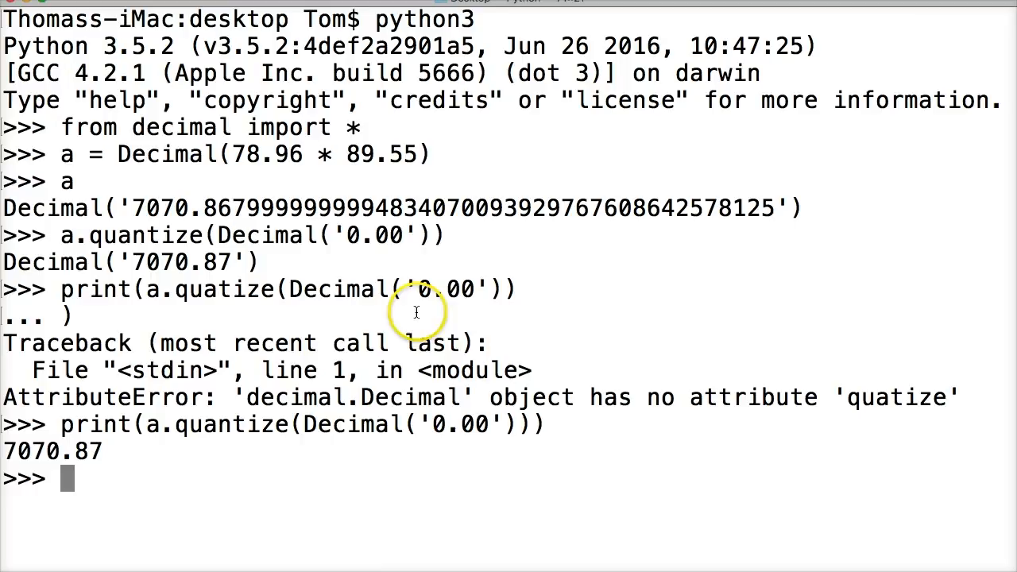
pyautogui.moveTo(155, 438)
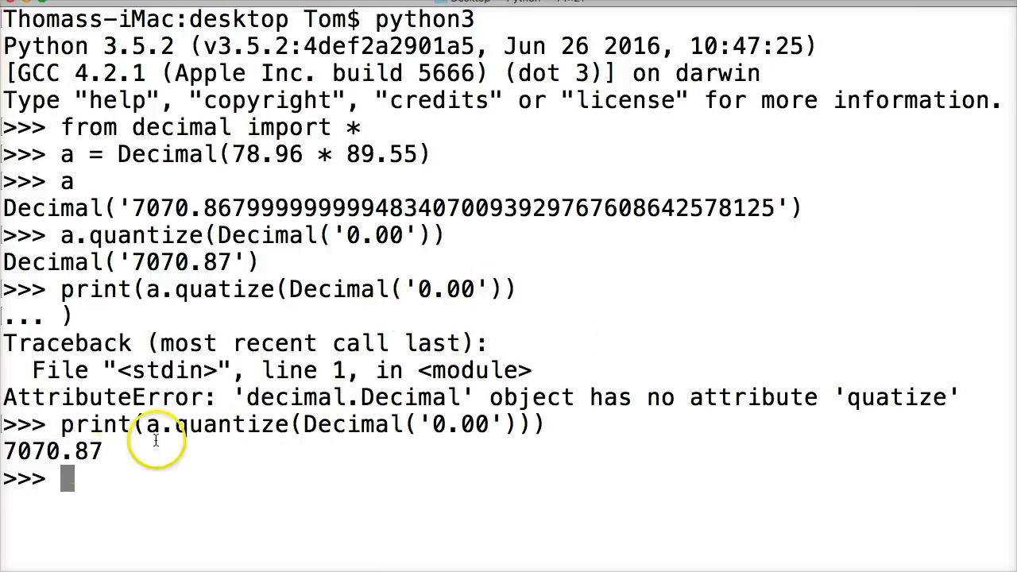
pyautogui.moveTo(12, 452)
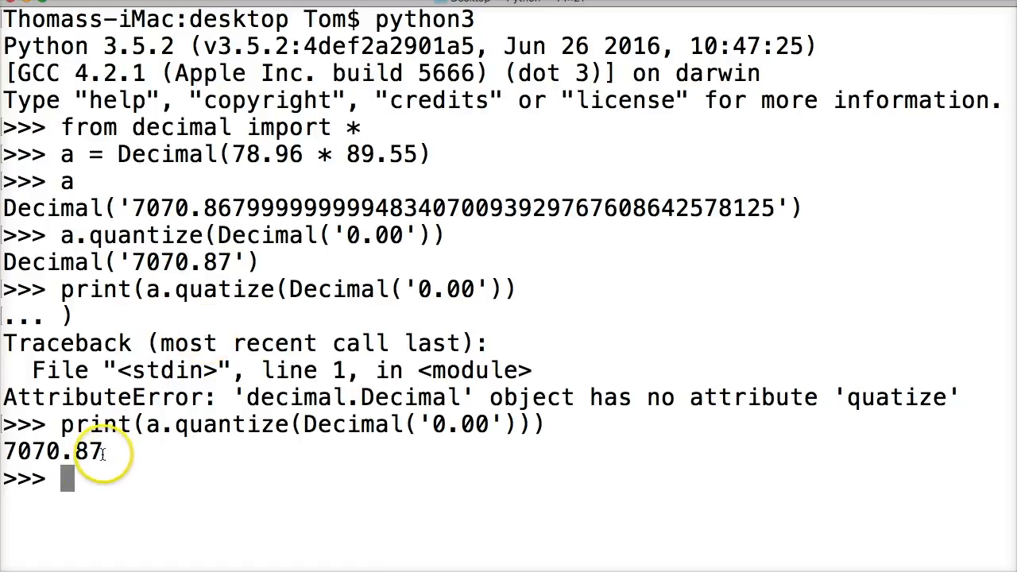
pyautogui.moveTo(421, 481)
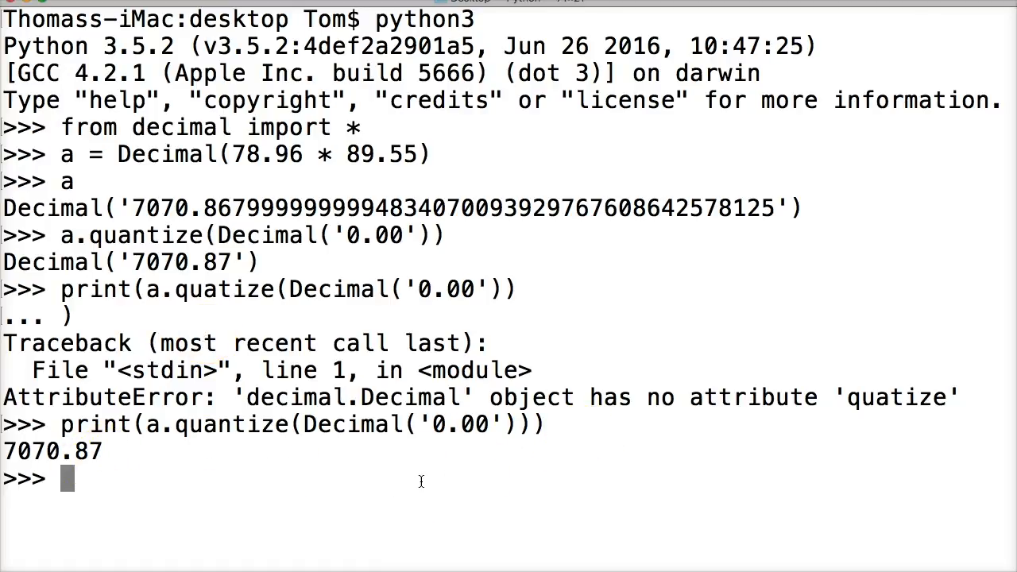
# Evaluate float(a.quantize(Decimal('0.00'))) to get 7070.87 and highlight the result
pyautogui.write('float(')
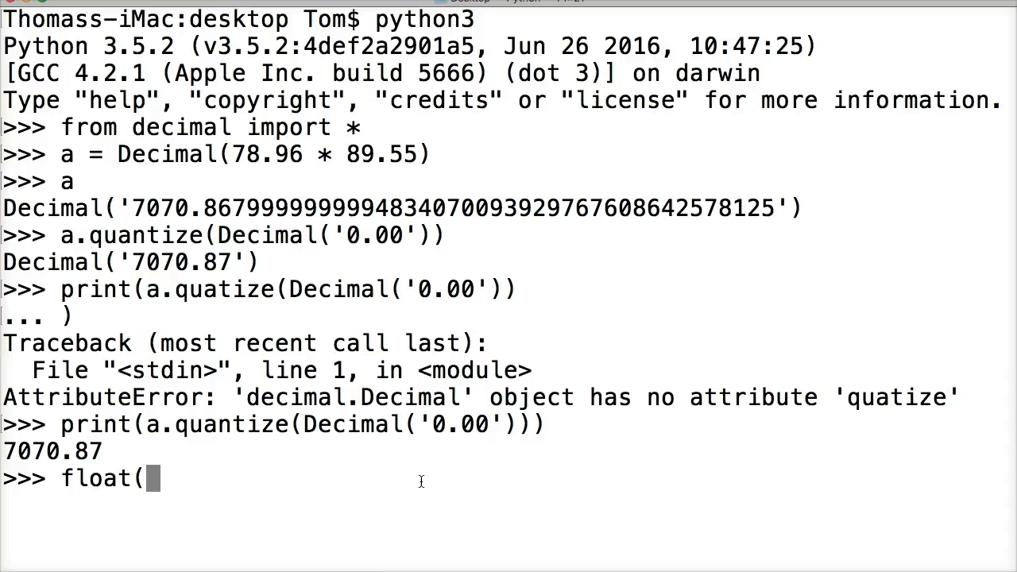
pyautogui.write('a.qua')
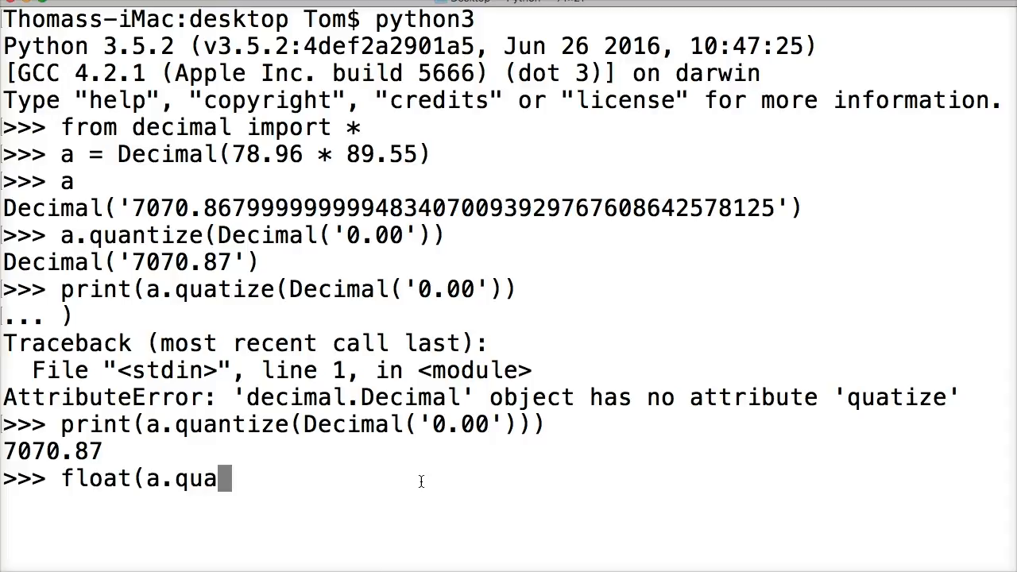
pyautogui.write('ntiz')
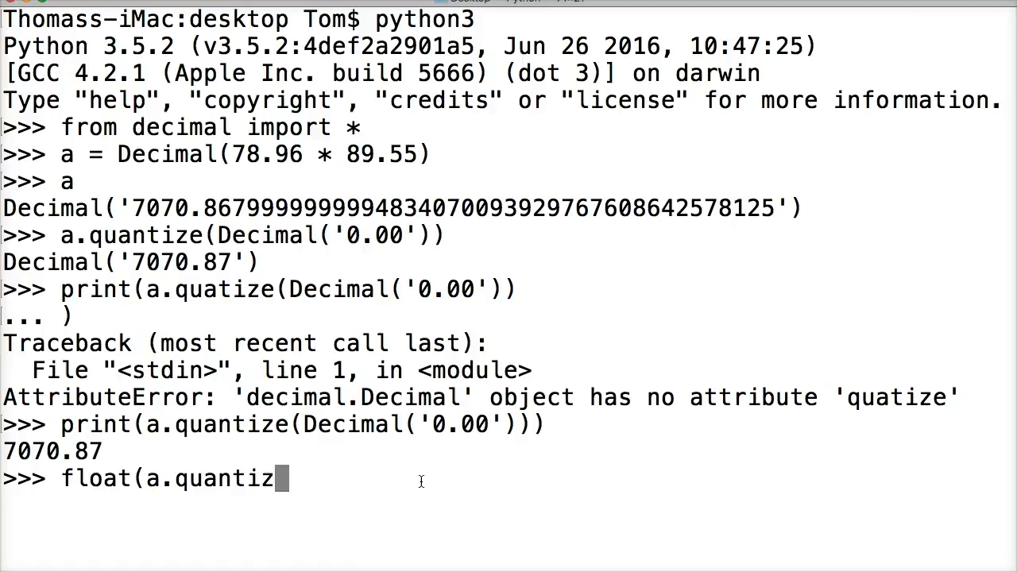
pyautogui.write('e(Decimal(')
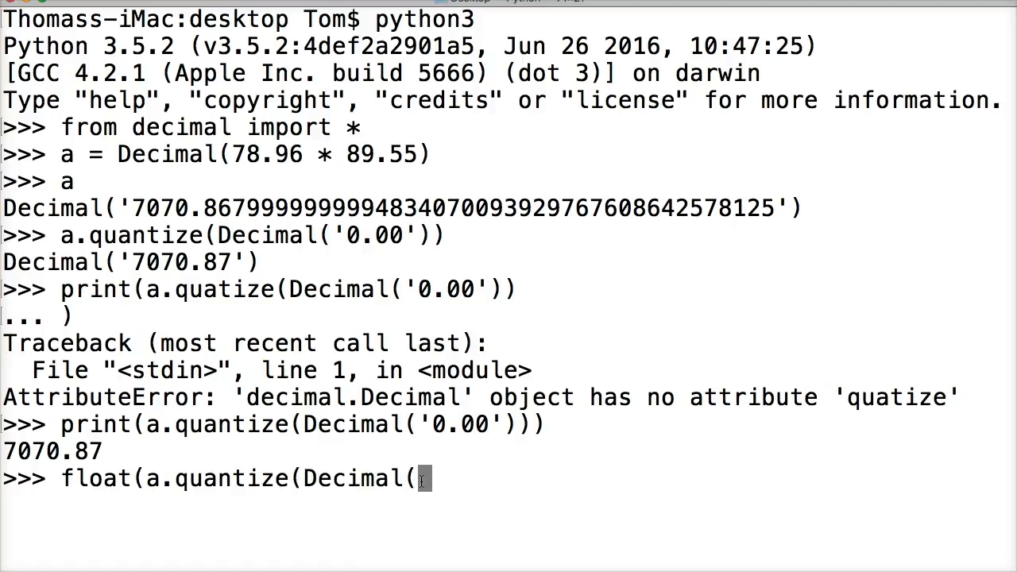
pyautogui.write('0.')
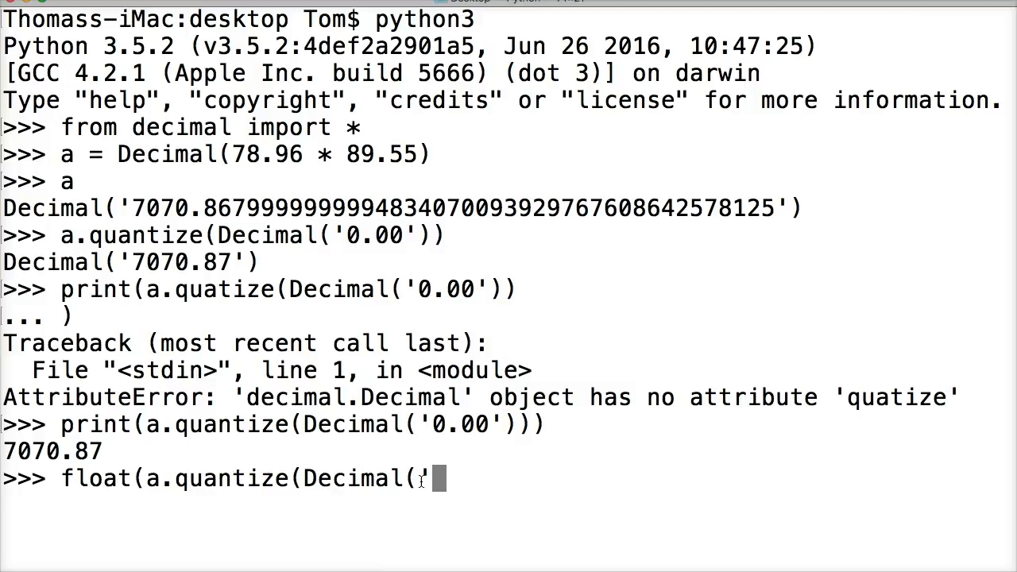
pyautogui.write('0.00')
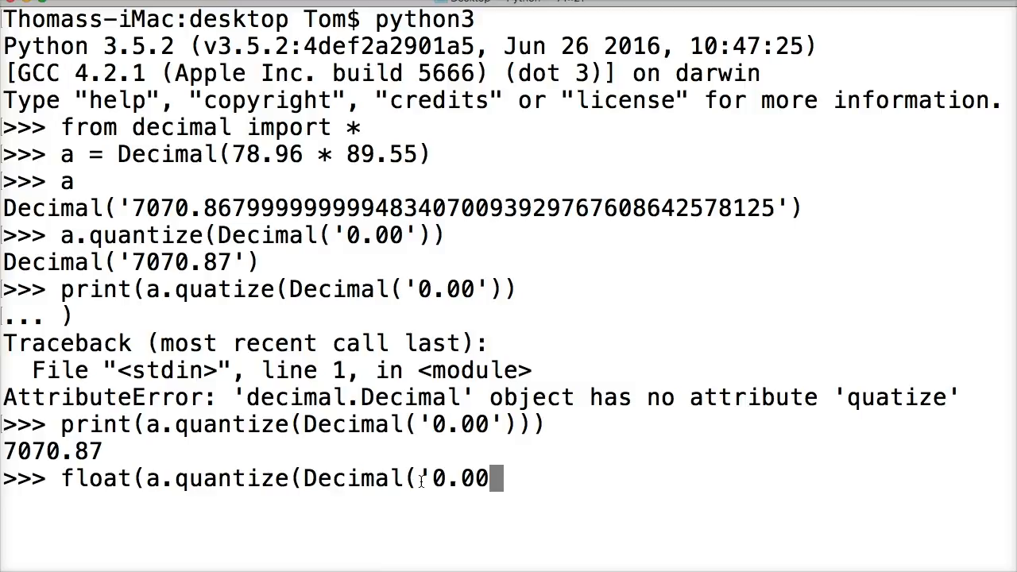
pyautogui.write(')')
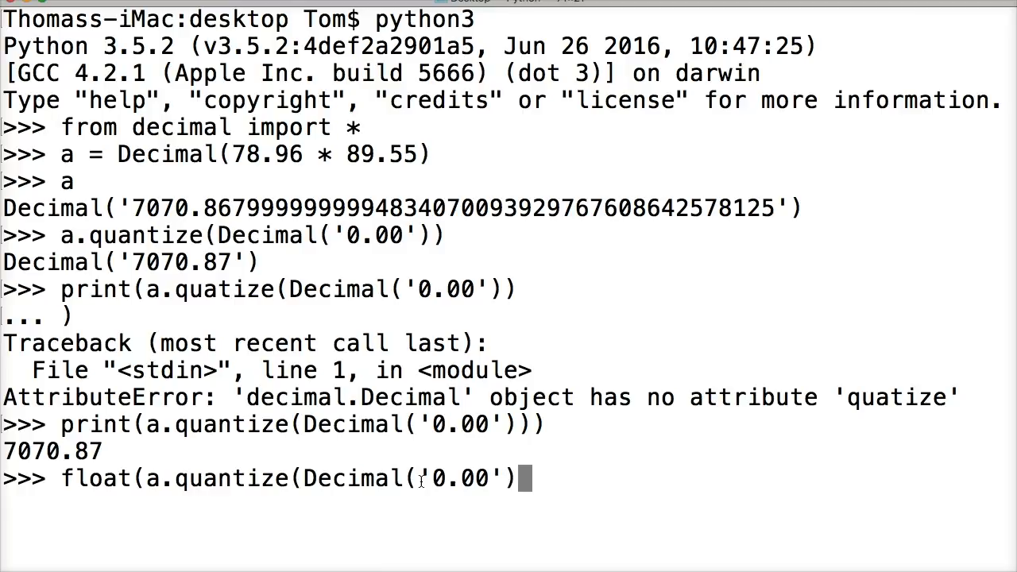
pyautogui.write('))')
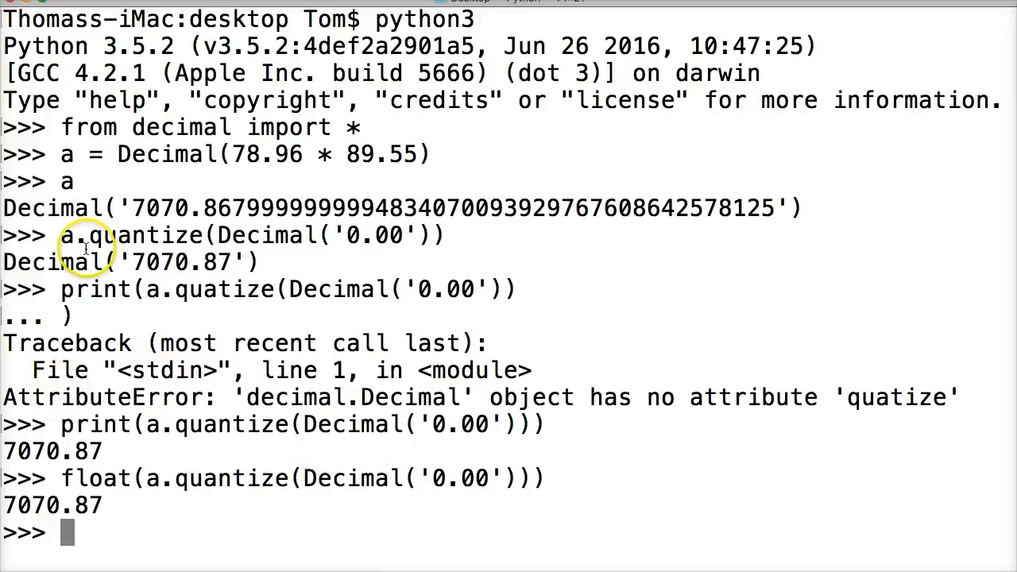
pyautogui.doubleClick(182, 262)
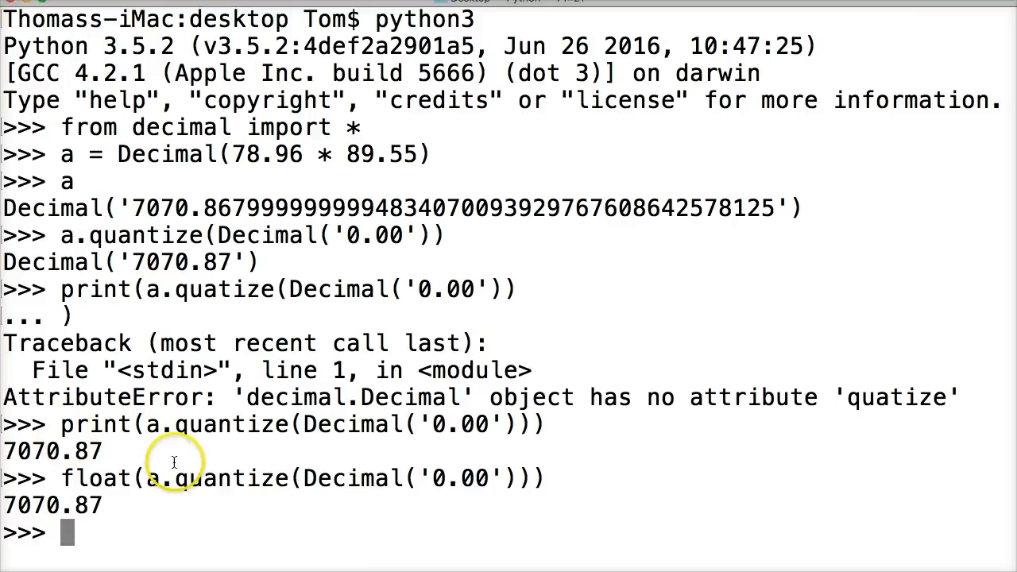
# Enter round(2.675, 2) at the prompt to round with the built-in round
pyautogui.write('rou')
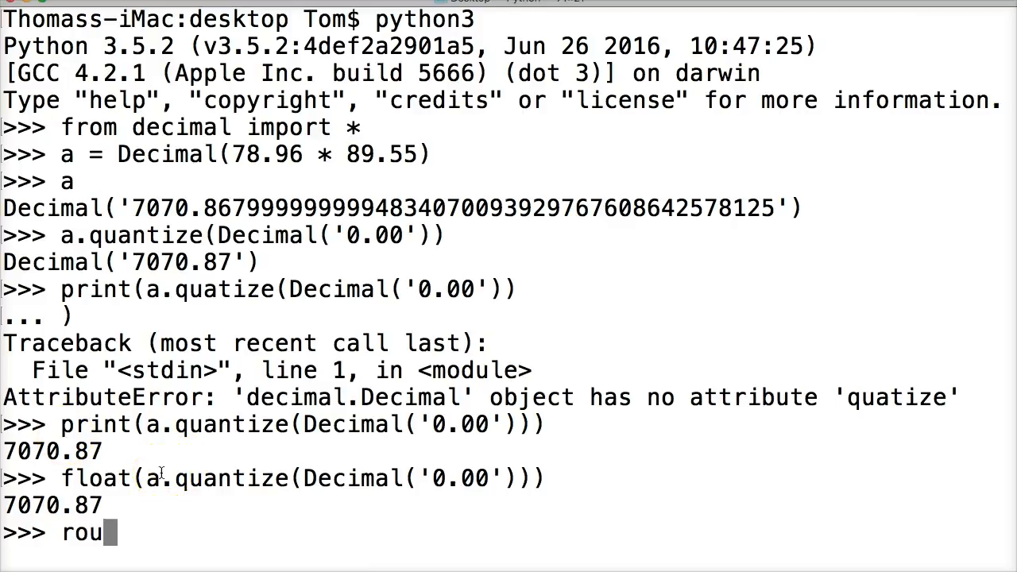
pyautogui.write('nd(')
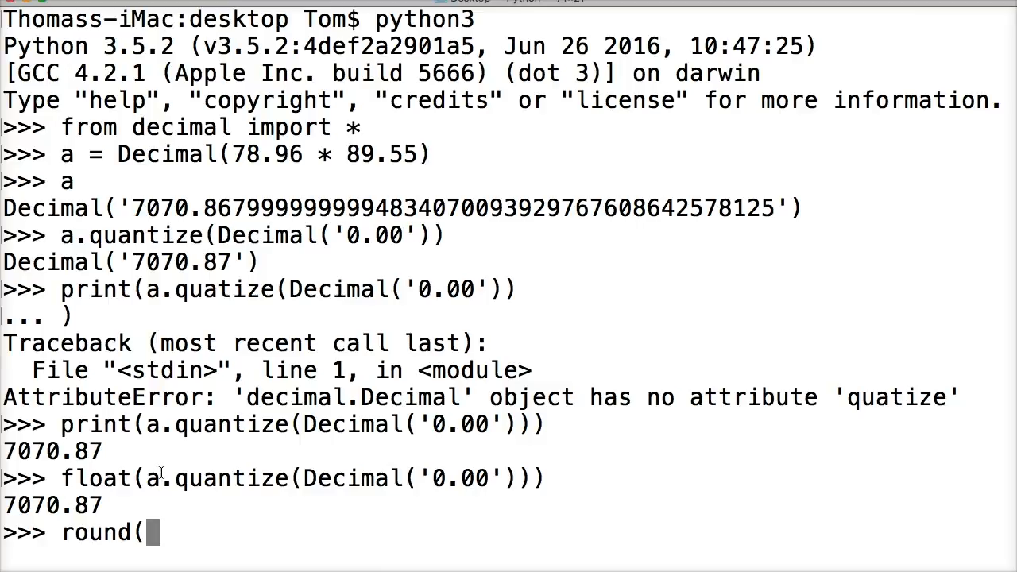
pyautogui.write('2.675')
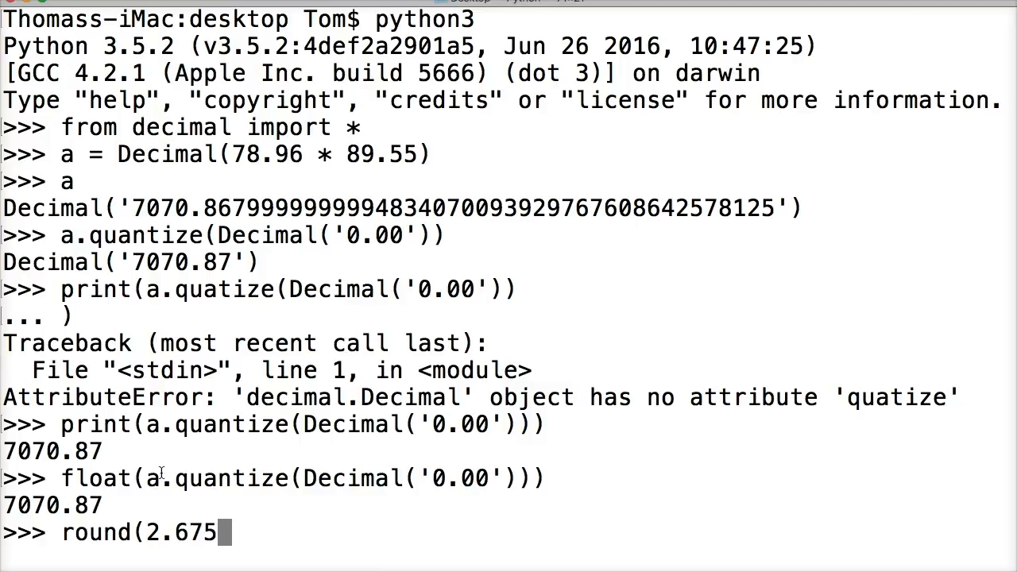
pyautogui.write(',')
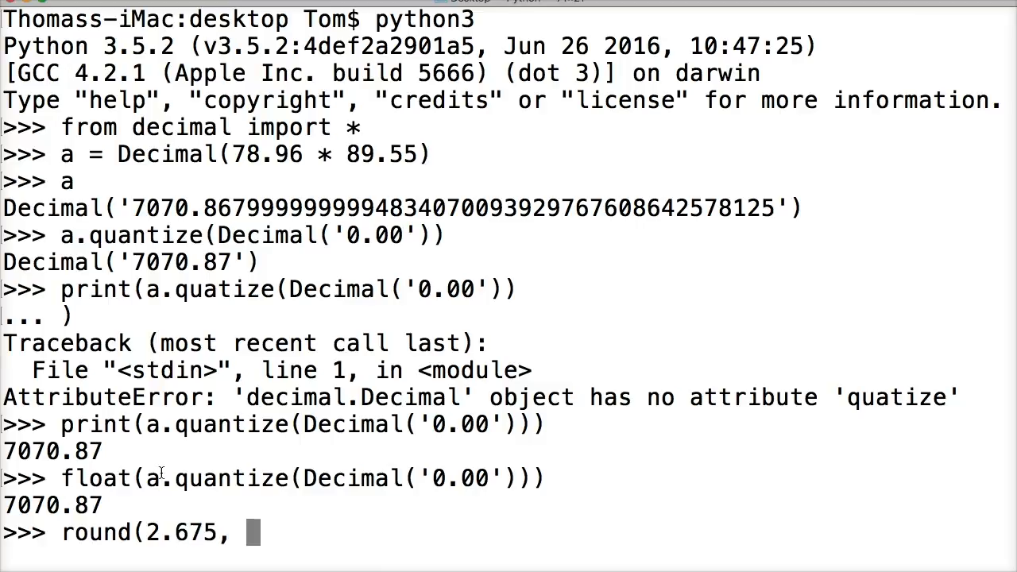
pyautogui.write('2')
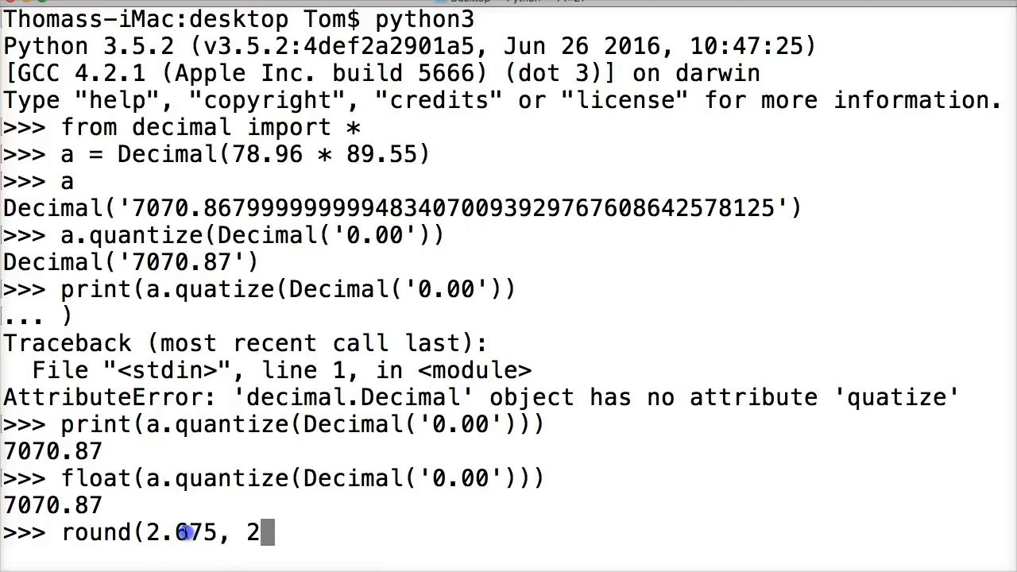
pyautogui.moveTo(302, 474)
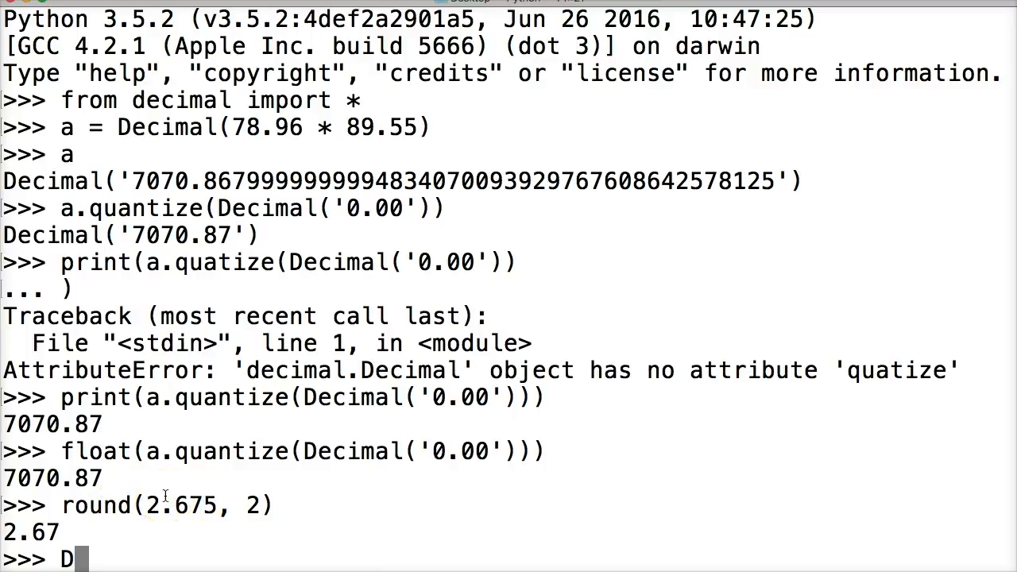
# Evaluate Decimal(2.675) to show its stored value 2.67499999…, then begin the b assignment
pyautogui.write('ecimal(')
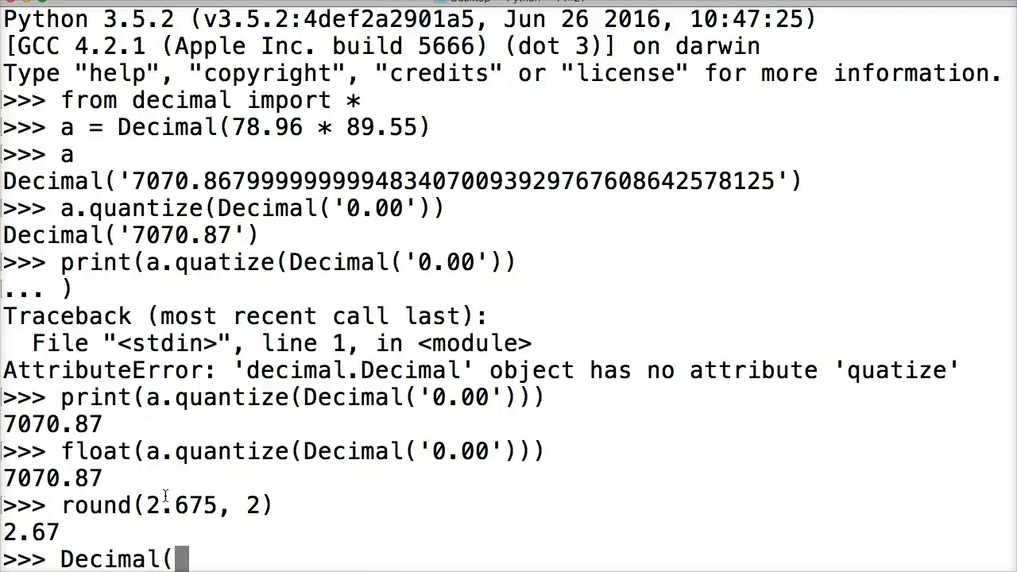
pyautogui.write('2.675')
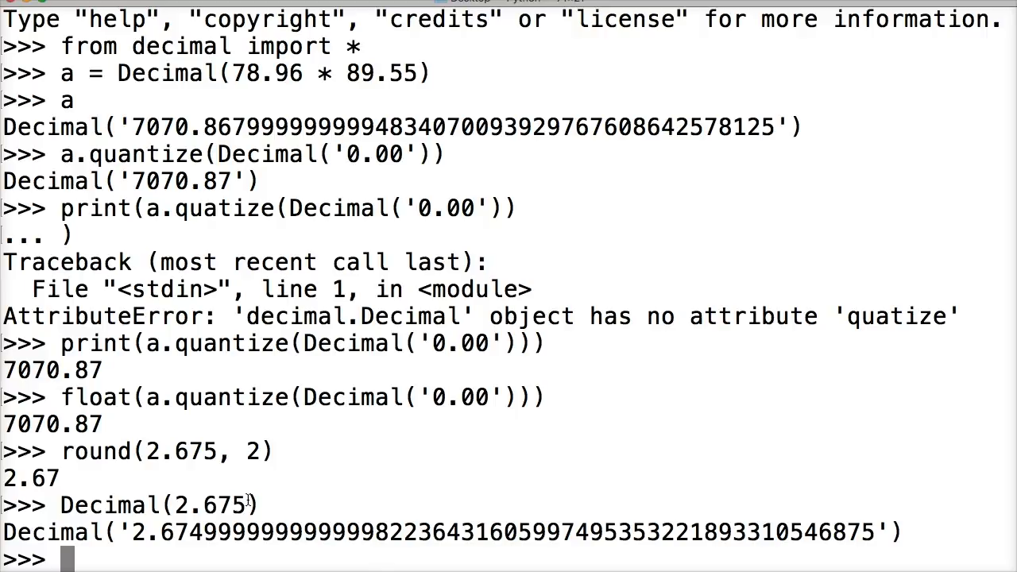
pyautogui.write('b = Dei')
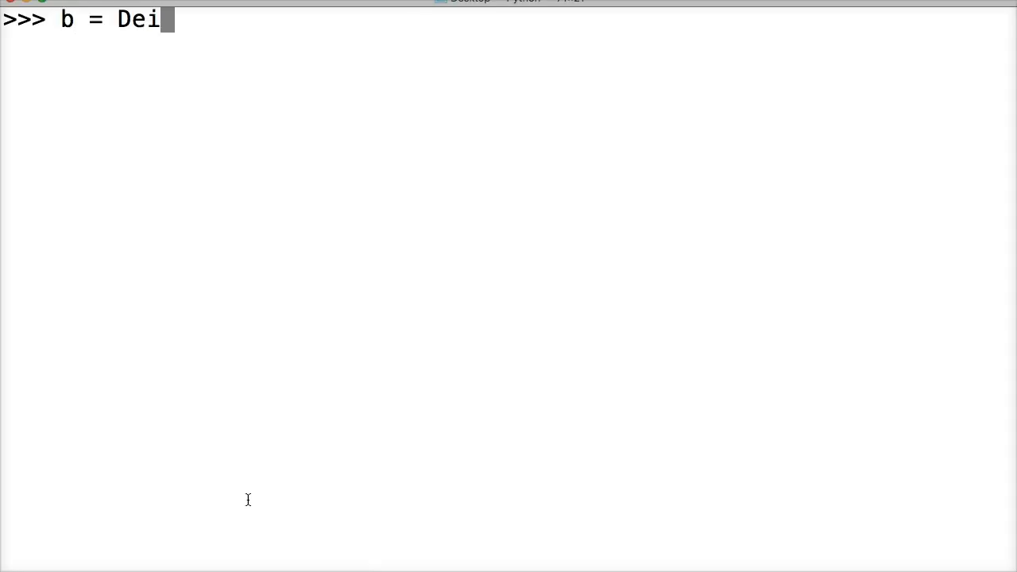
# Define b = Decimal(2.675) and start b.quantize(Decimal('0.00') for two-place quantizing
pyautogui.write('cimal(')
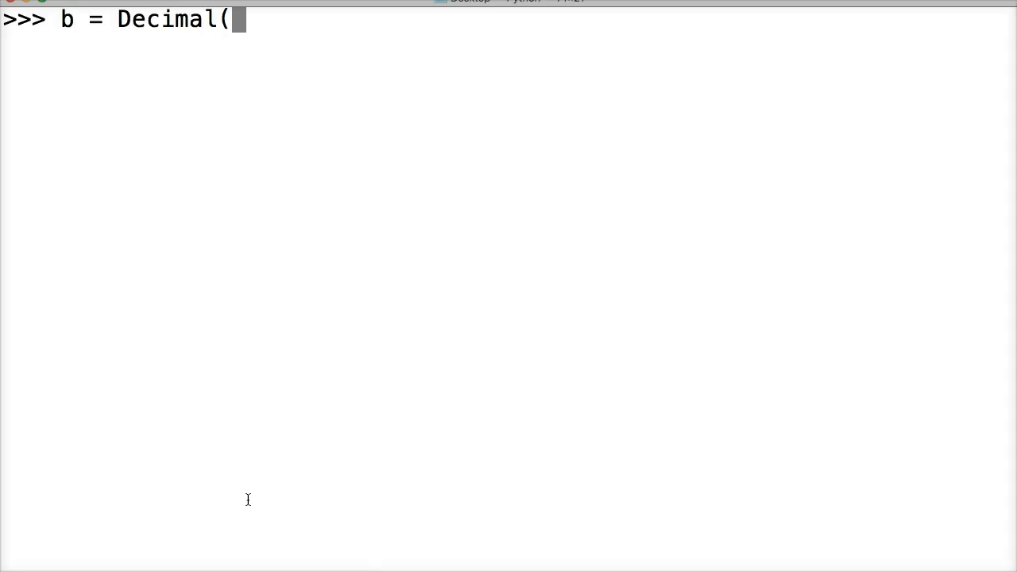
pyautogui.write('2.675')
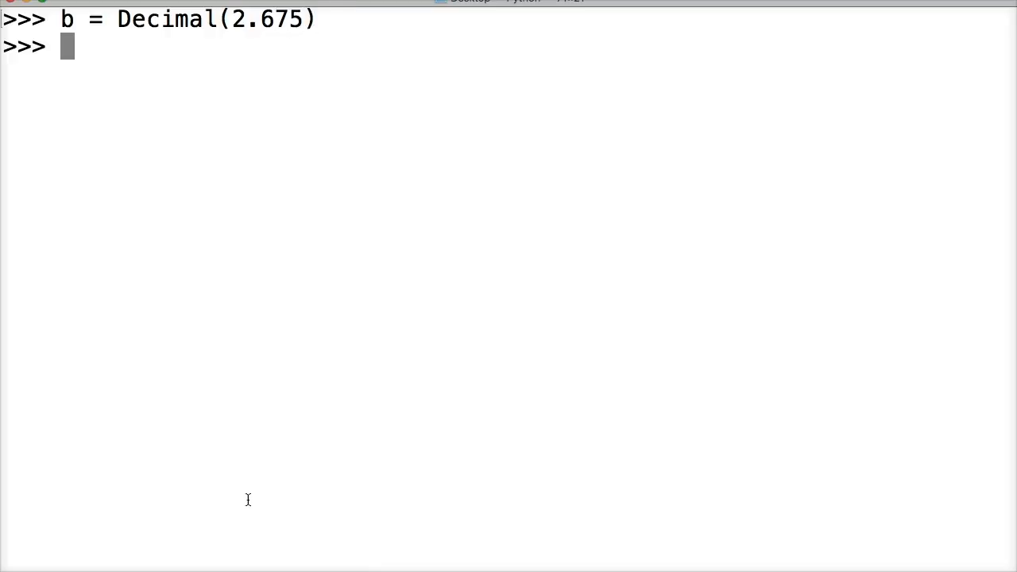
pyautogui.write('b.')
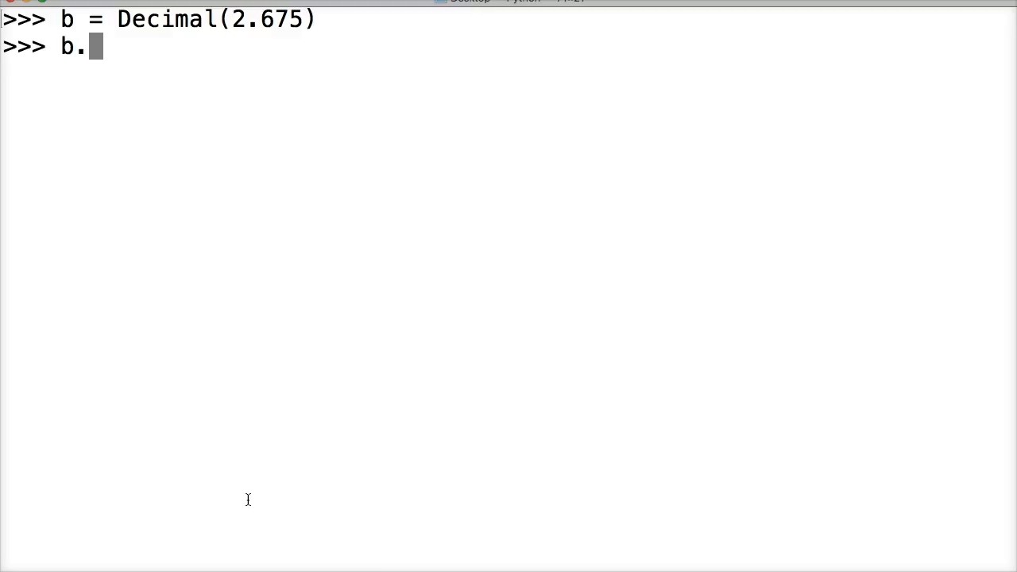
pyautogui.write('qua')
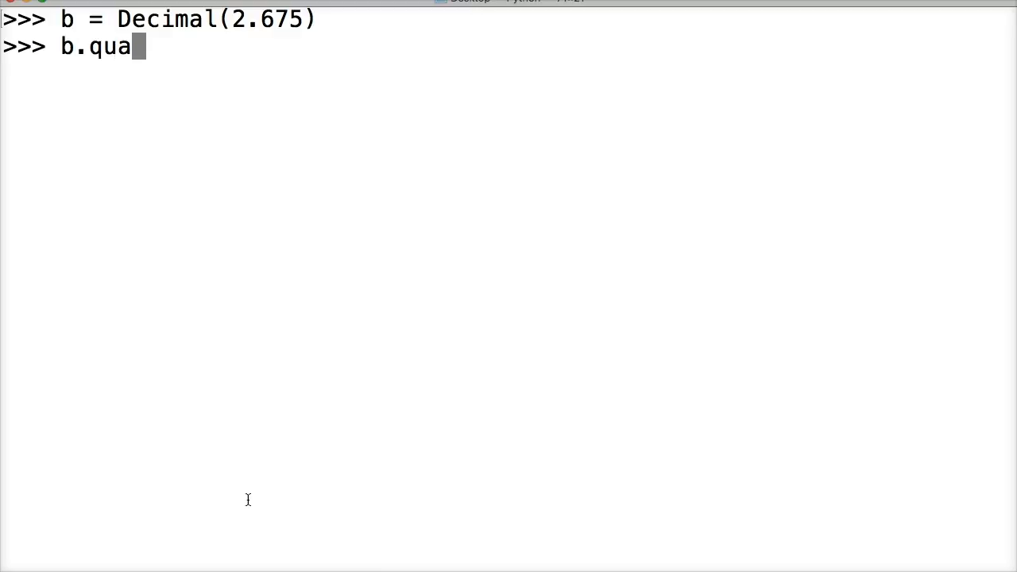
pyautogui.write('ntize(d')
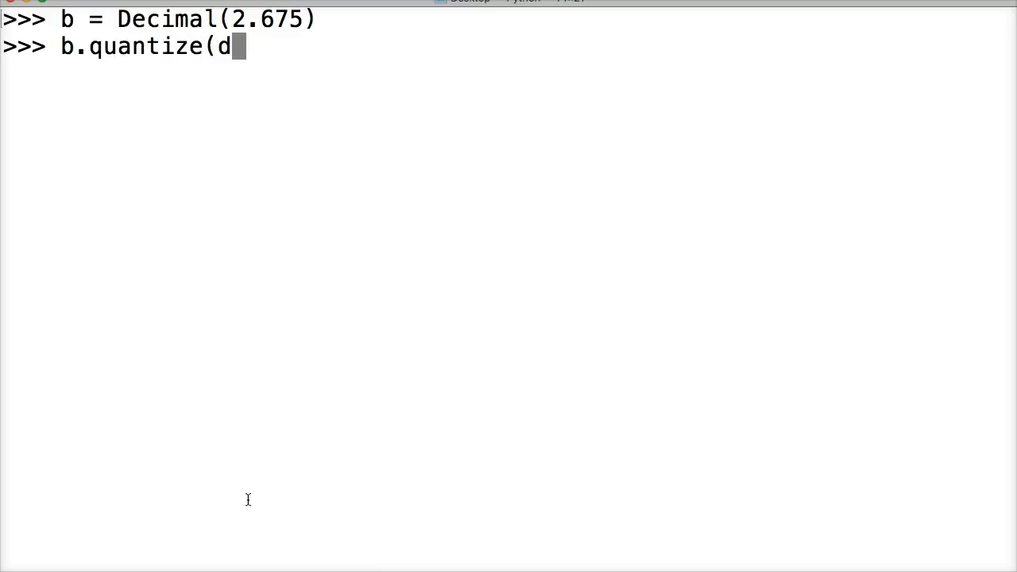
pyautogui.write('e')
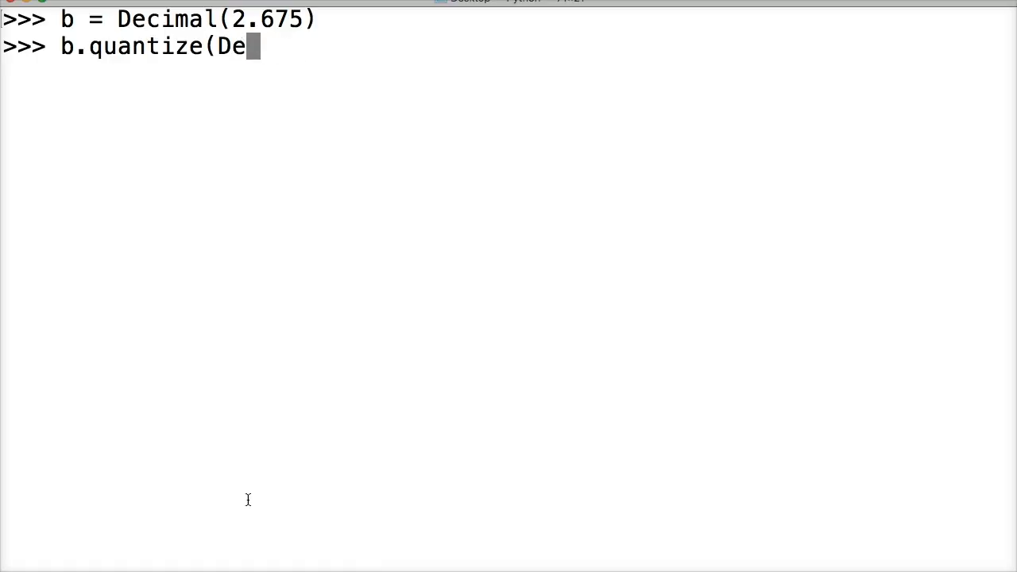
pyautogui.write('cimal(')
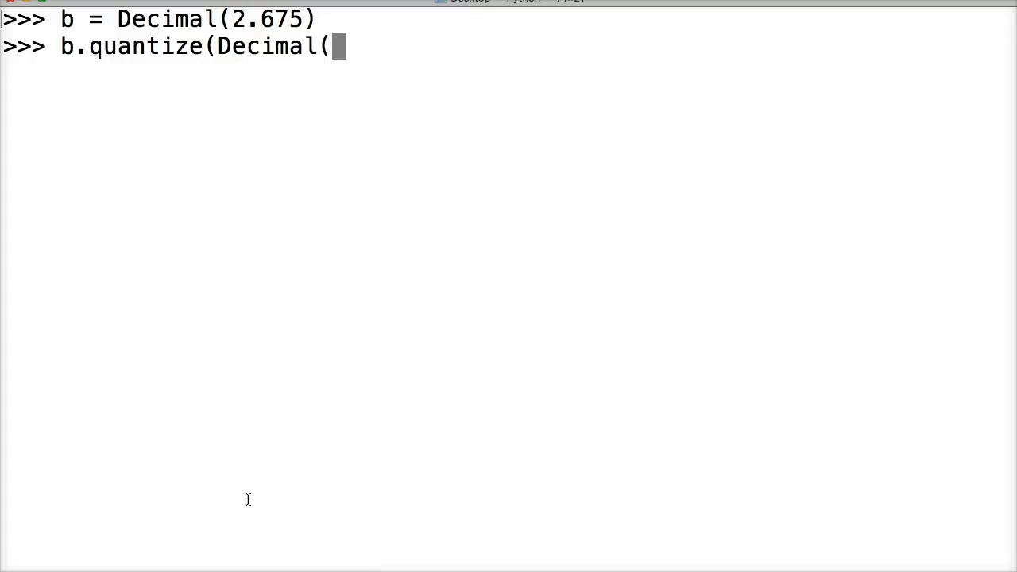
pyautogui.write("'0.")
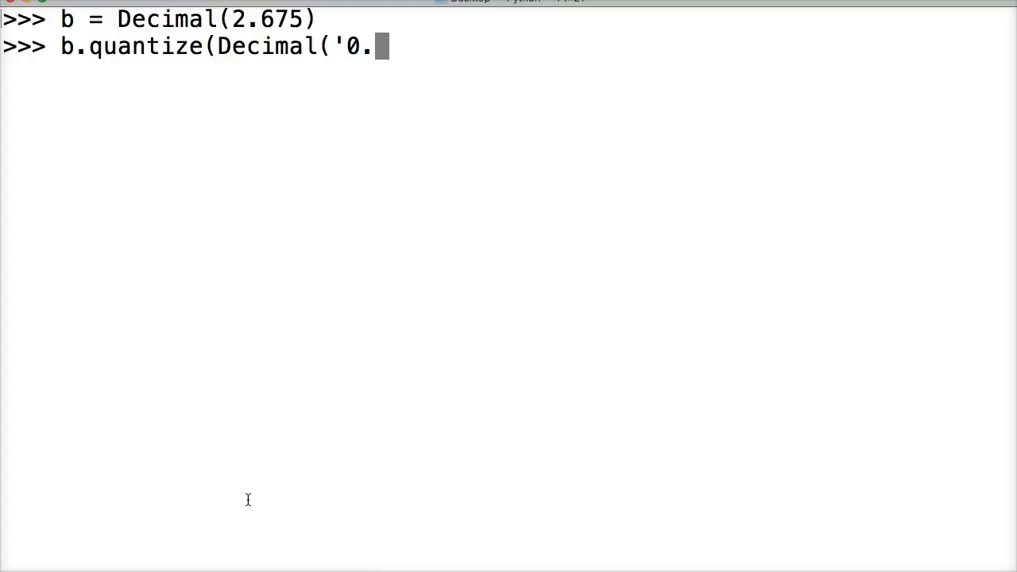
pyautogui.write("00'")
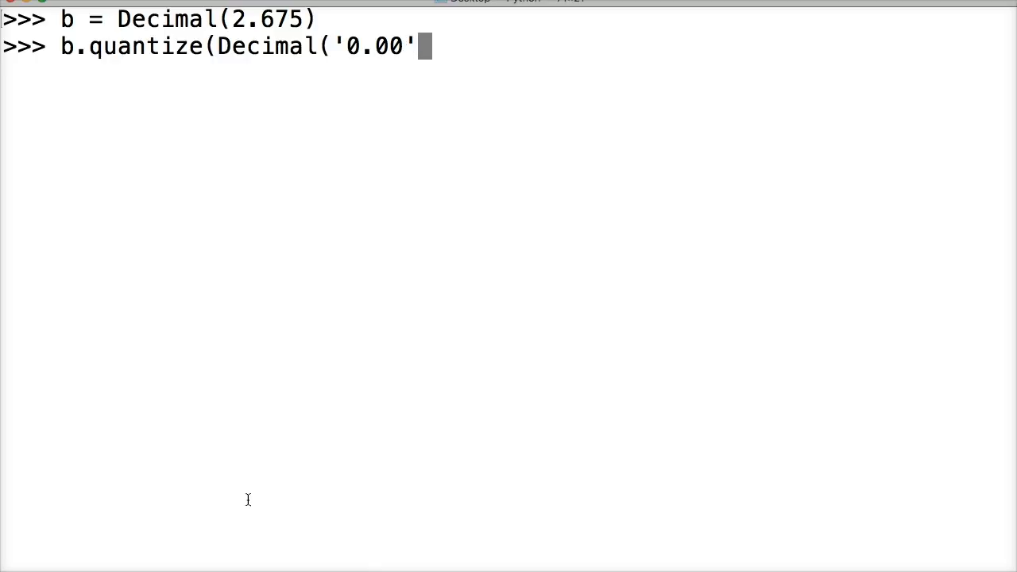
# Complete the call with rounding=ROUND_UP, correcting the mistyped constant along the way
pyautogui.write(',')
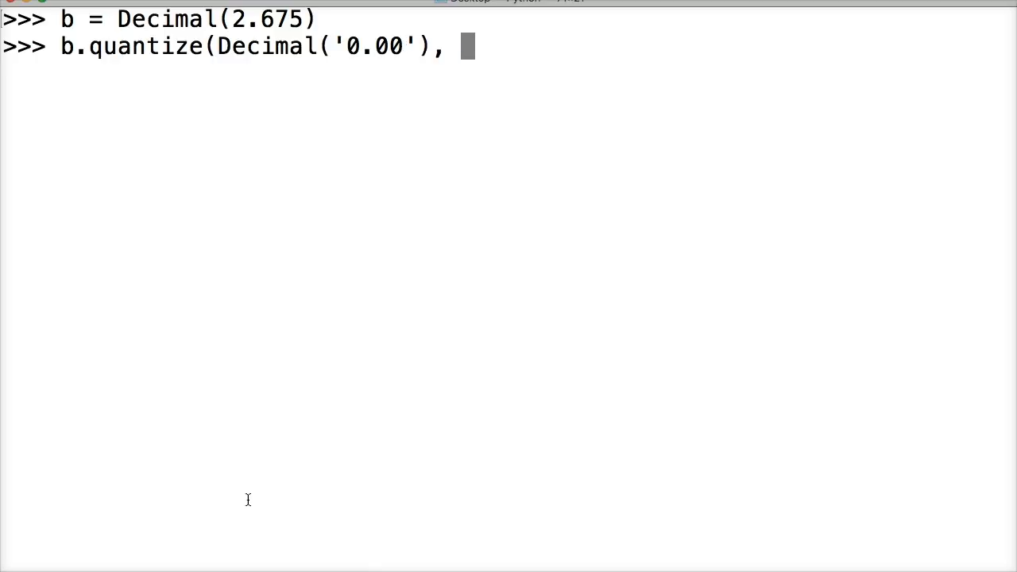
pyautogui.write('round')
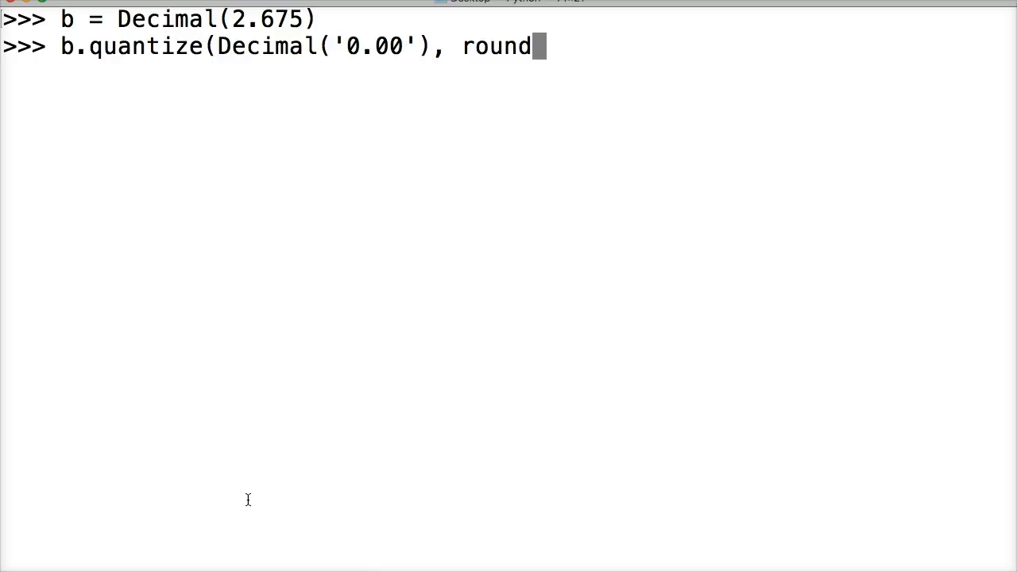
pyautogui.write('ing=')
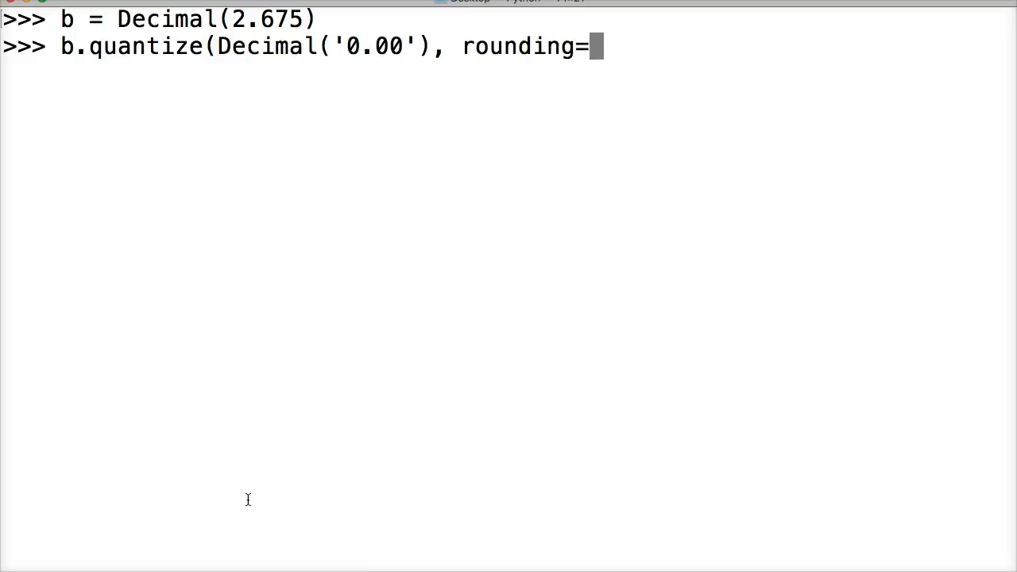
pyautogui.write('d')
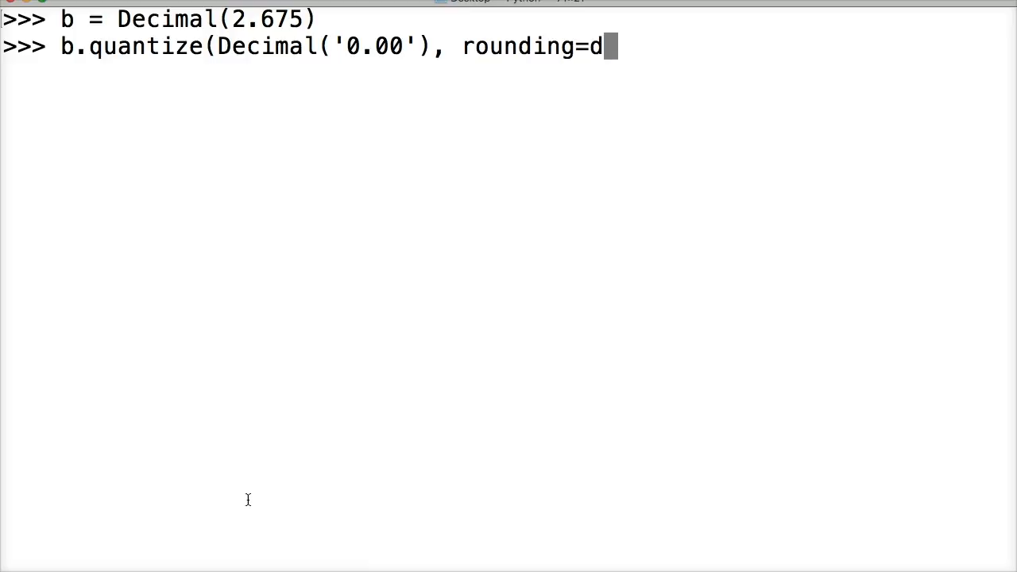
pyautogui.press('Backspace')
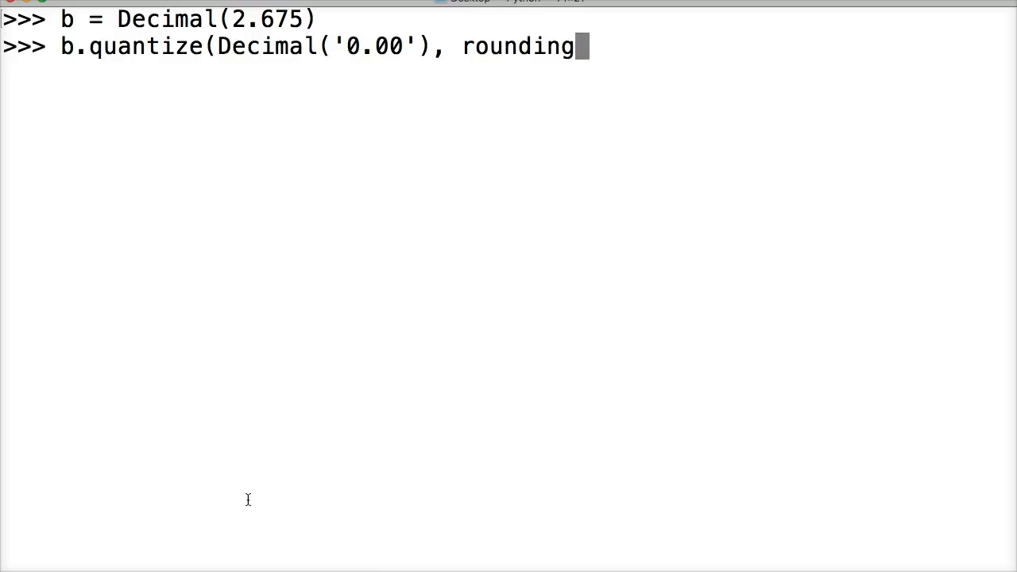
pyautogui.write('=Ro')
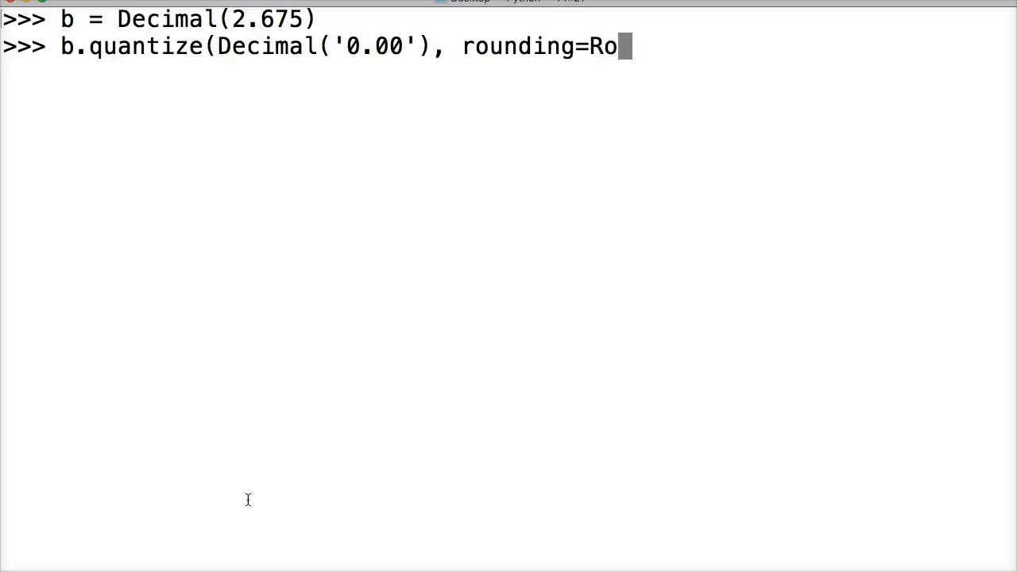
pyautogui.write('nd')
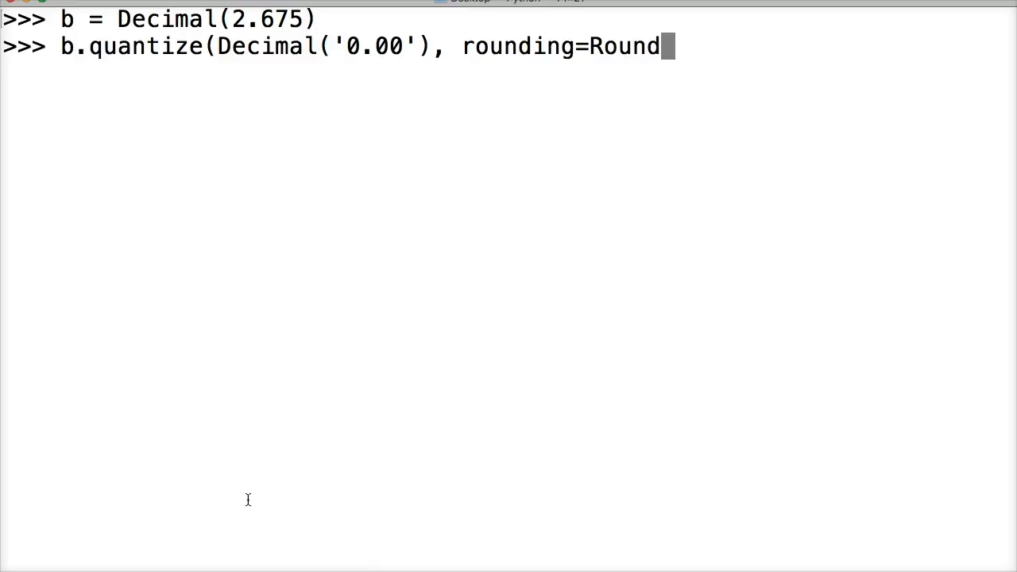
pyautogui.press('backspace')
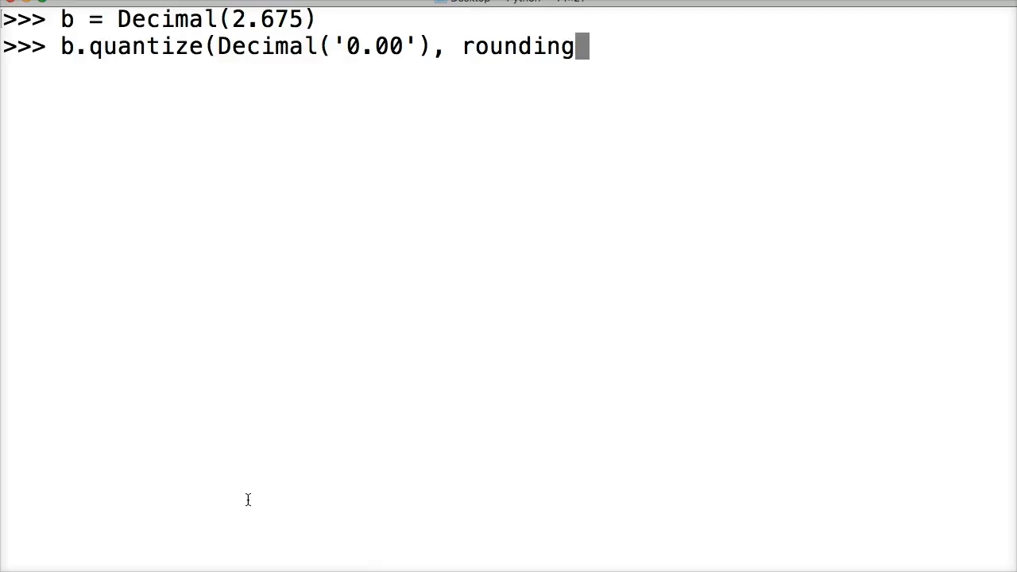
pyautogui.write('=ROUND')
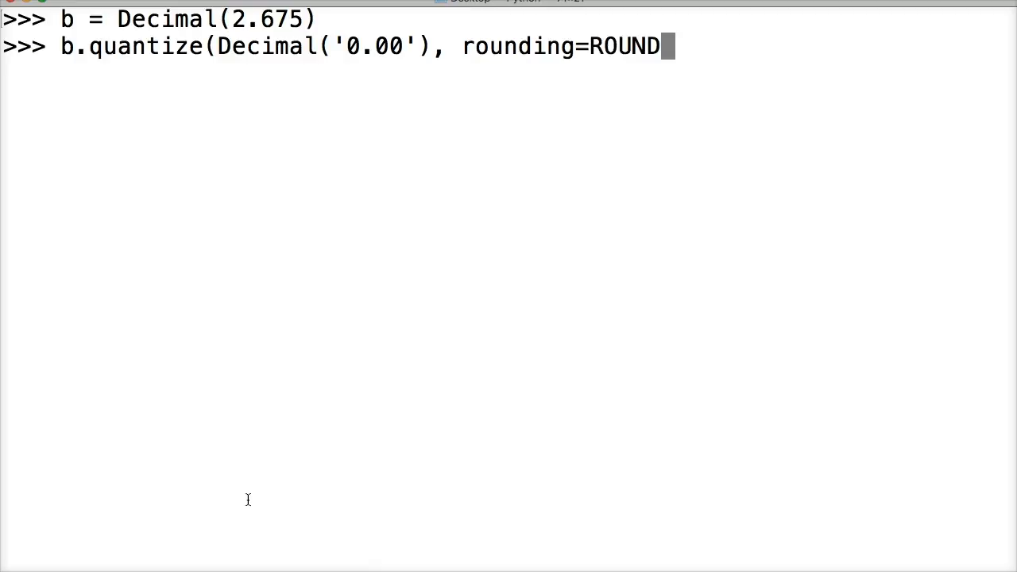
pyautogui.write('_UP)')
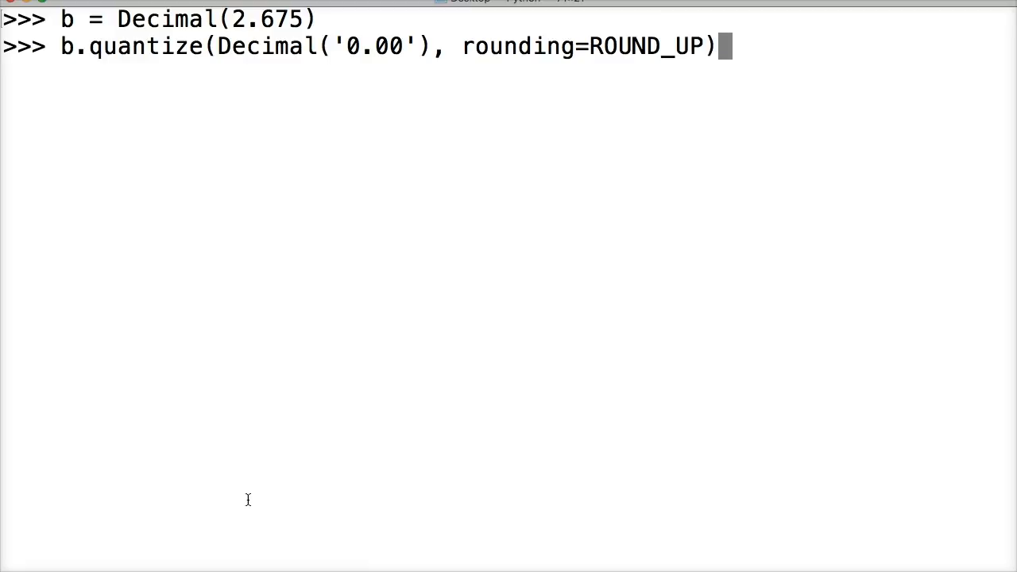